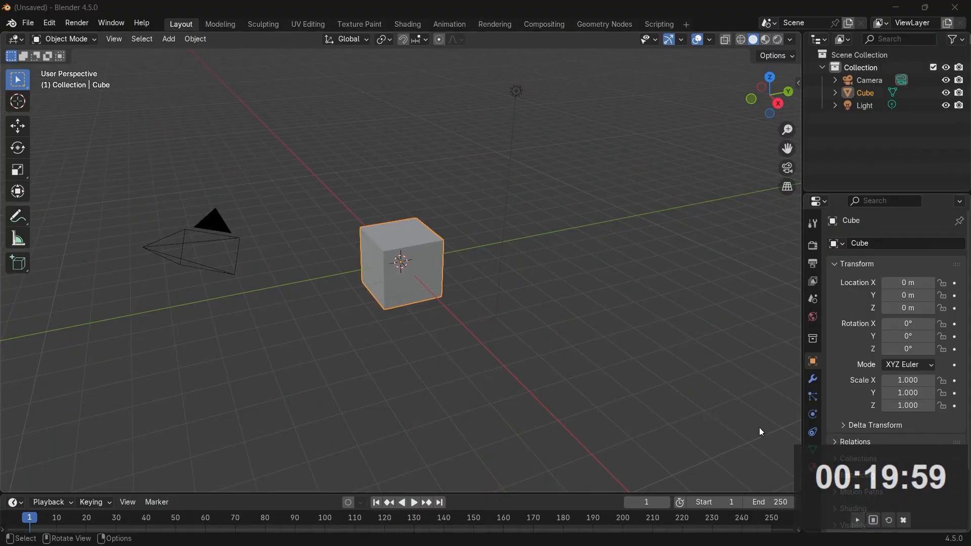
{"action": "mouse_move", "coordinate": [345, 336]}
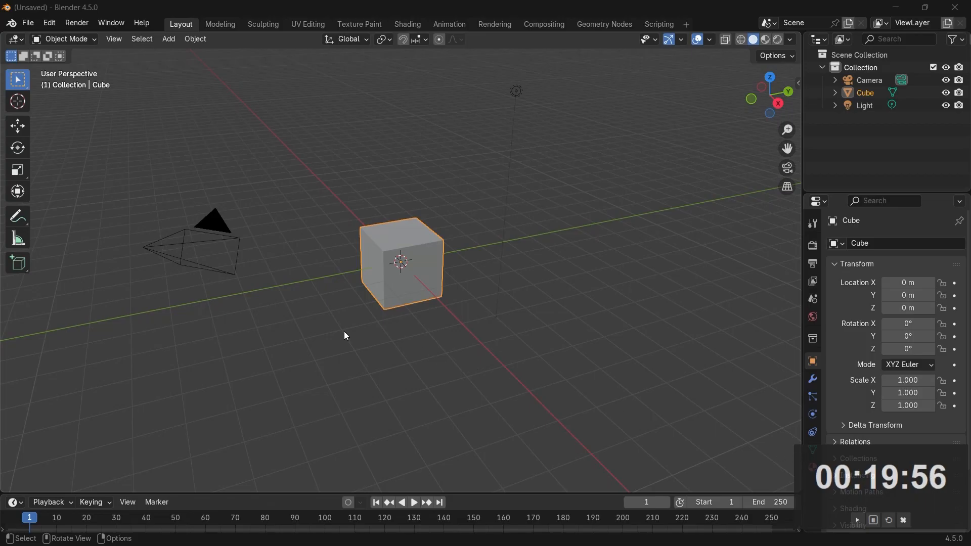
- Give the default cube a new Geometry Nodes tree in a node editor below the viewport
{"action": "left_click_drag", "start_coordinate": [345, 336], "coordinate": [427, 331]}
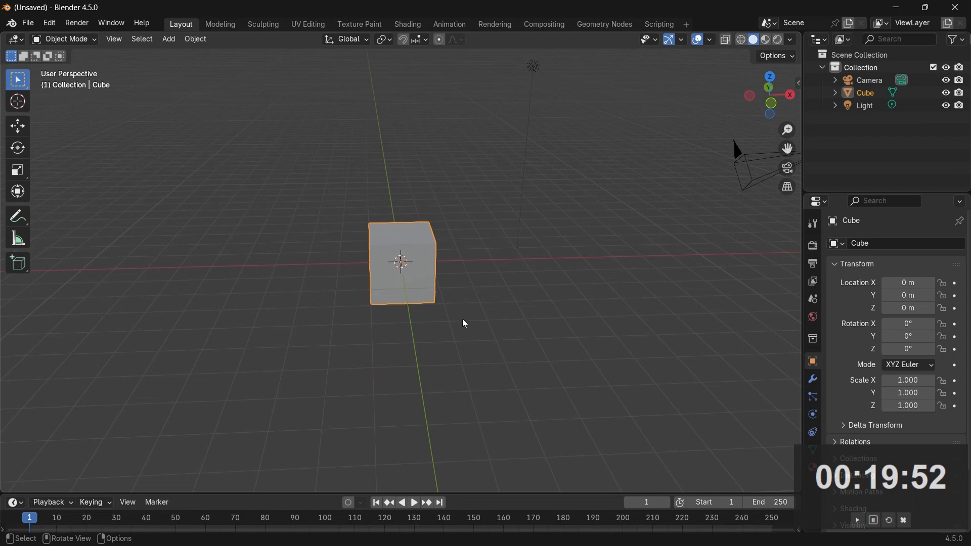
{"action": "mouse_move", "coordinate": [817, 457]}
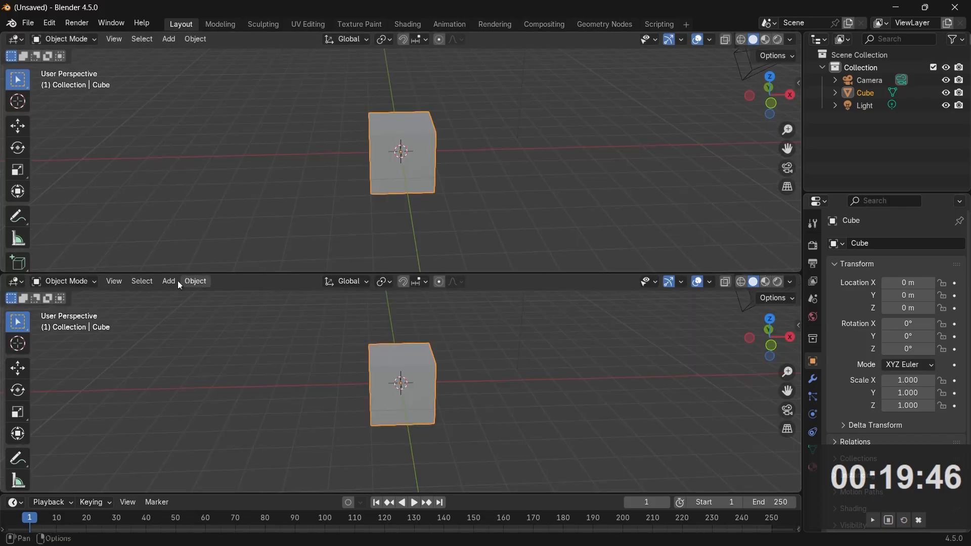
{"action": "left_click", "coordinate": [15, 281]}
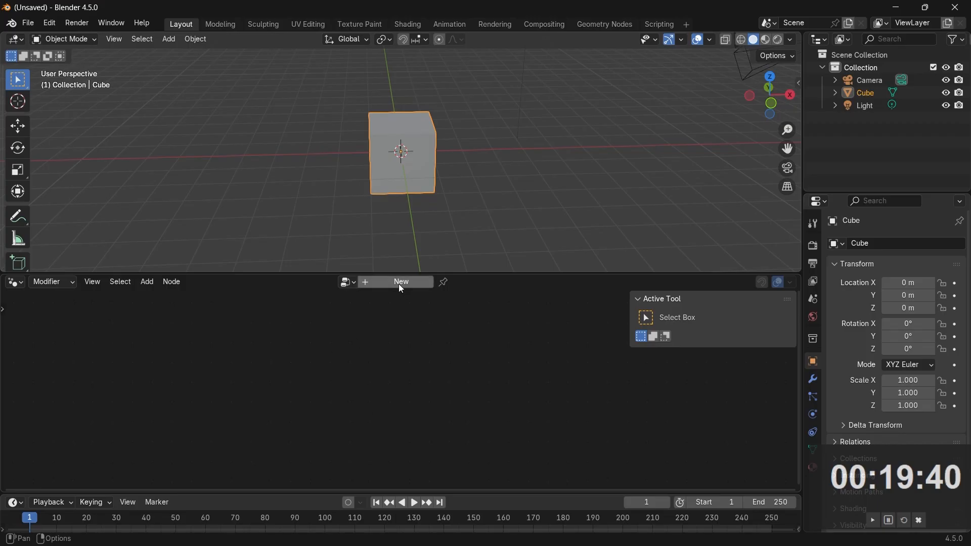
{"action": "left_click", "coordinate": [400, 282]}
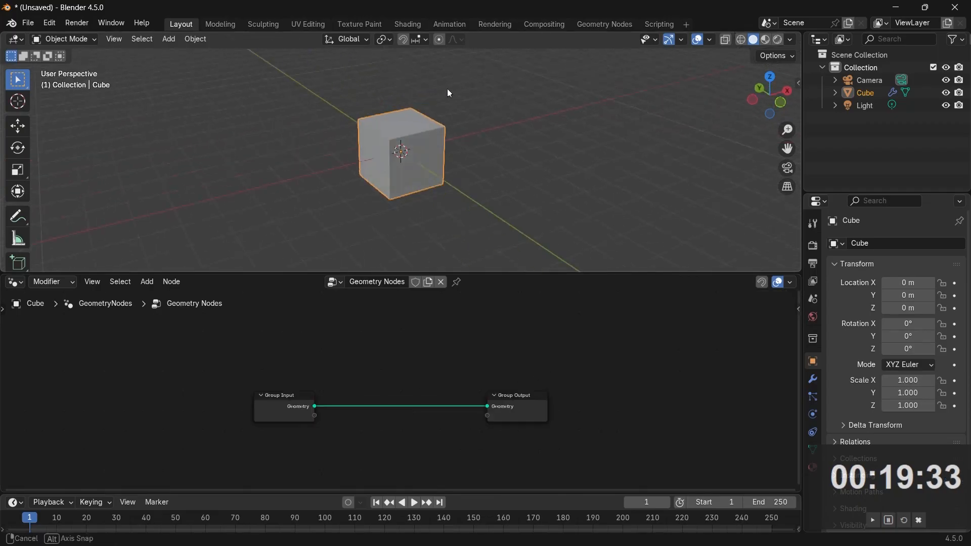
- Replace Group Input with a Grid node whose Mesh feeds Group Output Geometry
{"action": "scroll", "scroll_direction": "up", "scroll_amount": 3}
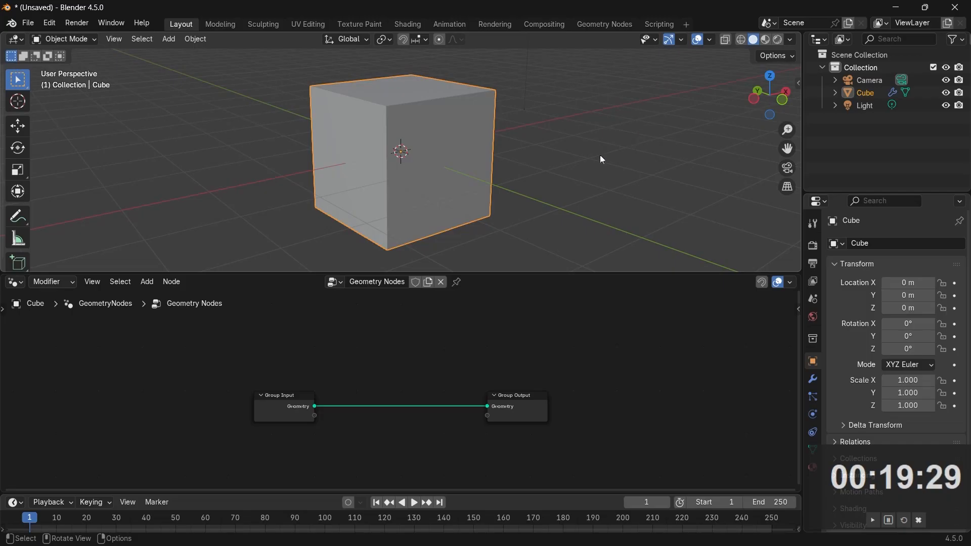
{"action": "mouse_move", "coordinate": [287, 401]}
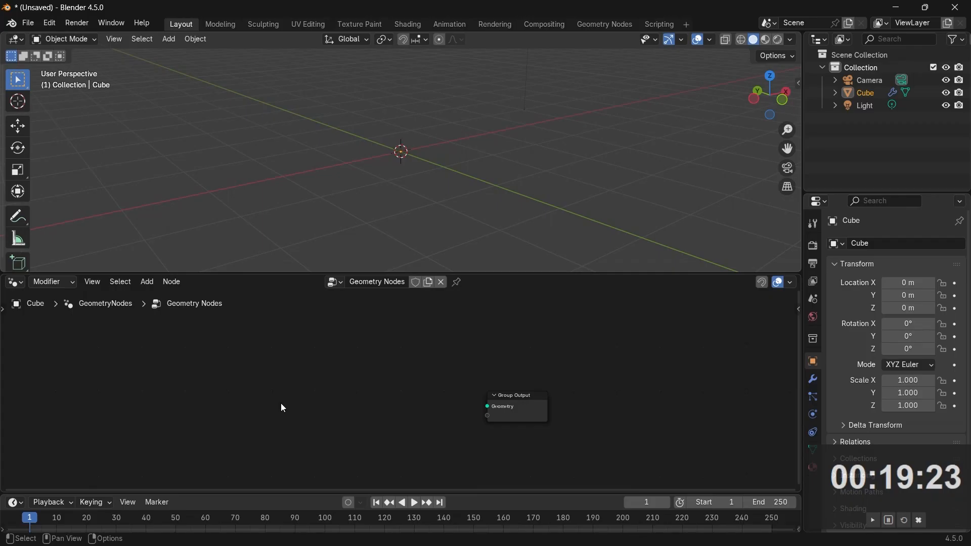
{"action": "left_click", "coordinate": [147, 283]}
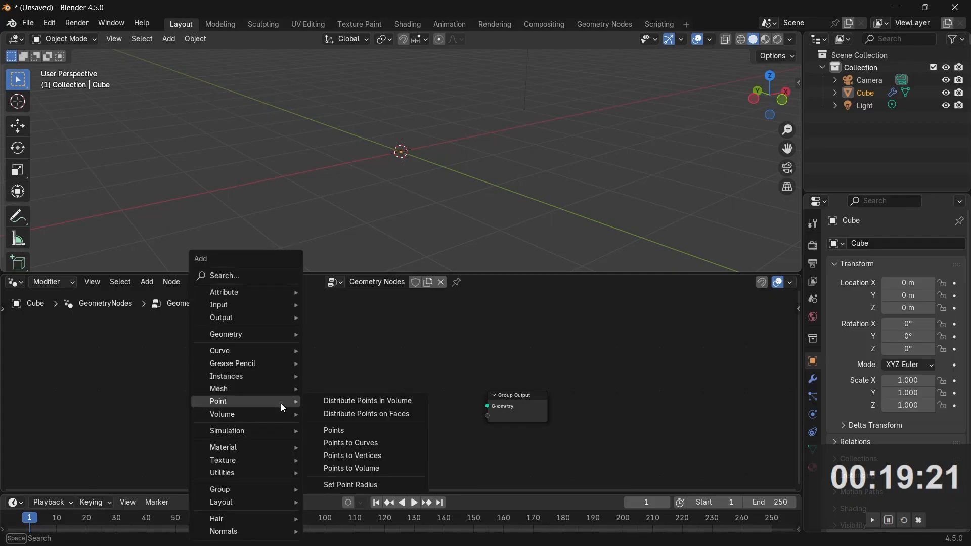
{"action": "type", "text": "grid"}
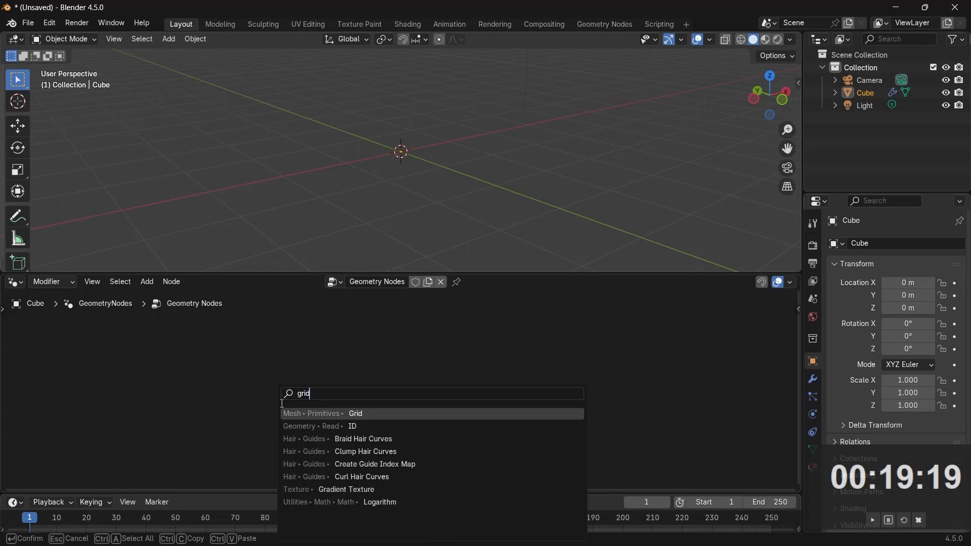
{"action": "left_click", "coordinate": [355, 413]}
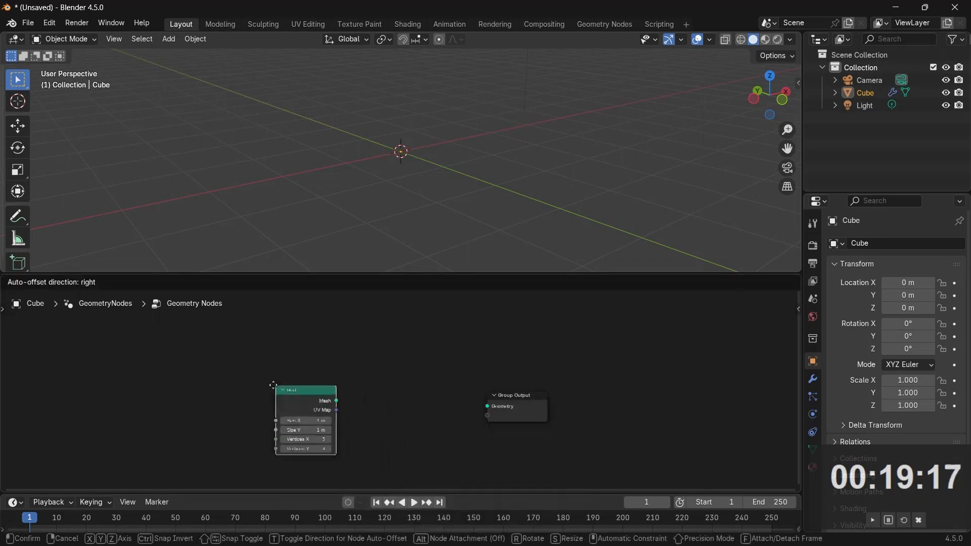
{"action": "left_click_drag", "start_coordinate": [336, 399], "coordinate": [488, 406]}
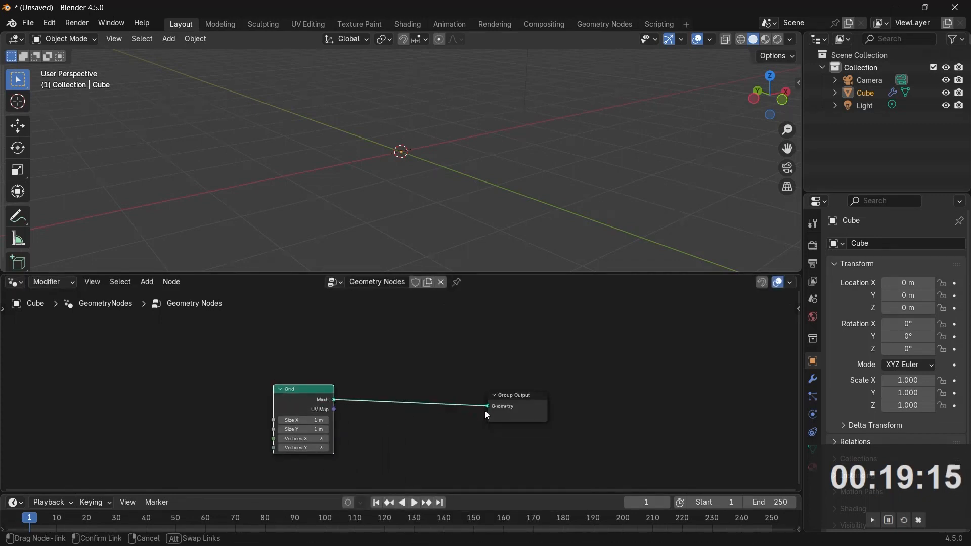
- Size the Grid node 2 m by 2 m with 500 vertices in X and Y
{"action": "left_click", "coordinate": [487, 406]}
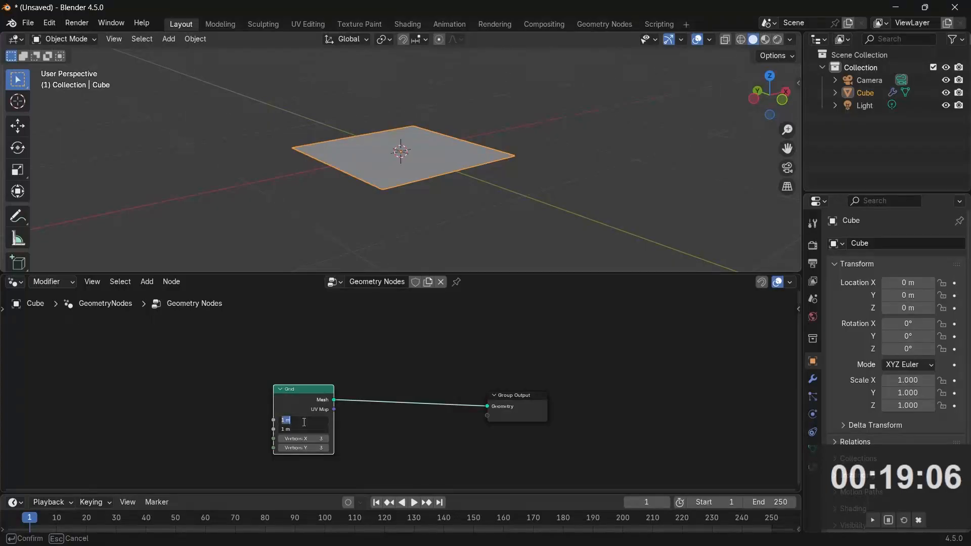
{"action": "type", "text": "2"}
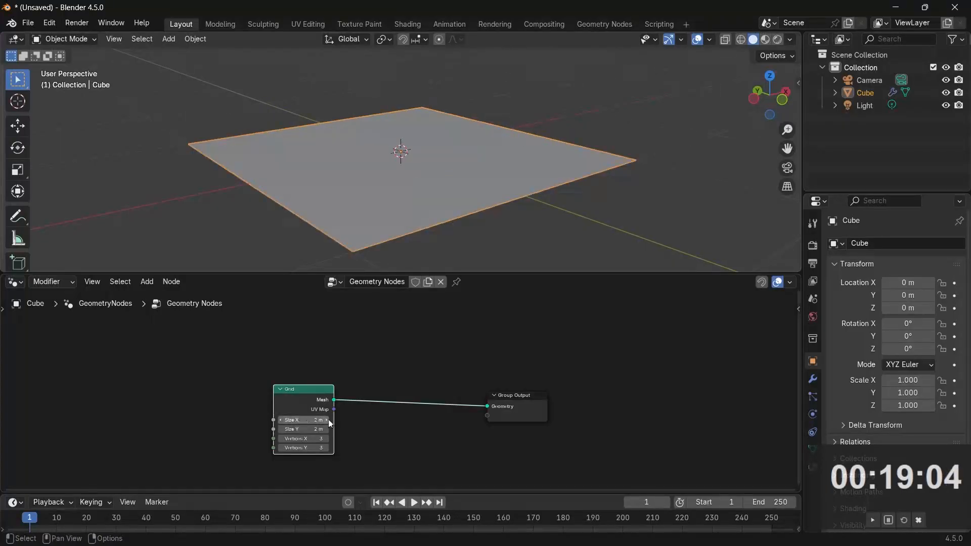
{"action": "mouse_move", "coordinate": [301, 420]}
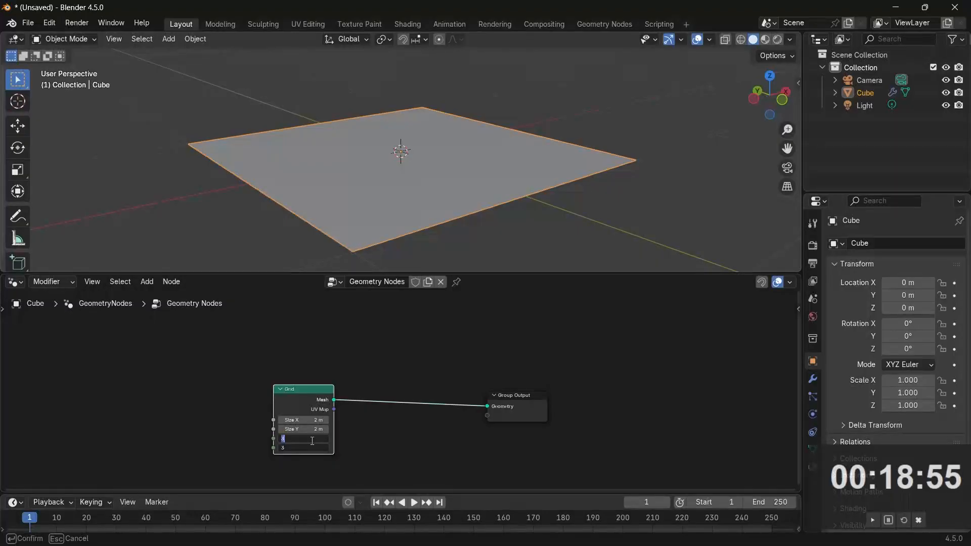
{"action": "type", "text": "1"}
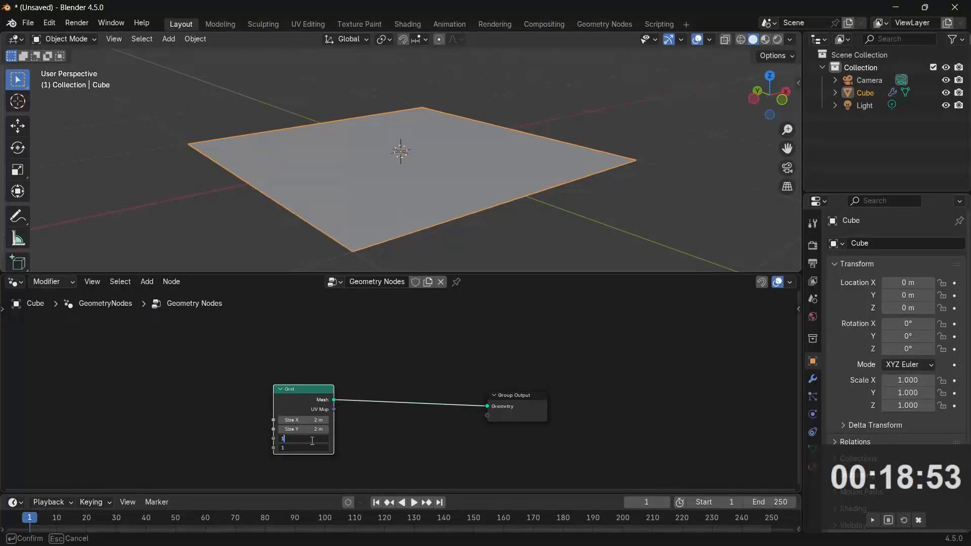
{"action": "type", "text": "500"}
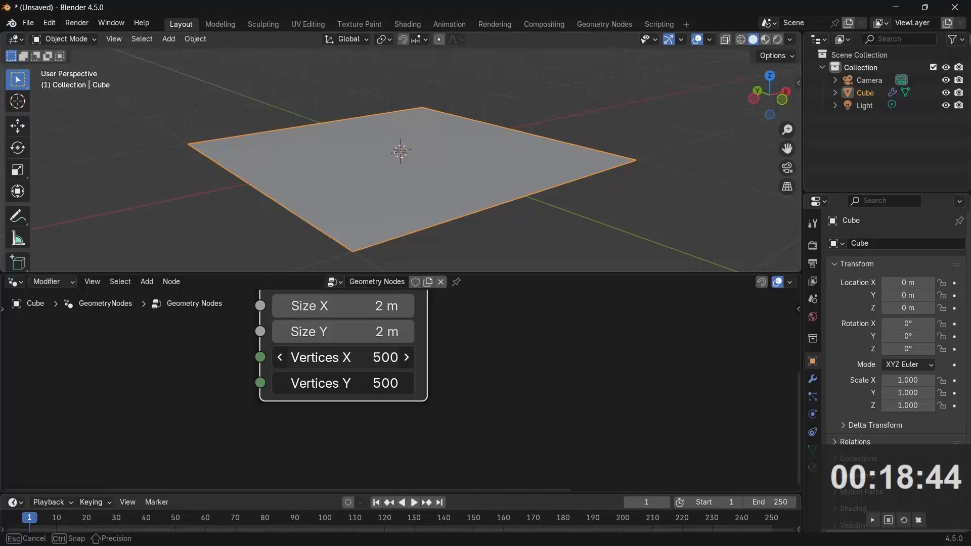
{"action": "double_click", "coordinate": [343, 356]}
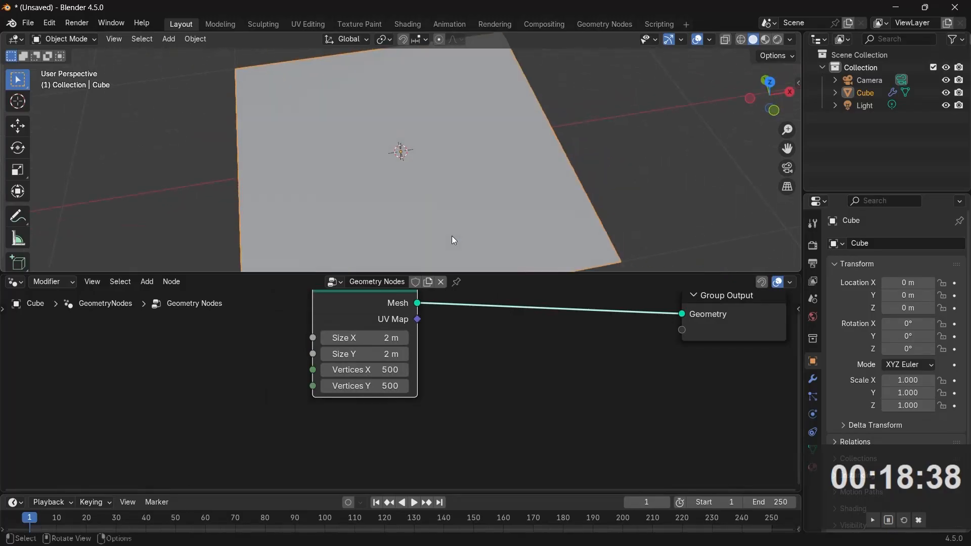
{"action": "key", "text": "Tab"}
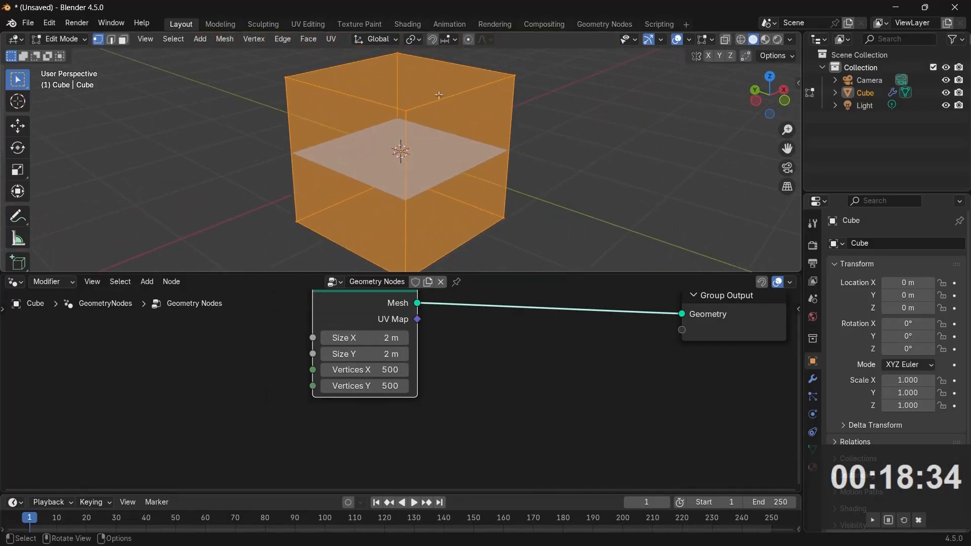
{"action": "key", "text": "Tab"}
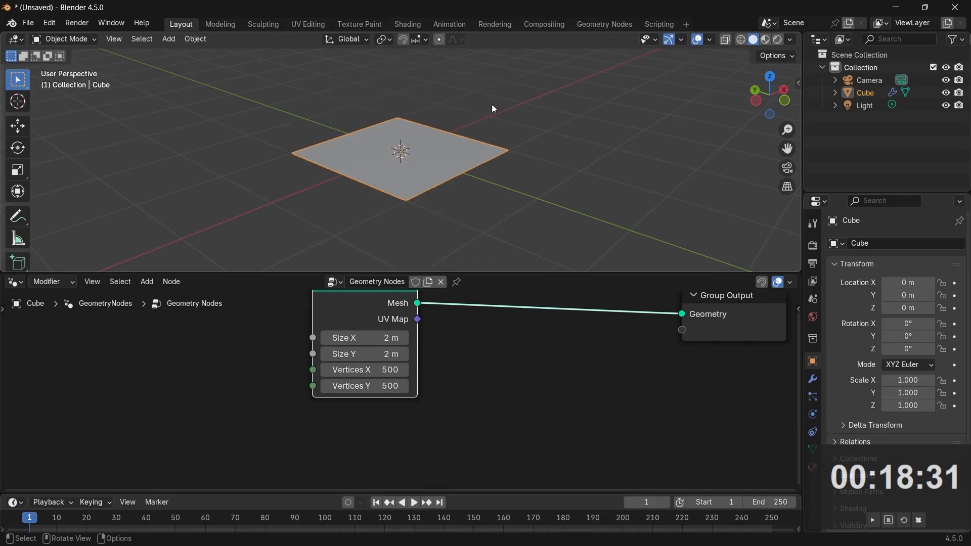
{"action": "mouse_move", "coordinate": [663, 94]}
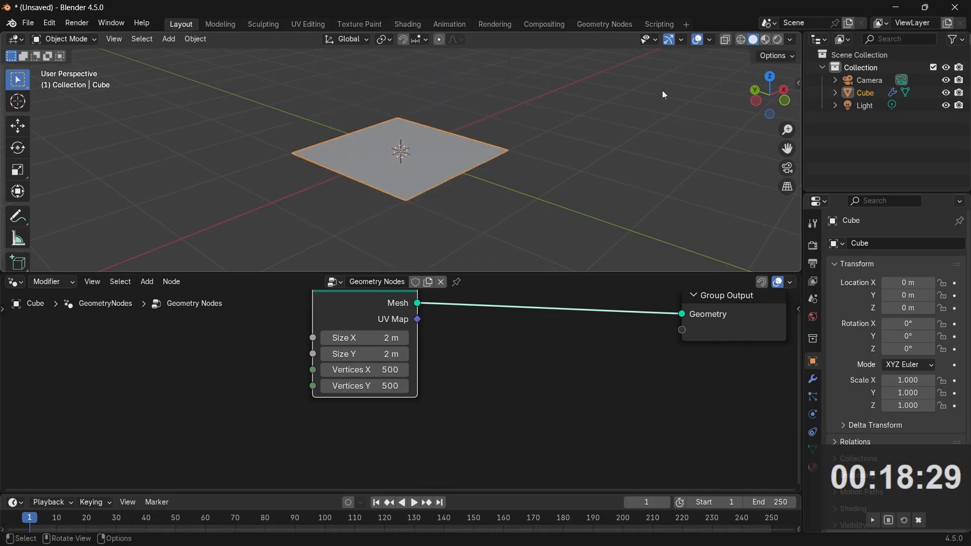
{"action": "left_click", "coordinate": [751, 39]}
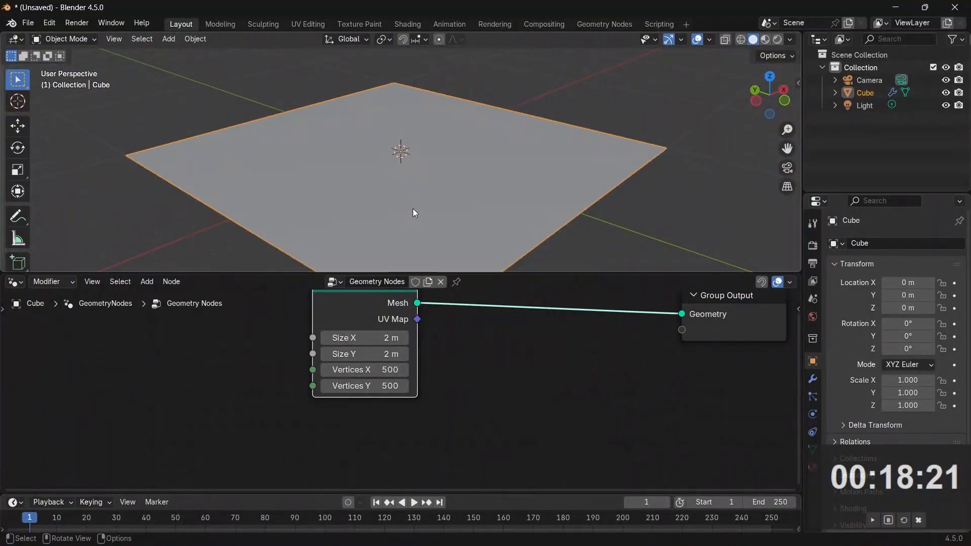
{"action": "left_click_drag", "start_coordinate": [413, 213], "coordinate": [473, 390]}
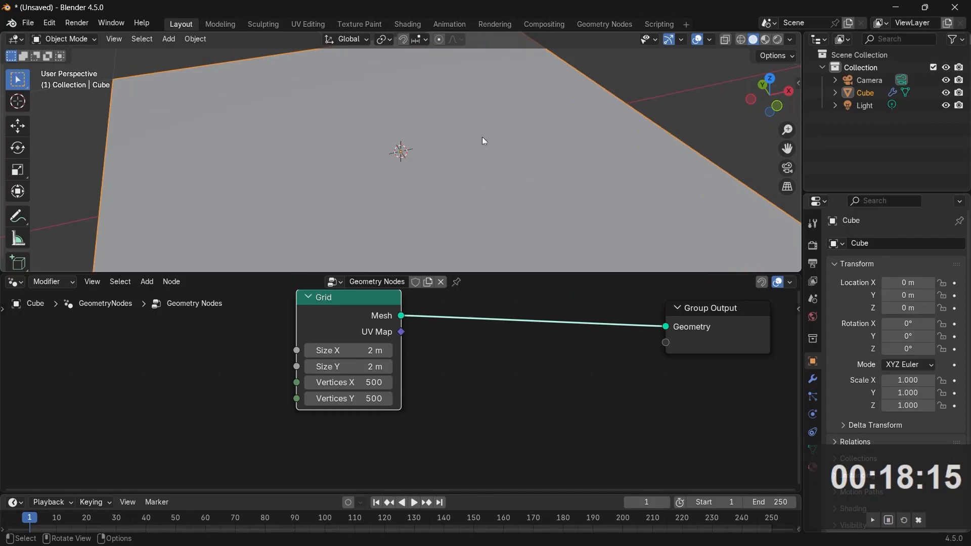
- Add Set Position and Transform Geometry nodes after the grid
{"action": "left_click", "coordinate": [147, 281]}
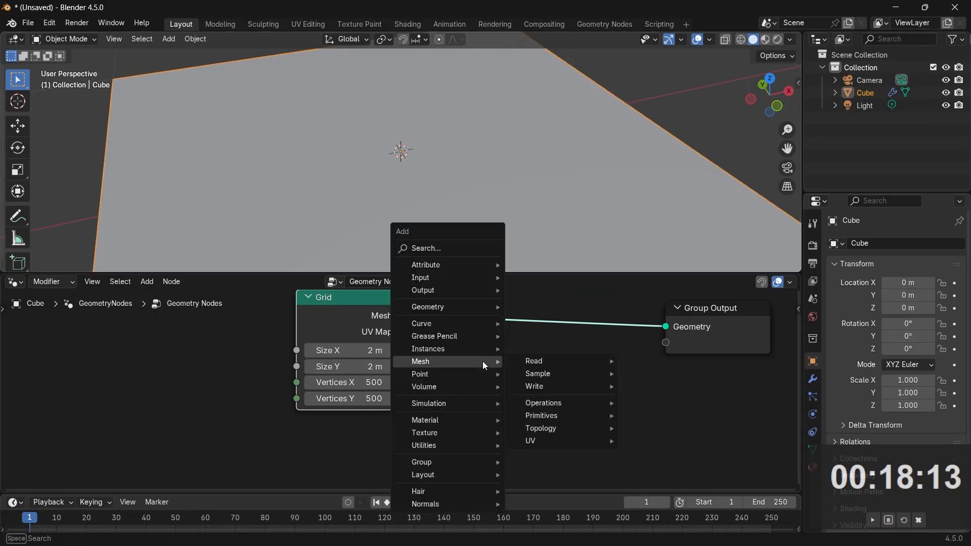
{"action": "type", "text": "set posi"}
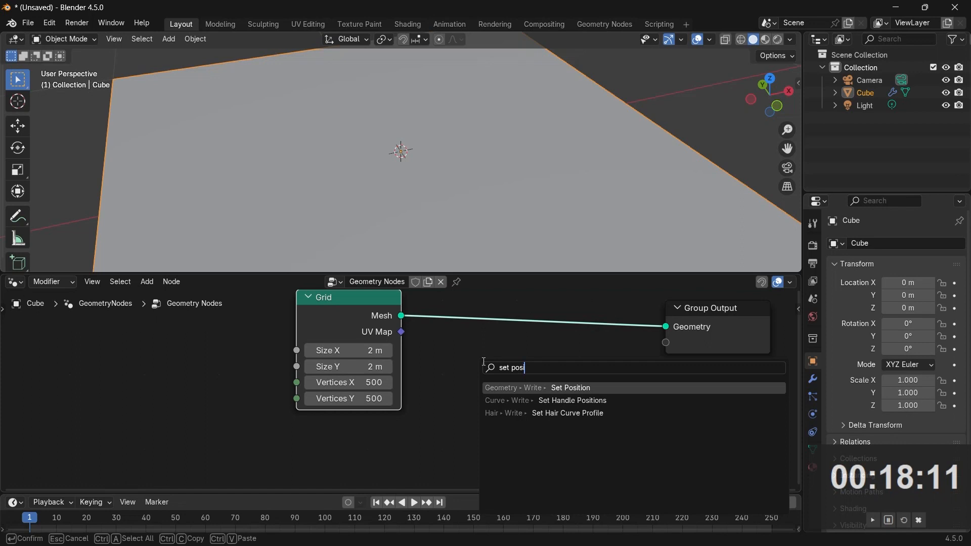
{"action": "left_click", "coordinate": [569, 388]}
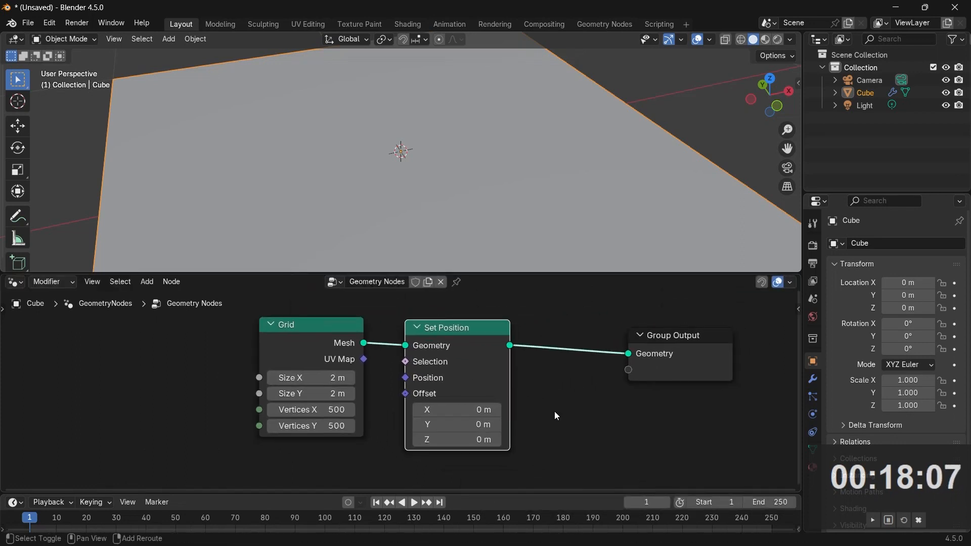
{"action": "type", "text": "transfo"}
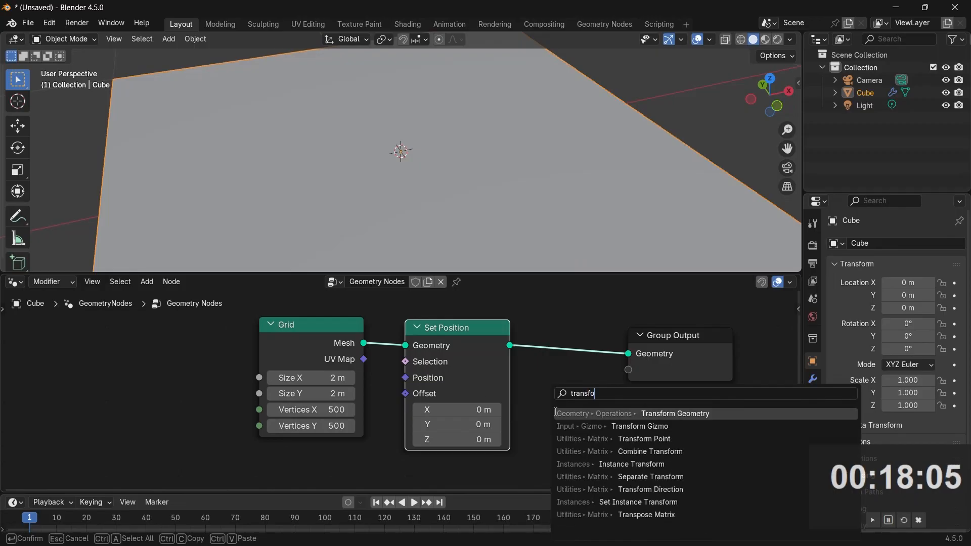
{"action": "left_click", "coordinate": [674, 413]}
{"action": "type", "text": "wave"}
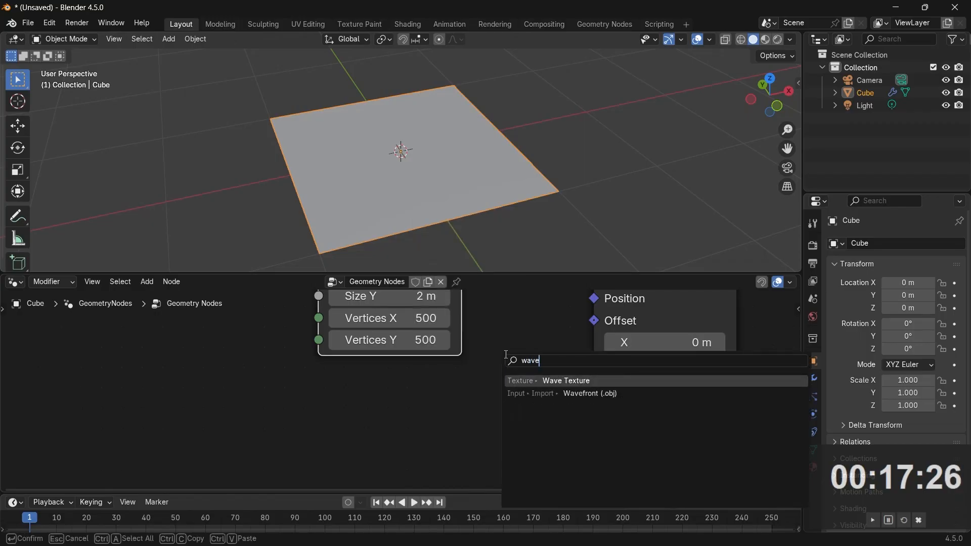
- Drive the Set Position Offset with a Wave Texture's Color at scale 0.5
{"action": "left_click", "coordinate": [565, 382]}
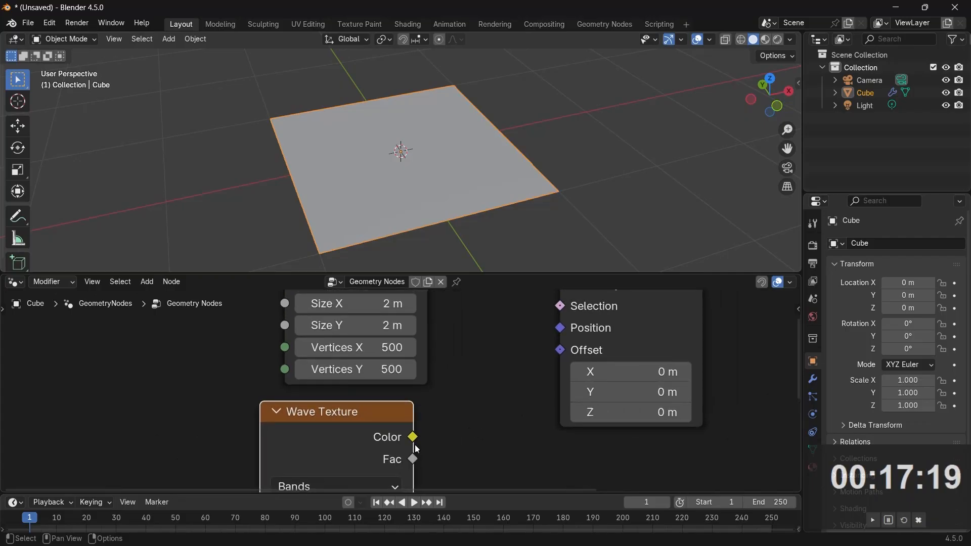
{"action": "left_click_drag", "start_coordinate": [413, 437], "coordinate": [559, 349]}
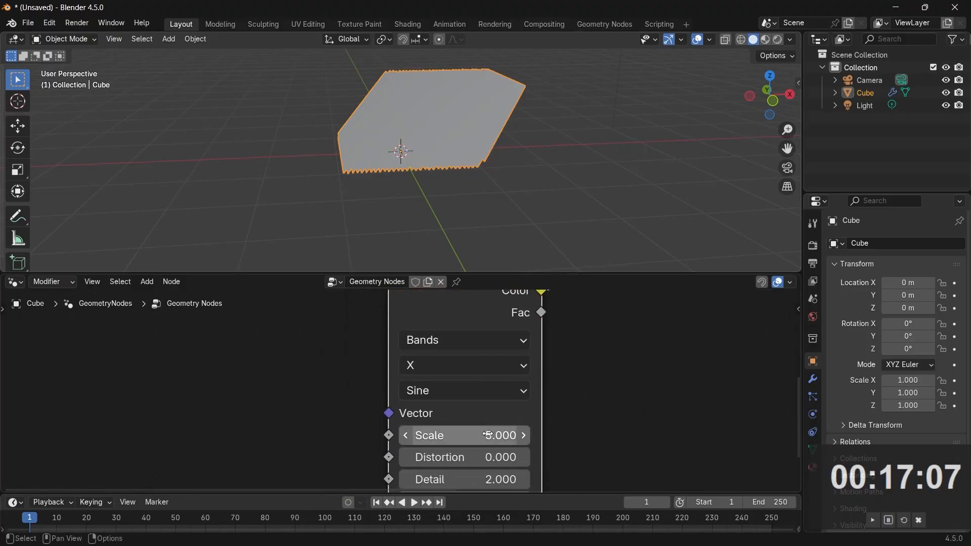
{"action": "left_click_drag", "start_coordinate": [489, 435], "coordinate": [433, 435]}
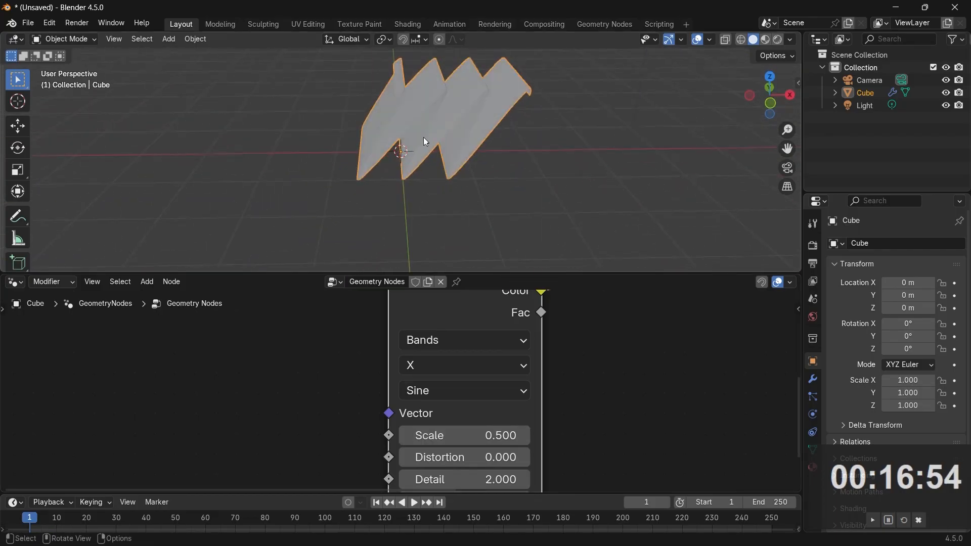
{"action": "mouse_move", "coordinate": [552, 177]}
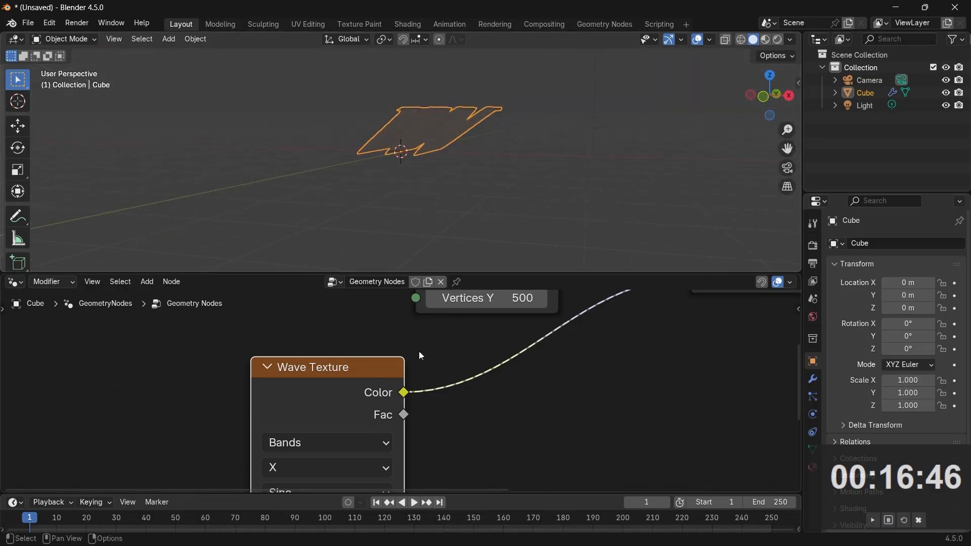
{"action": "mouse_move", "coordinate": [339, 204]}
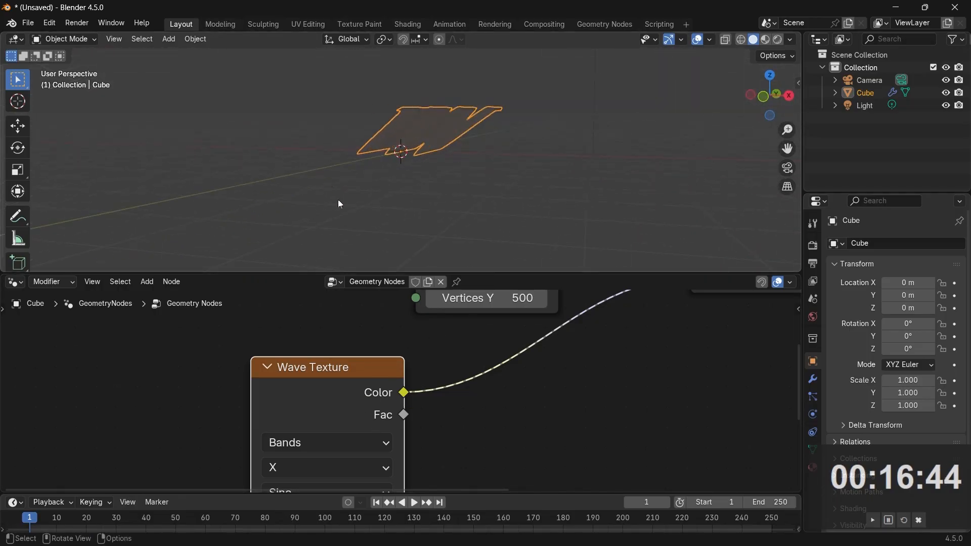
{"action": "mouse_move", "coordinate": [509, 425]}
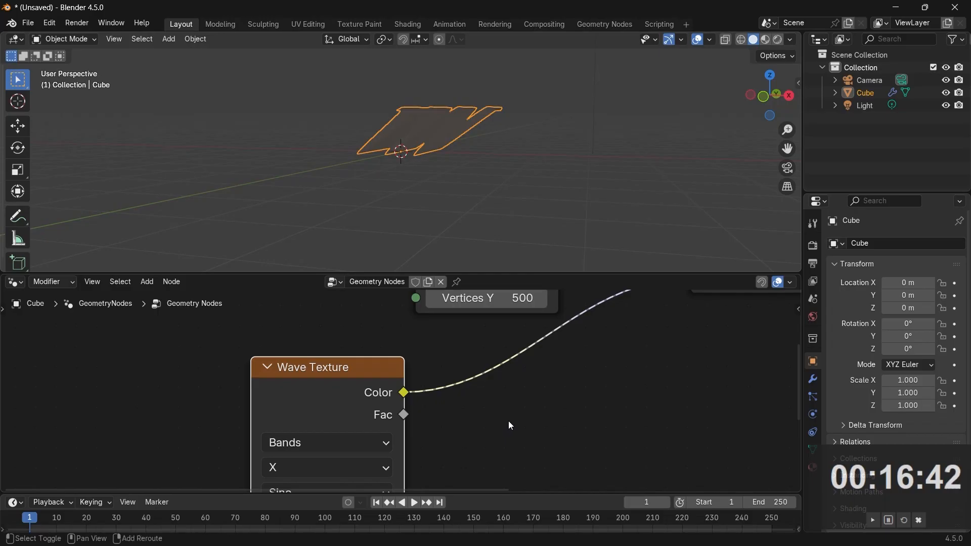
- Insert a Vector Math node after the wave texture, subtracting 0.5
{"action": "type", "text": "v"}
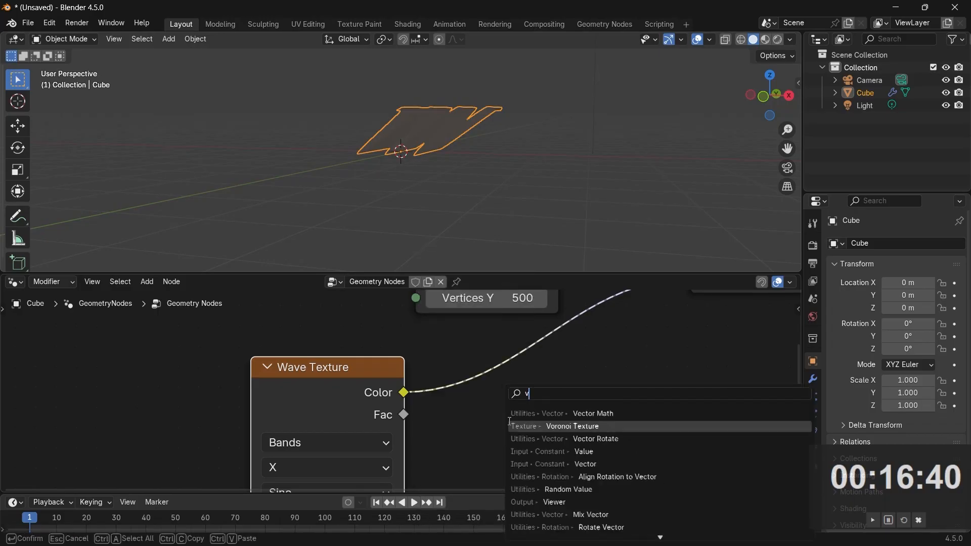
{"action": "type", "text": "ector ma"}
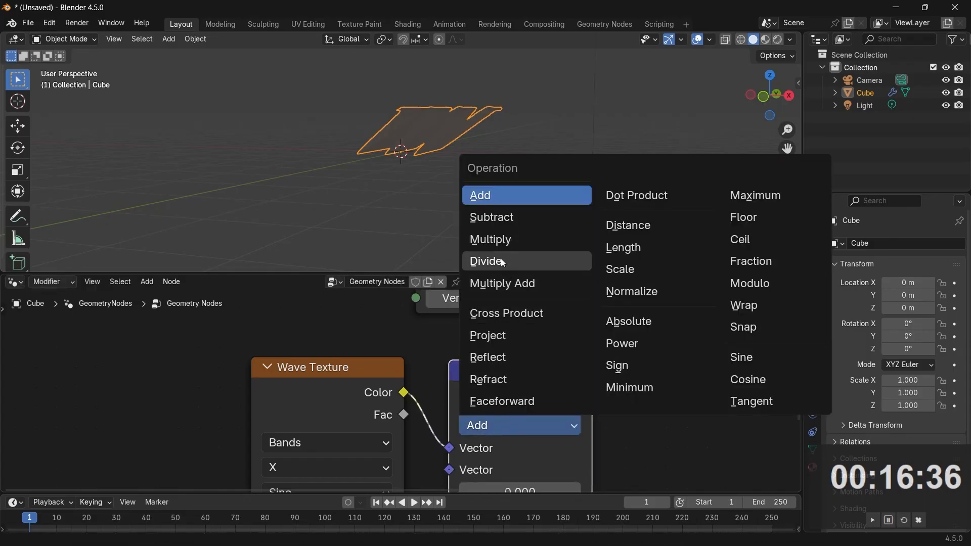
{"action": "left_click", "coordinate": [489, 239]}
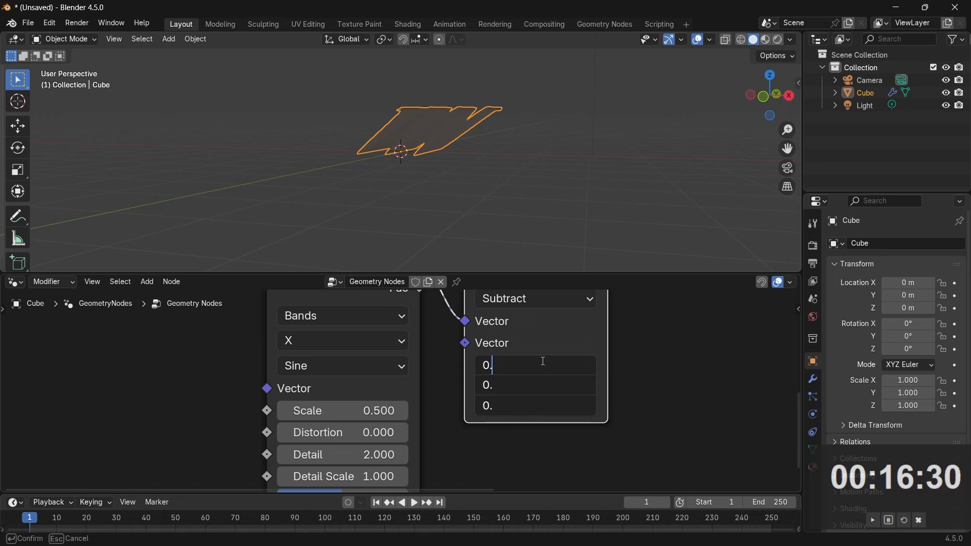
{"action": "type", "text": "0.500"}
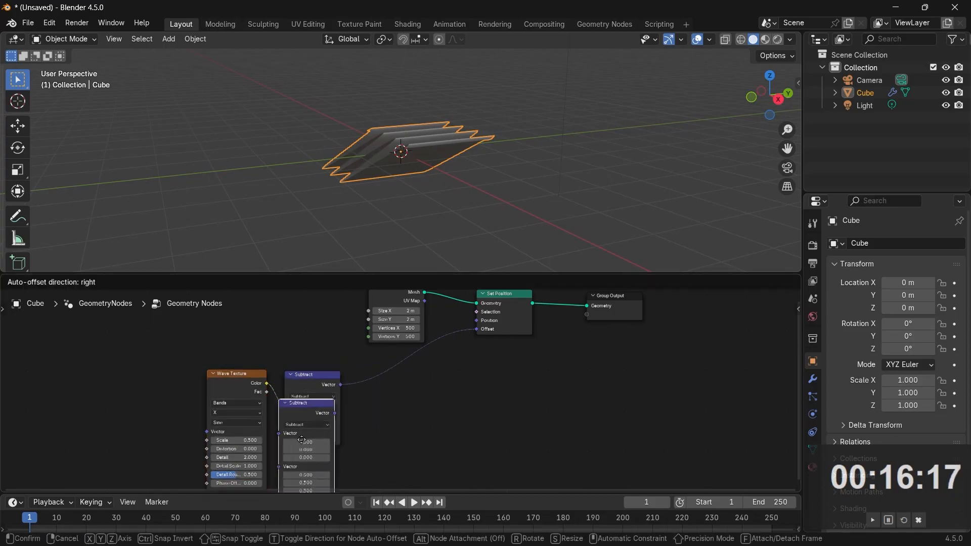
- Chain a duplicated vector node set to Multiply by 0, 0, 0.2
{"action": "left_click", "coordinate": [371, 387]}
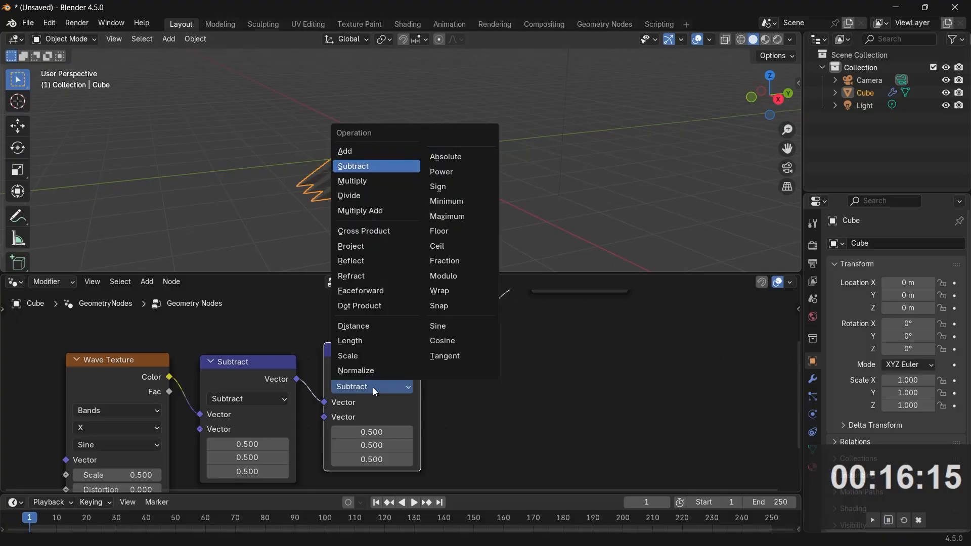
{"action": "left_click", "coordinate": [352, 180]}
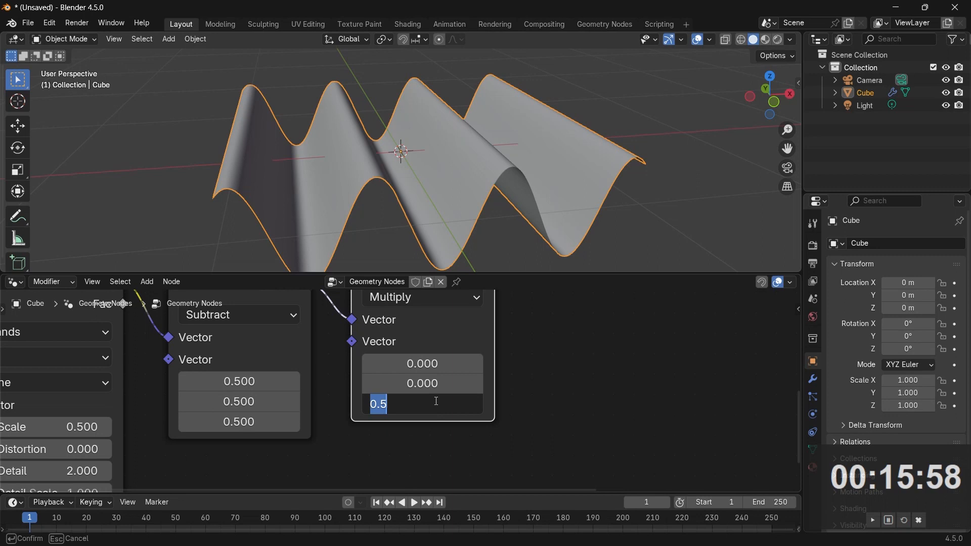
{"action": "type", "text": "0.2"}
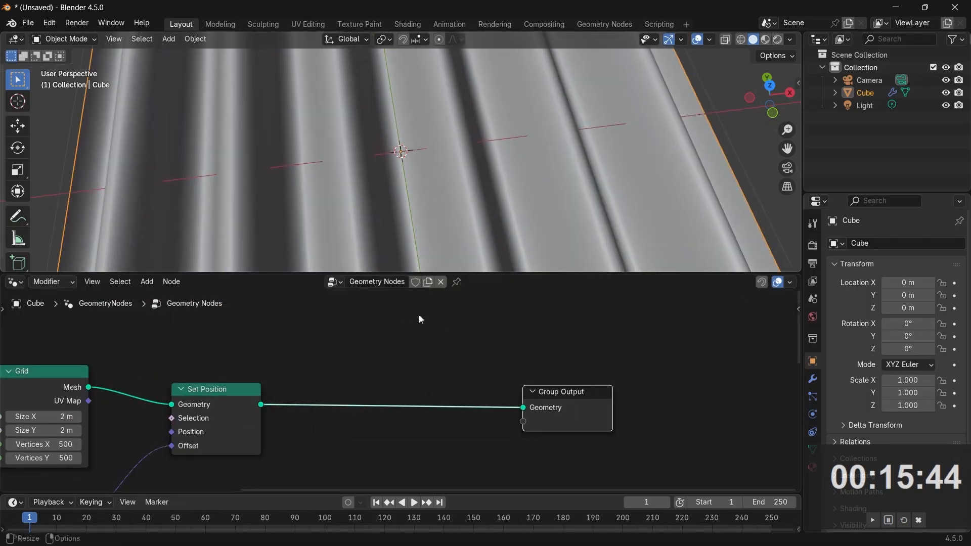
- Insert a Set Shade Smooth node between Set Position and Group Output
{"action": "type", "text": "set sha"}
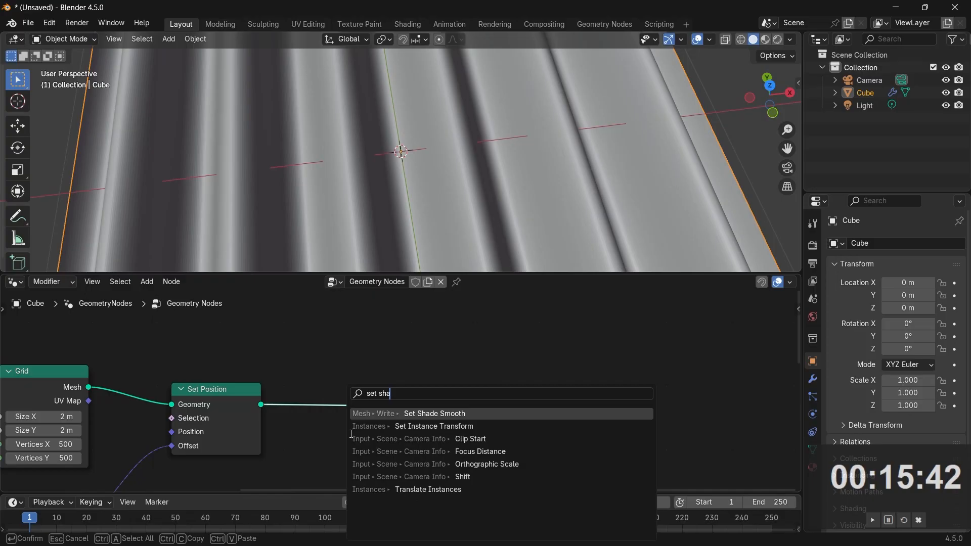
{"action": "left_click", "coordinate": [434, 413]}
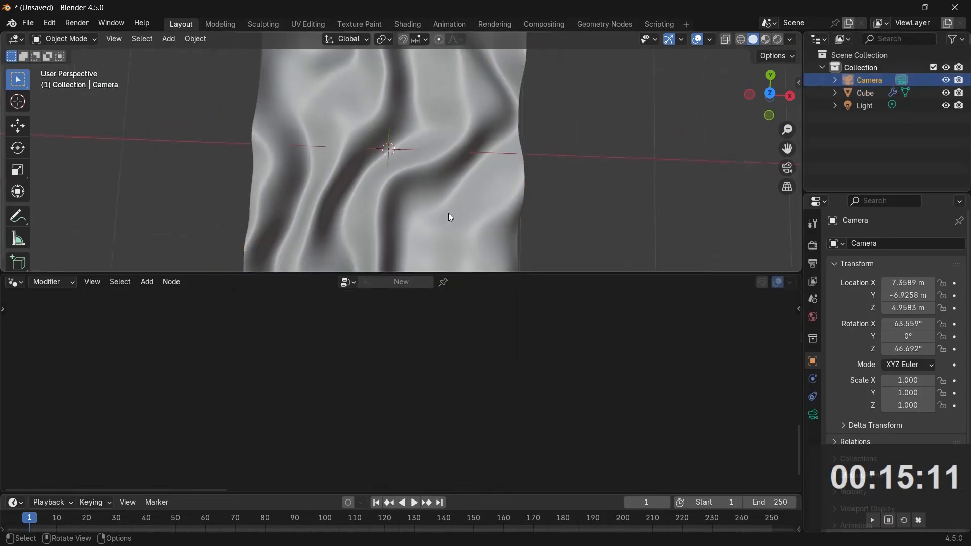
- Clear the camera's transform, raise it 2.3363 m overhead, and set Passepartout to 1.0
{"action": "scroll", "scroll_direction": "down", "scroll_amount": 3}
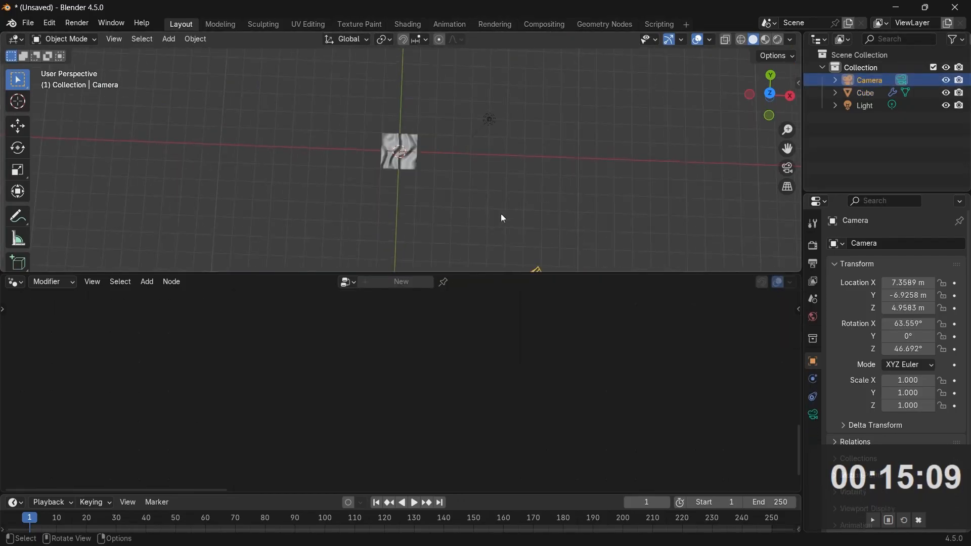
{"action": "key", "text": "alt+g"}
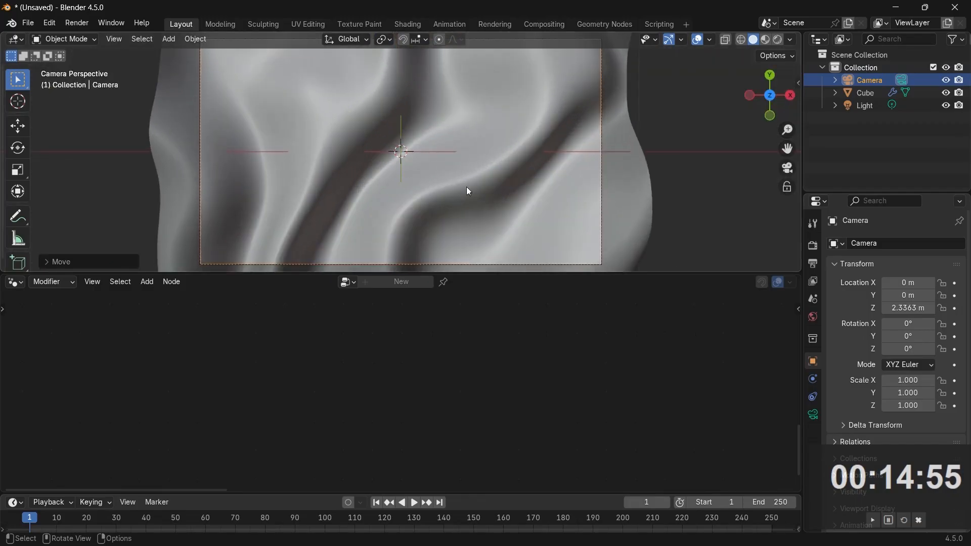
{"action": "scroll", "scroll_direction": "down", "scroll_amount": 3}
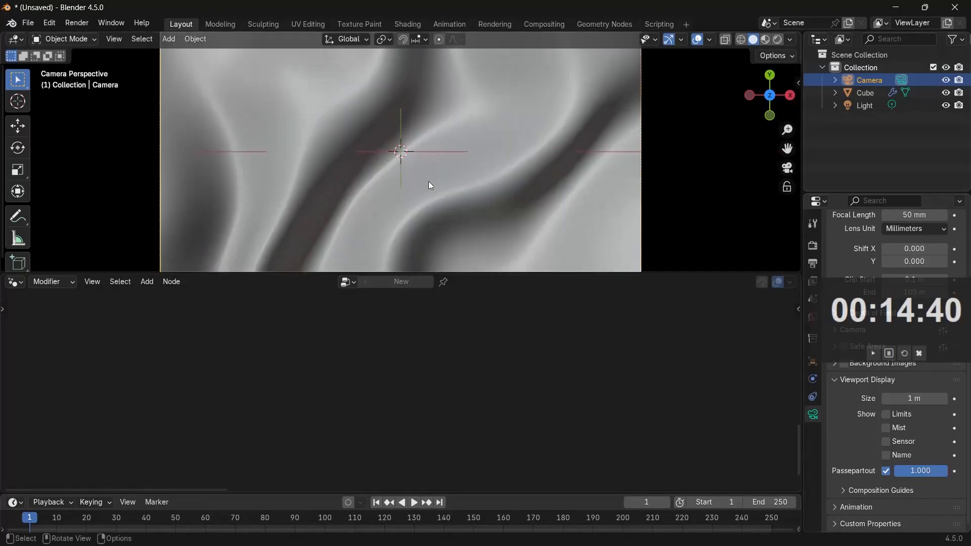
{"action": "left_click", "coordinate": [865, 92]}
{"action": "type", "text": "set mater"}
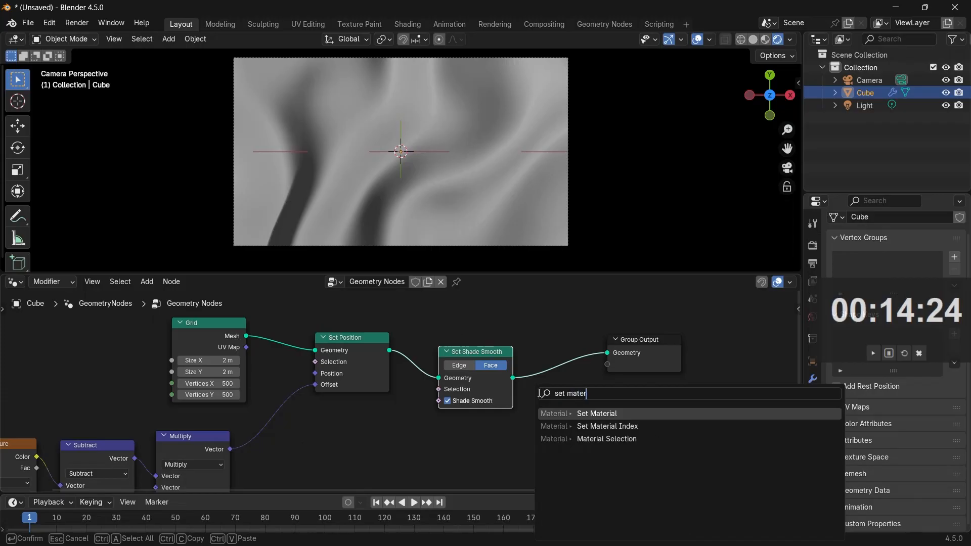
- Add a Set Material node before Group Output assigning the material 'Material'
{"action": "left_click", "coordinate": [595, 413]}
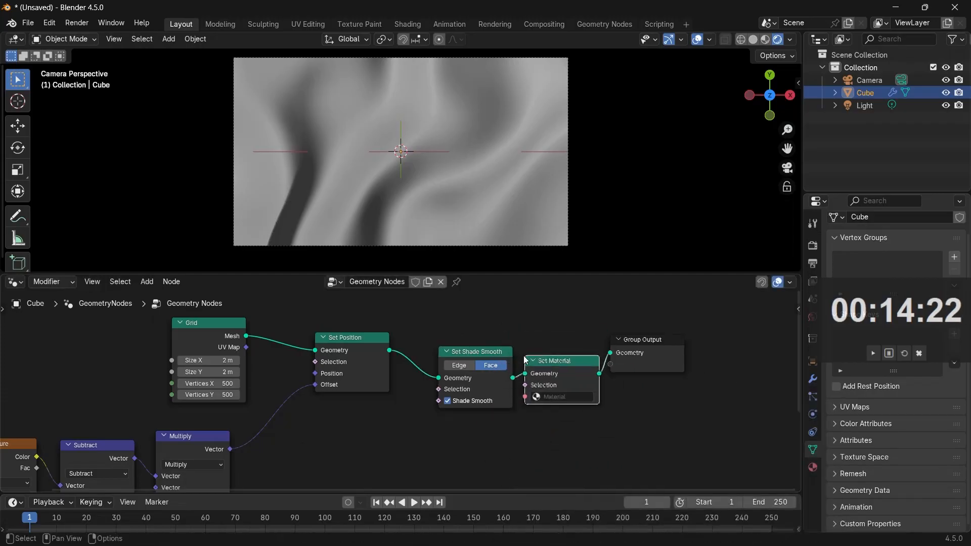
{"action": "left_click", "coordinate": [575, 397]}
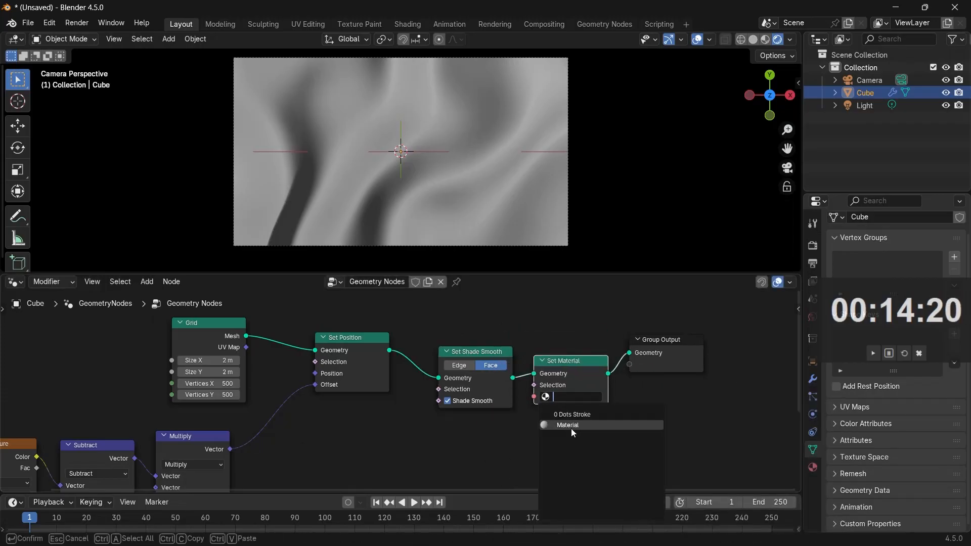
{"action": "left_click", "coordinate": [567, 425]}
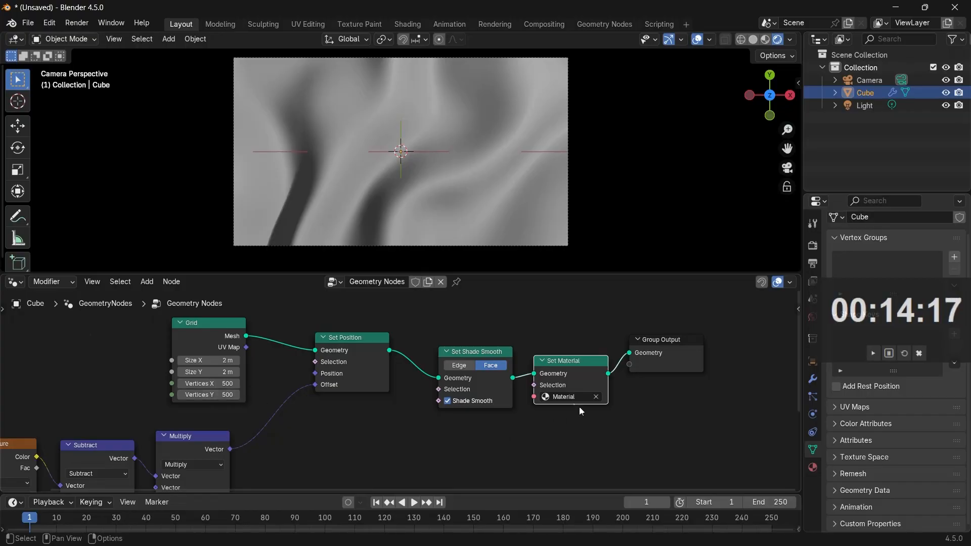
{"action": "left_click", "coordinate": [13, 281]}
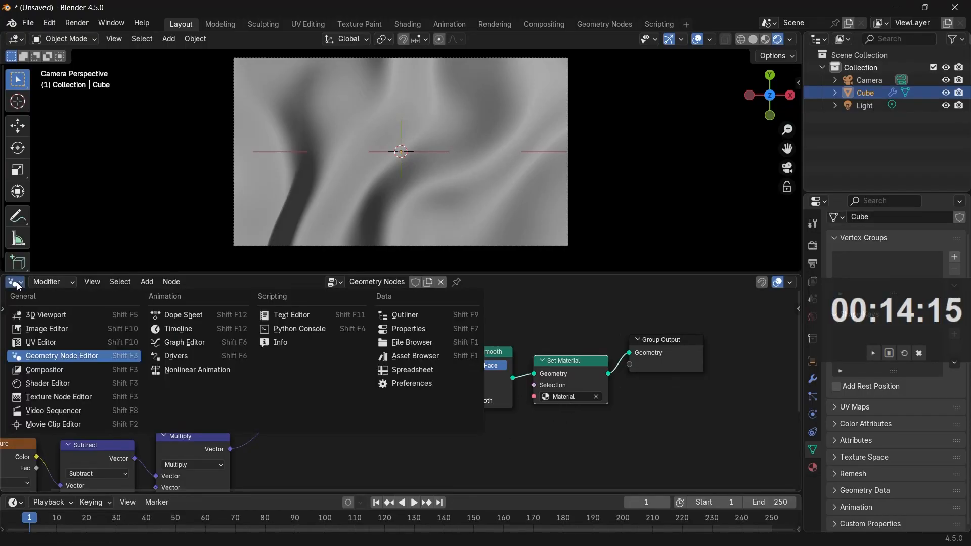
- Give the material Metallic 1 and Roughness 0.3, and enable EEVEE raytracing
{"action": "left_click", "coordinate": [47, 383]}
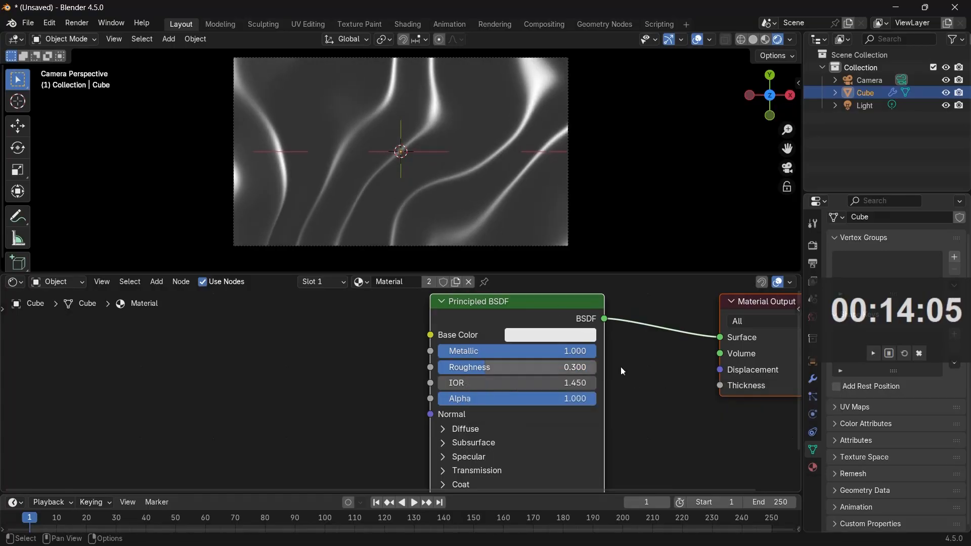
{"action": "mouse_move", "coordinate": [812, 450]}
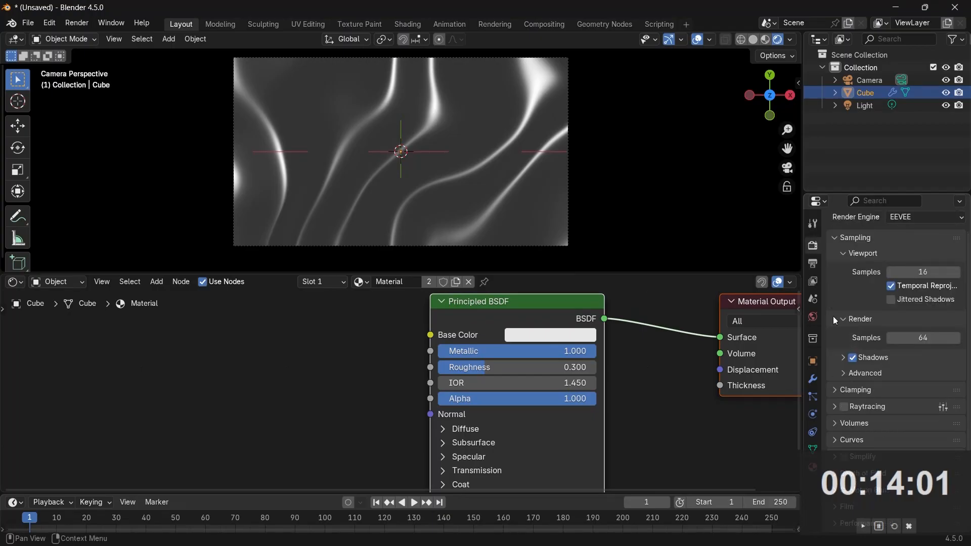
{"action": "left_click", "coordinate": [843, 406]}
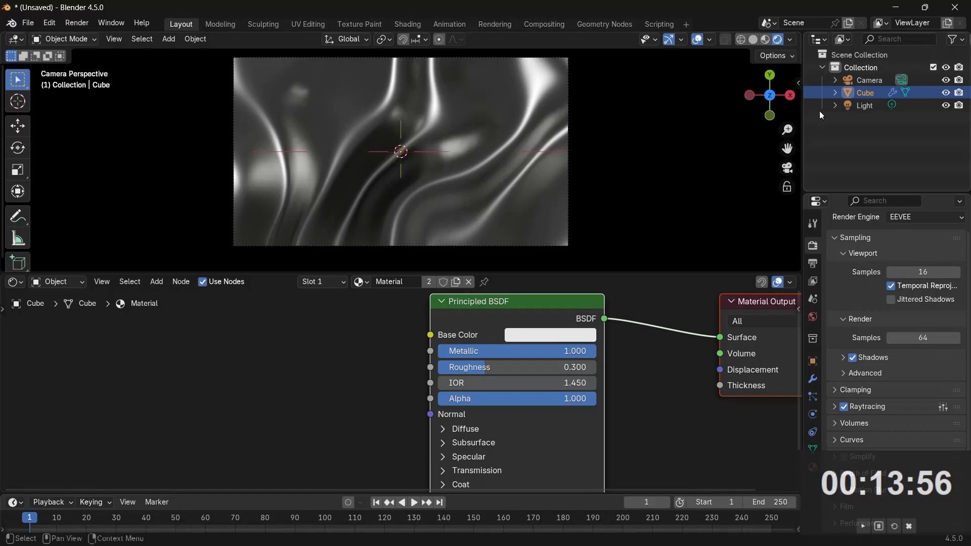
- Move the point light above the centre of the rippled surface
{"action": "left_click", "coordinate": [864, 106]}
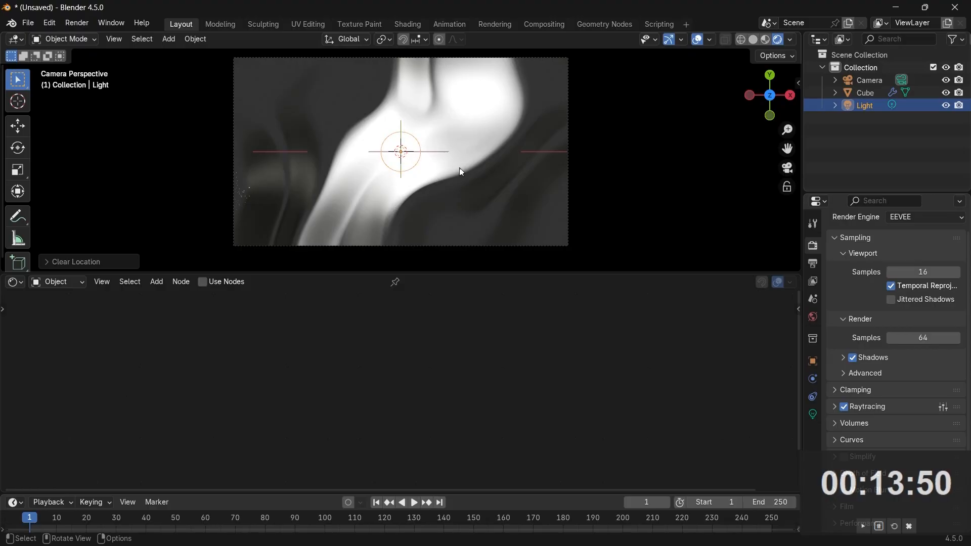
{"action": "key", "text": "g"}
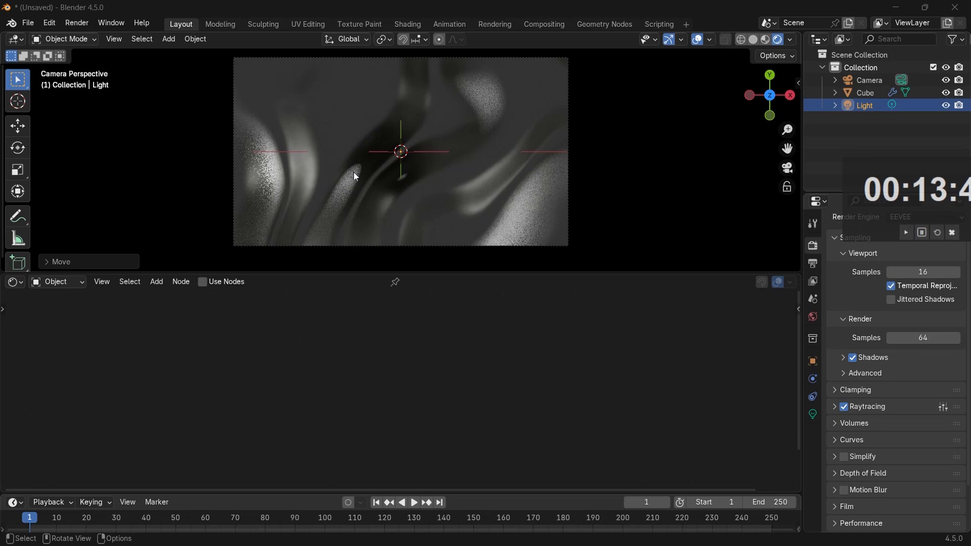
{"action": "mouse_move", "coordinate": [811, 413]}
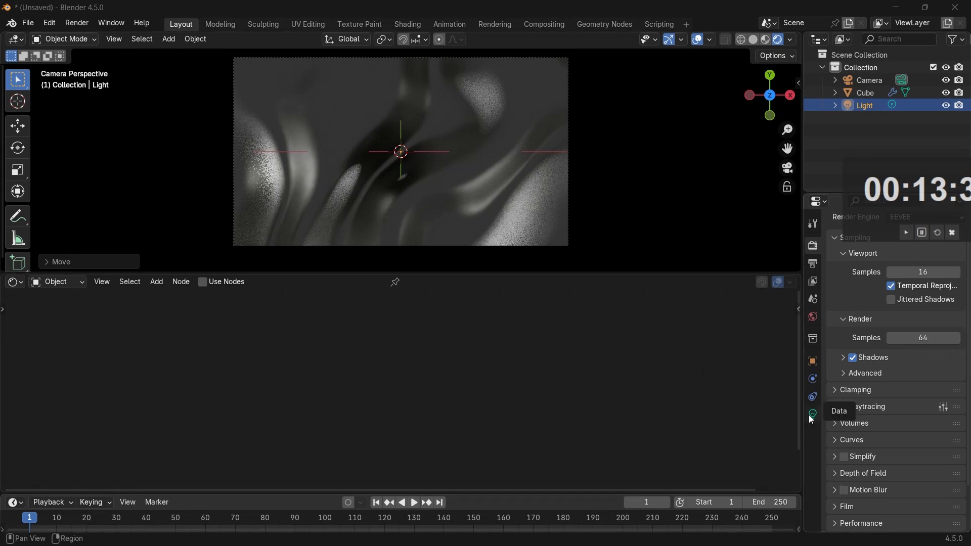
{"action": "left_click", "coordinate": [812, 414]}
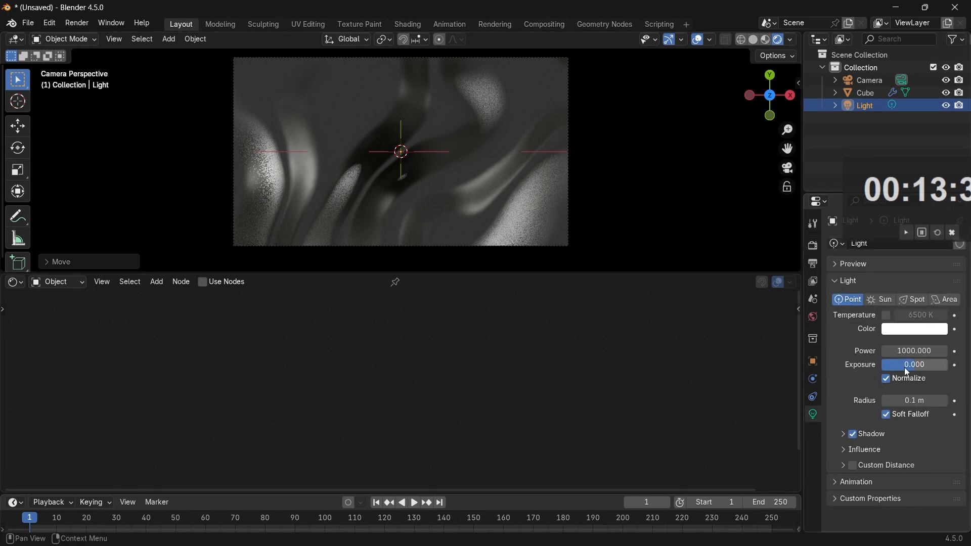
- Give the light a 1 m radius and 1000 W power, then select the Cube
{"action": "left_click_drag", "start_coordinate": [915, 400], "coordinate": [941, 400]}
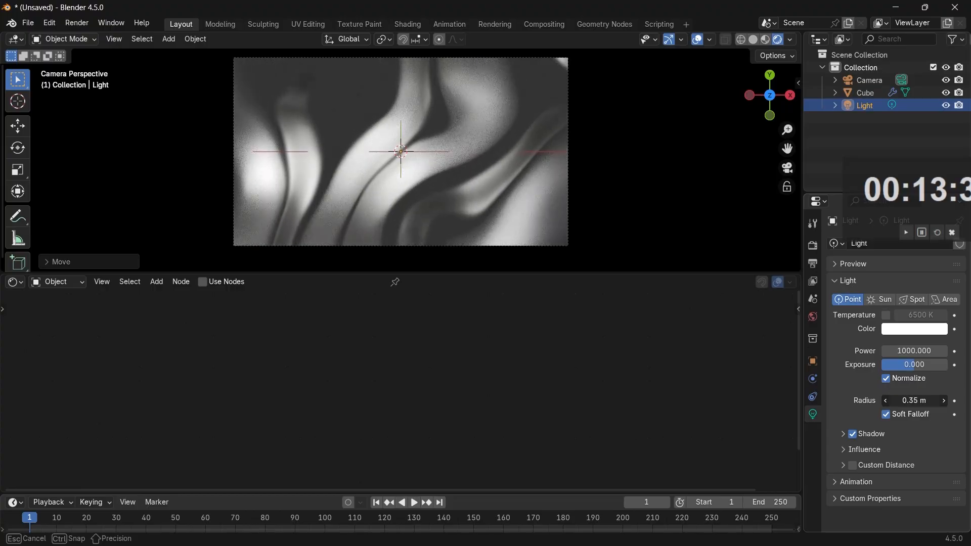
{"action": "double_click", "coordinate": [913, 400]}
{"action": "type", "text": "1"}
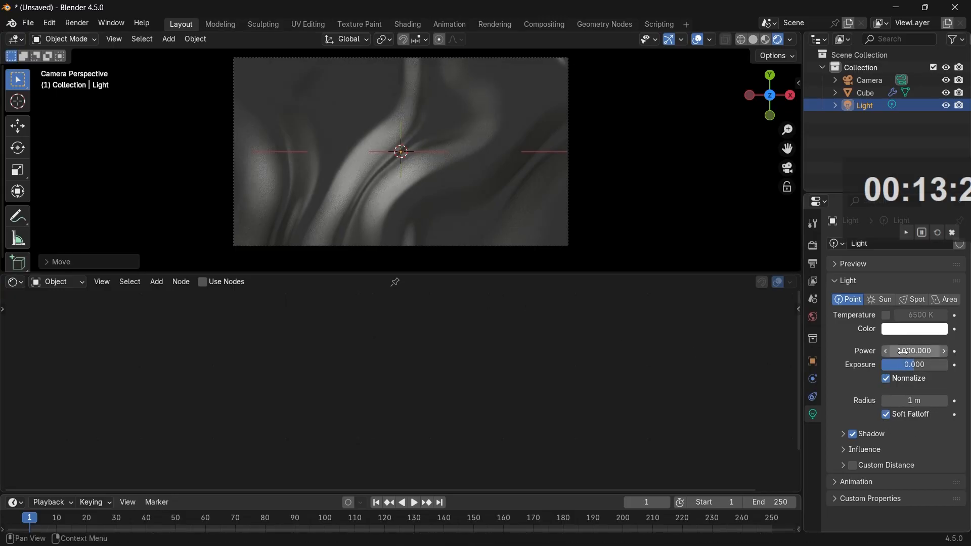
{"action": "left_click", "coordinate": [913, 350]}
{"action": "type", "text": "10000.000"}
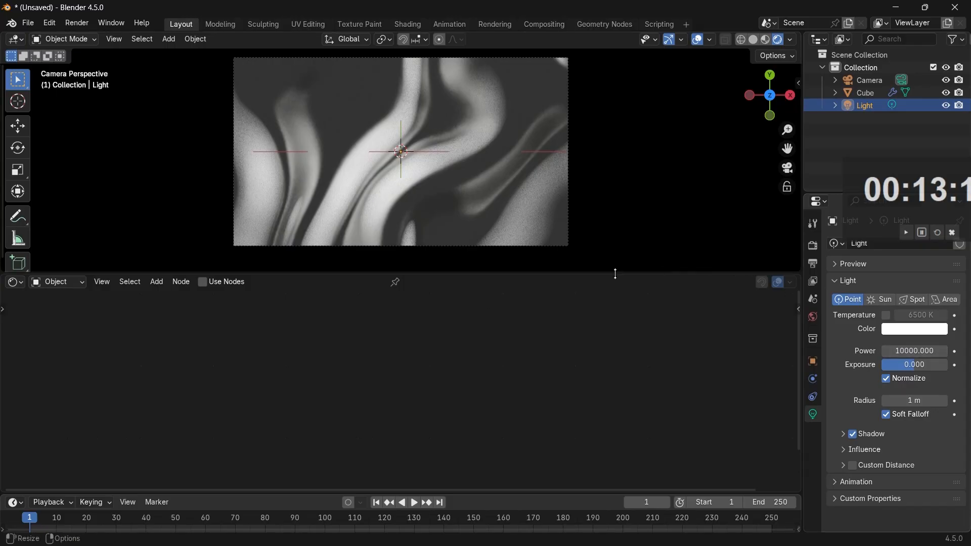
{"action": "left_click", "coordinate": [914, 350]}
{"action": "type", "text": "1000.000"}
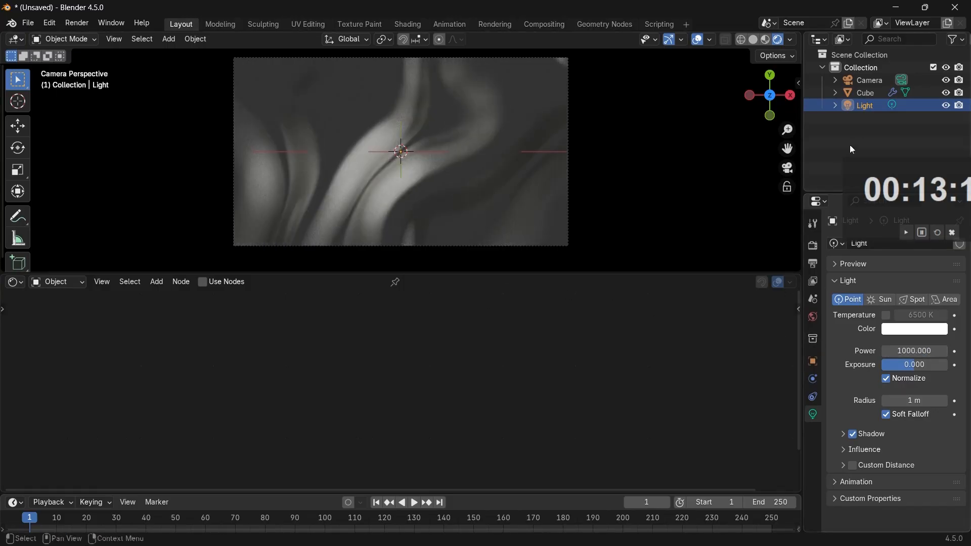
{"action": "left_click", "coordinate": [865, 92]}
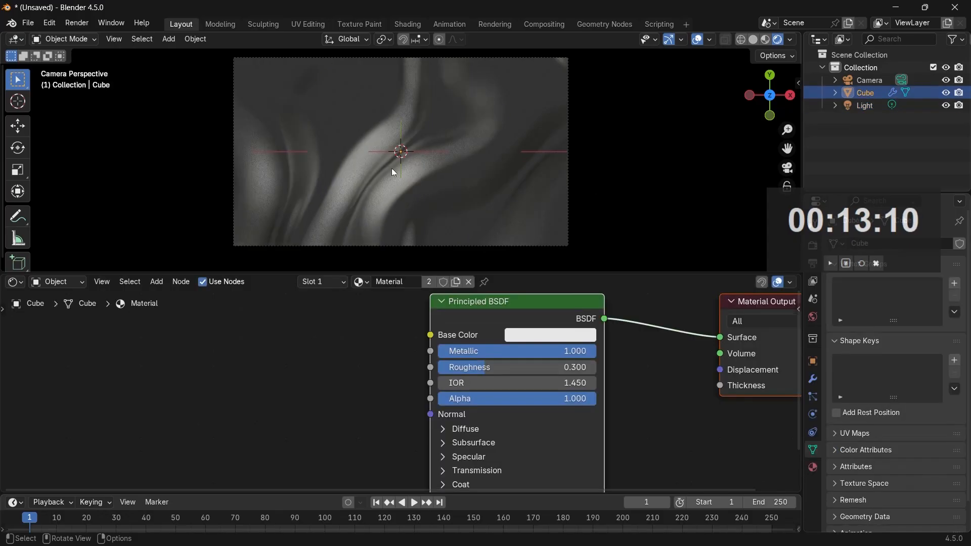
- Wire a Noise Texture's Color output into the Principled BSDF Roughness socket
{"action": "left_click_drag", "start_coordinate": [526, 367], "coordinate": [489, 367]}
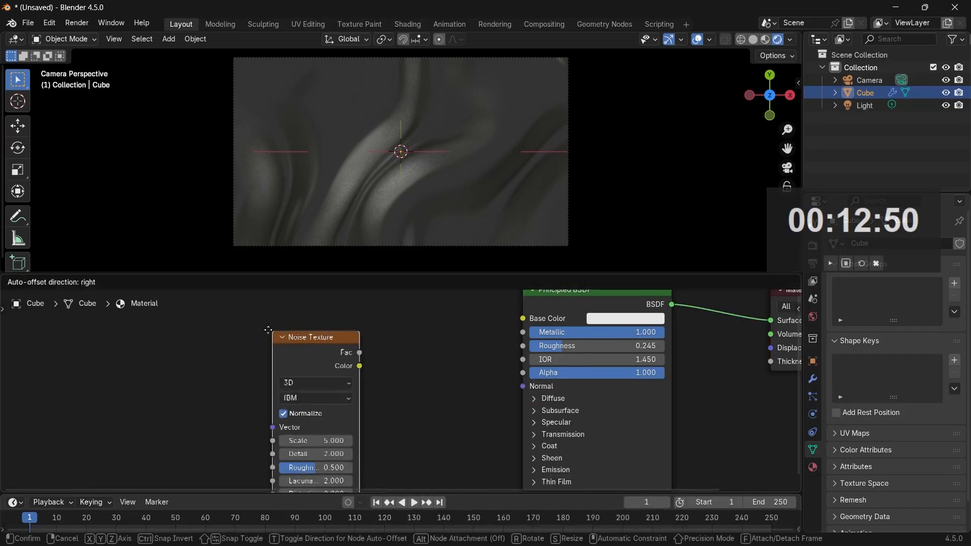
{"action": "left_click_drag", "start_coordinate": [359, 365], "coordinate": [523, 345]}
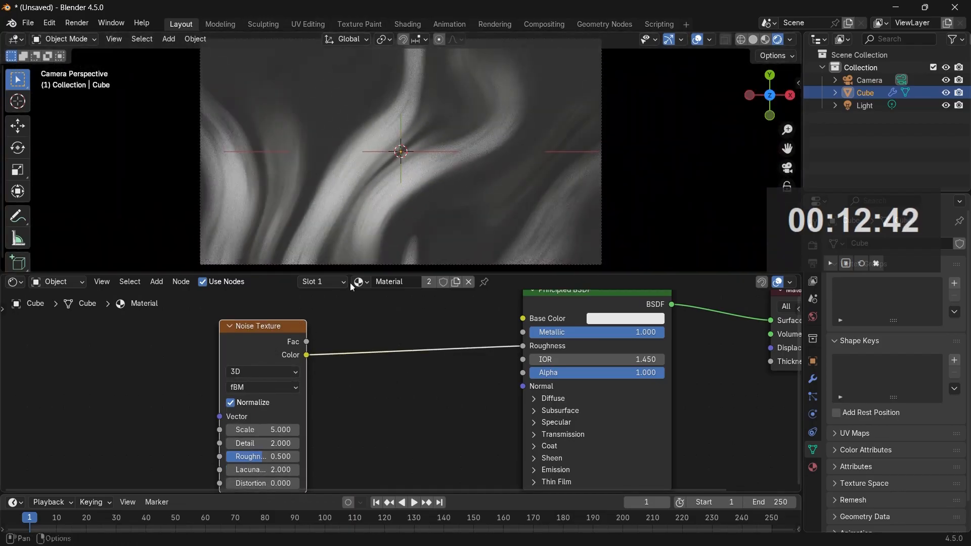
{"action": "type", "text": "m"}
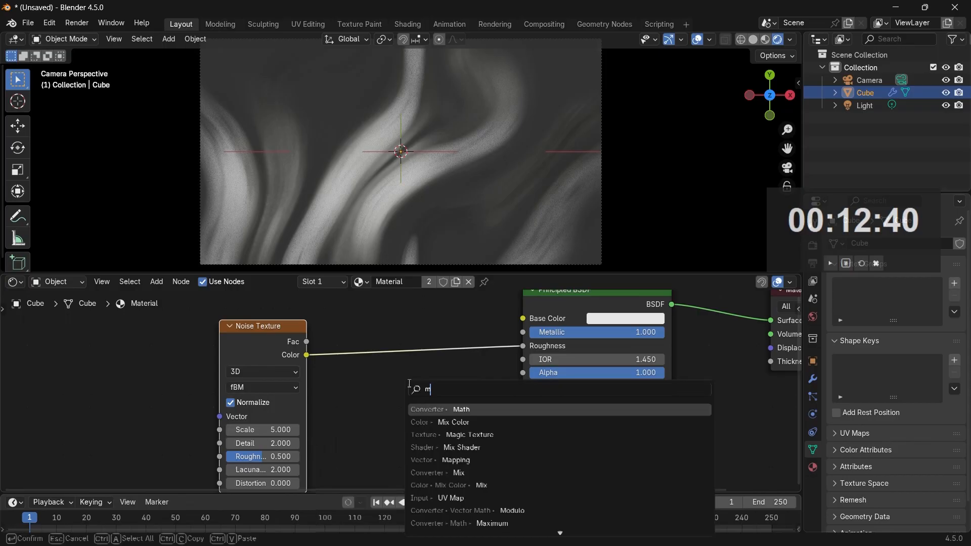
- Insert a Color Ramp before Roughness, pull both stops inward, set white stop value 0.8
{"action": "type", "text": "colo ra"}
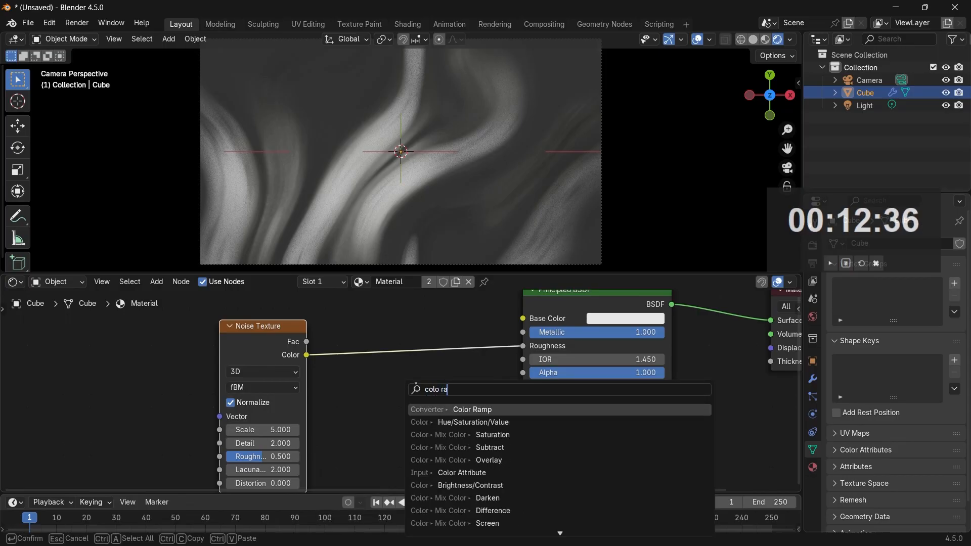
{"action": "left_click", "coordinate": [471, 409]}
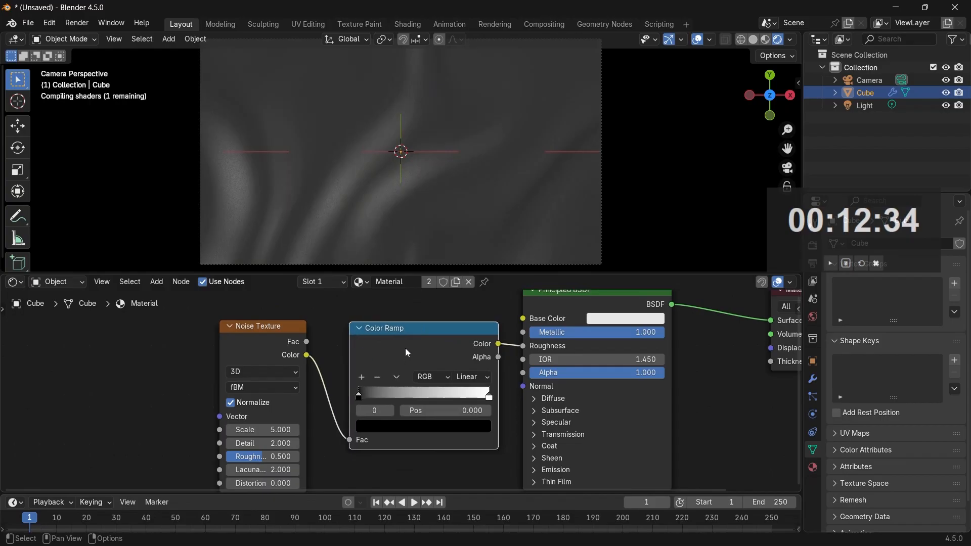
{"action": "left_click_drag", "start_coordinate": [358, 392], "coordinate": [387, 392]}
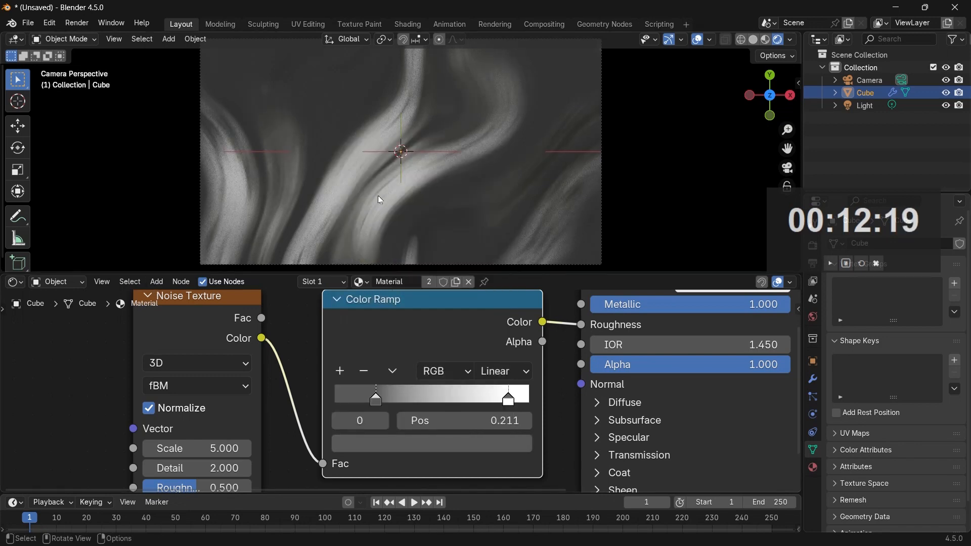
{"action": "left_click", "coordinate": [507, 398]}
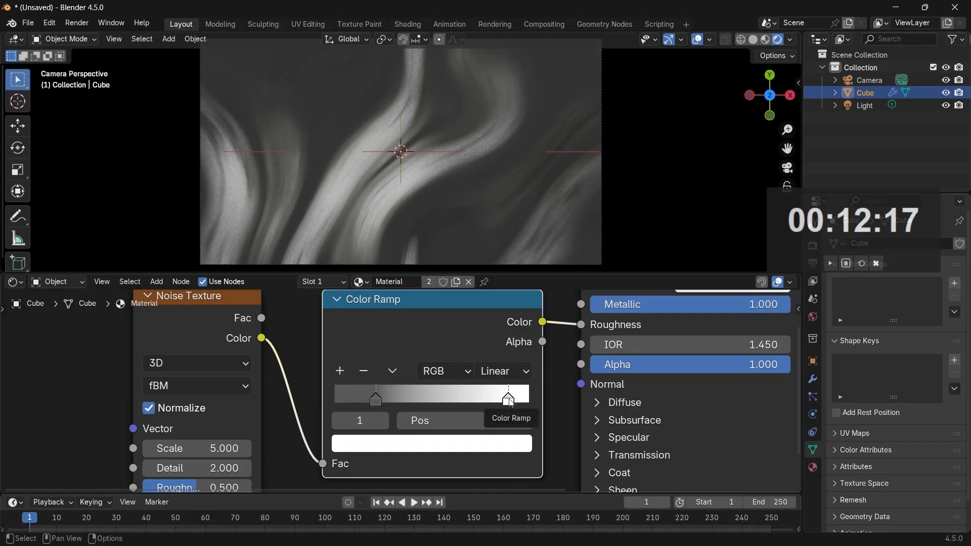
{"action": "left_click", "coordinate": [430, 443]}
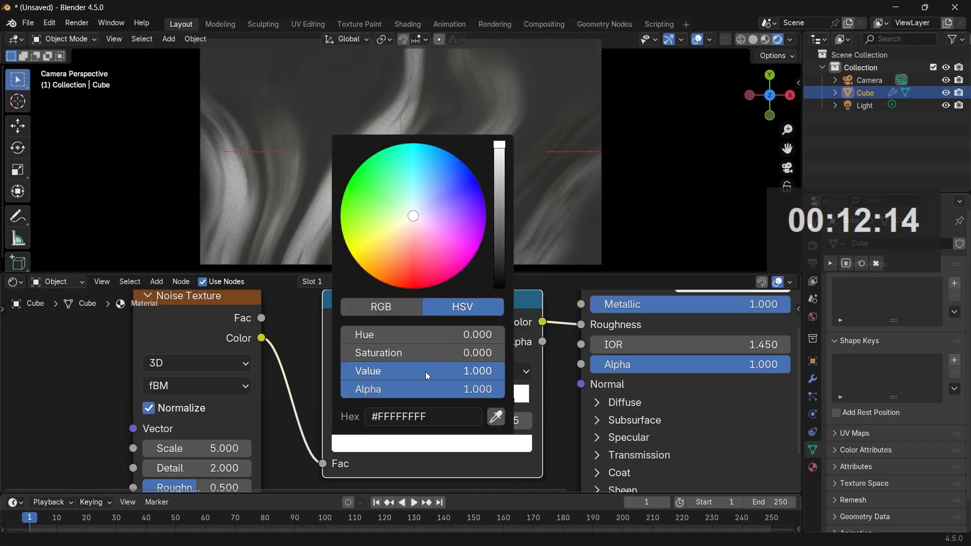
{"action": "double_click", "coordinate": [424, 371]}
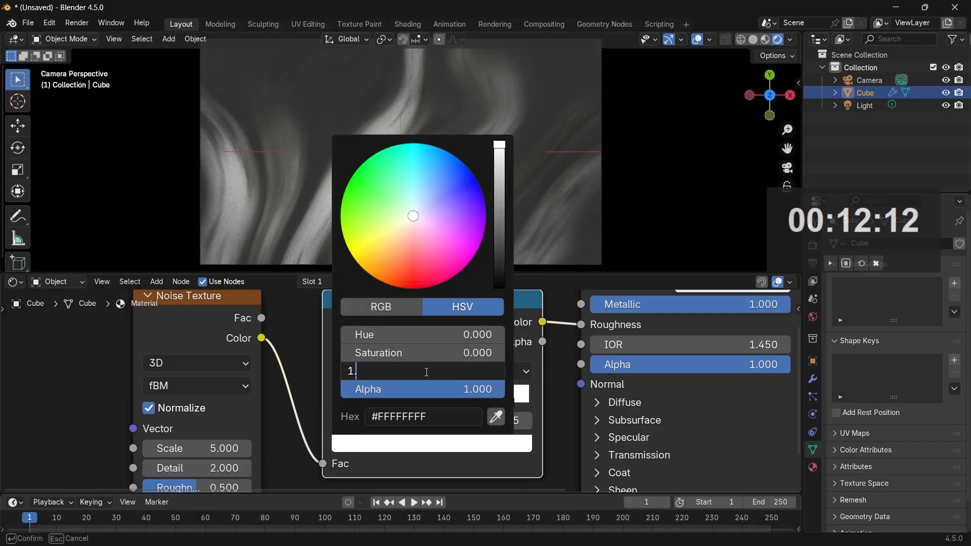
{"action": "type", "text": "0.8"}
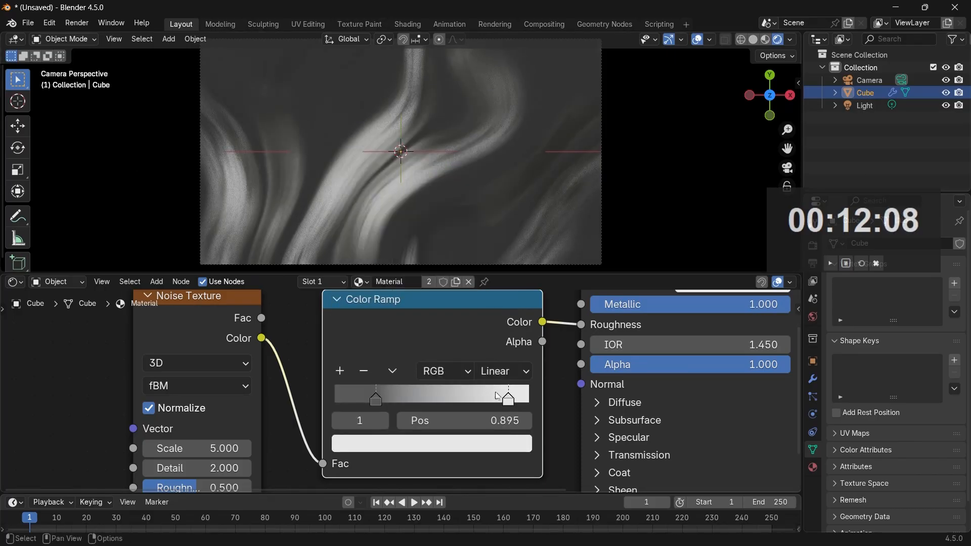
{"action": "left_click_drag", "start_coordinate": [507, 396], "coordinate": [499, 396]}
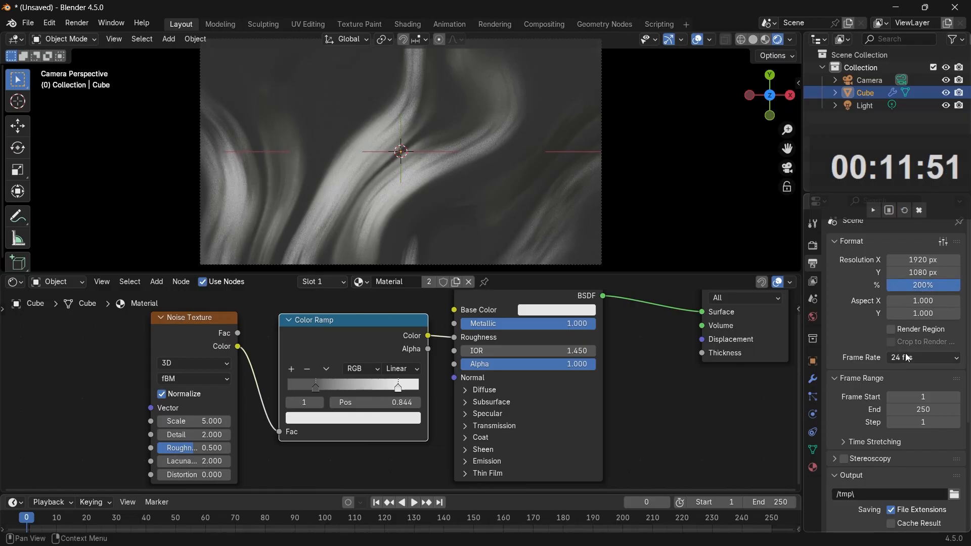
- Set output to 60 fps, end frame 300, FFmpeg video in an MPEG-4 container
{"action": "left_click", "coordinate": [922, 357]}
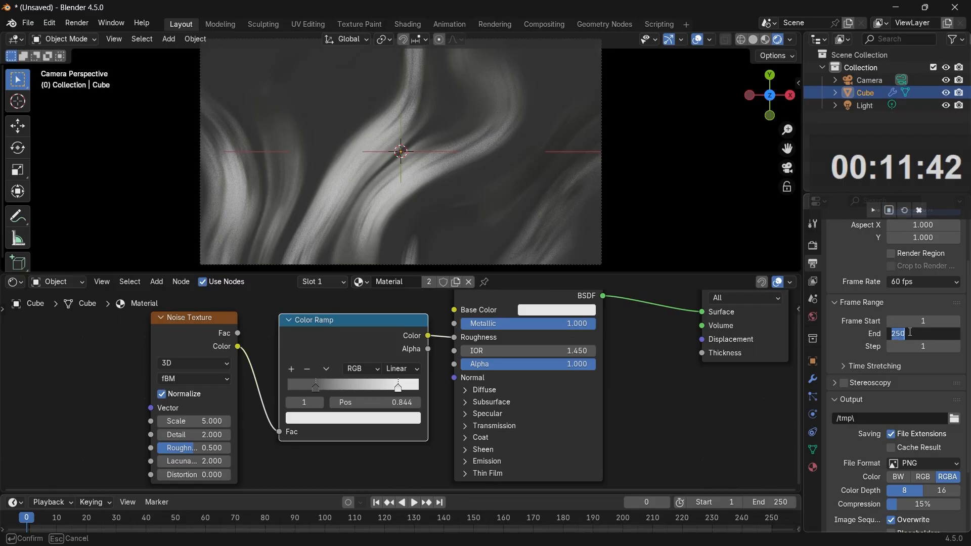
{"action": "type", "text": "300"}
{"action": "left_click", "coordinate": [889, 417]}
{"action": "type", "text": "//"}
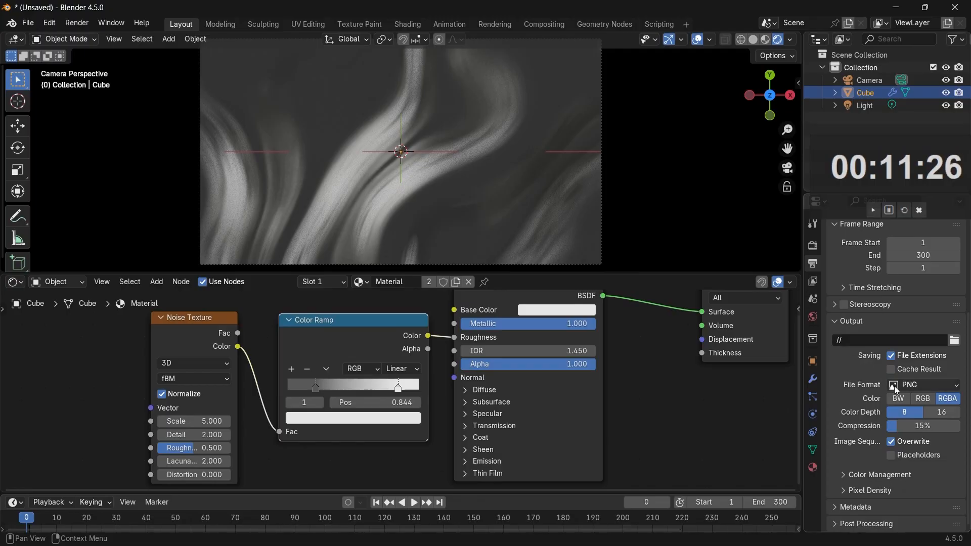
{"action": "left_click", "coordinate": [927, 384]}
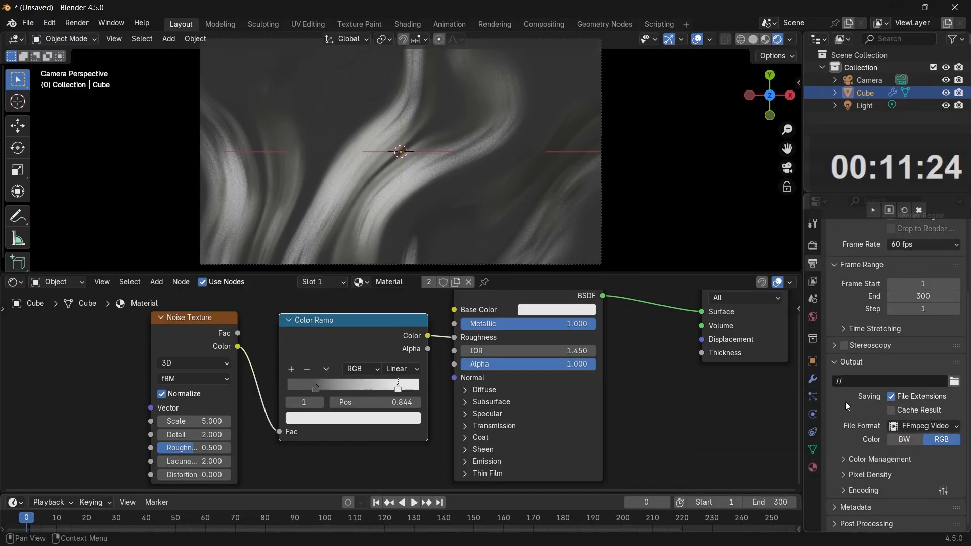
{"action": "scroll", "scroll_direction": "down", "scroll_amount": 3}
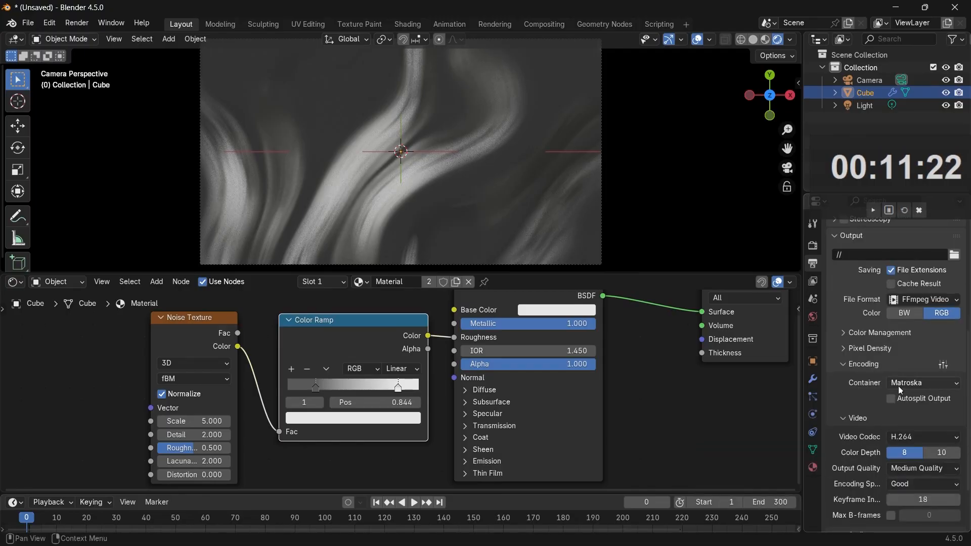
{"action": "left_click", "coordinate": [922, 382]}
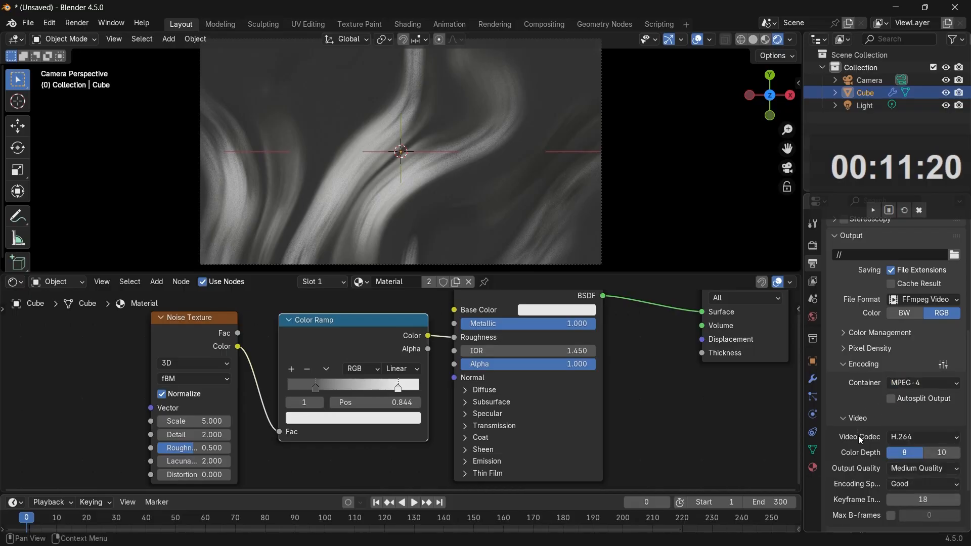
{"action": "left_click", "coordinate": [922, 468]}
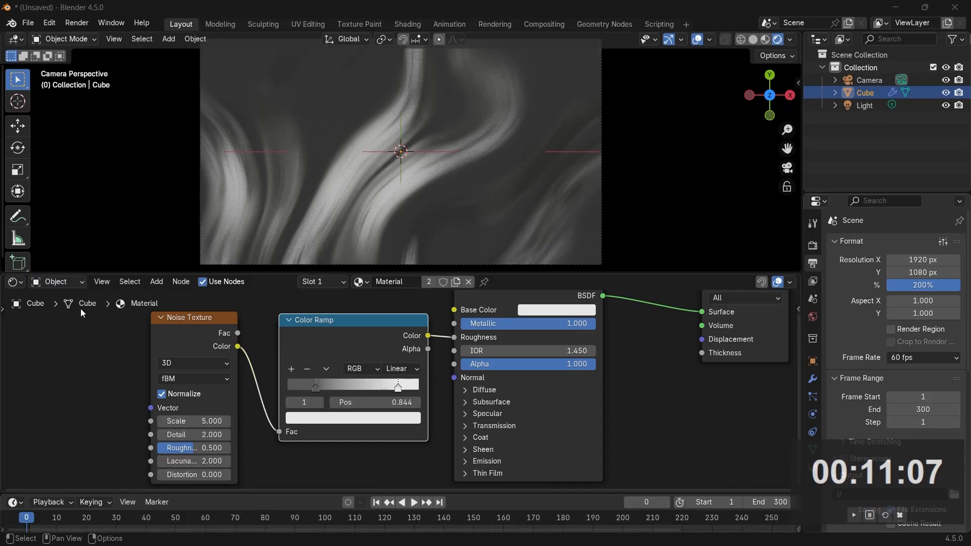
- Switch the node editor type and keyframe the Wave Texture Phase Offset at 0 on frame 0
{"action": "left_click", "coordinate": [10, 281]}
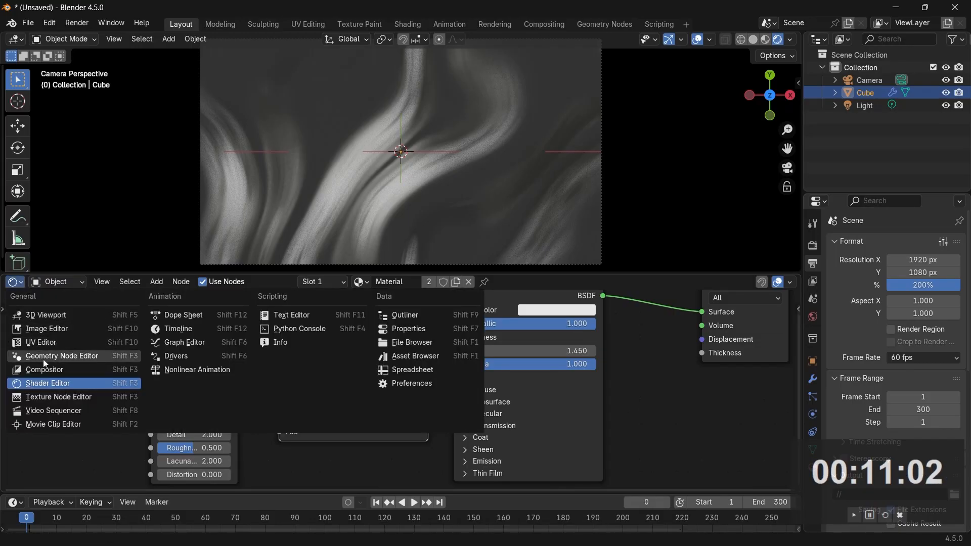
{"action": "left_click", "coordinate": [62, 355]}
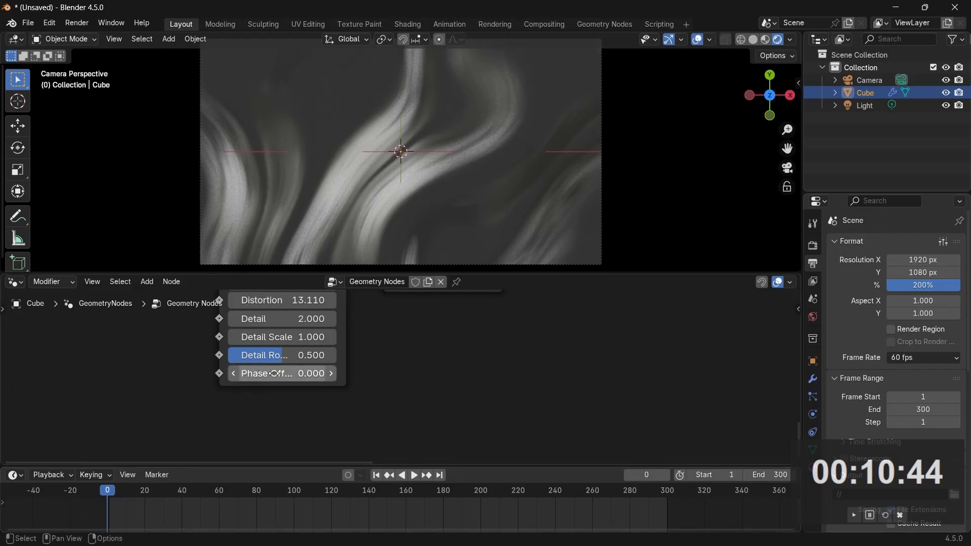
{"action": "mouse_move", "coordinate": [282, 372]}
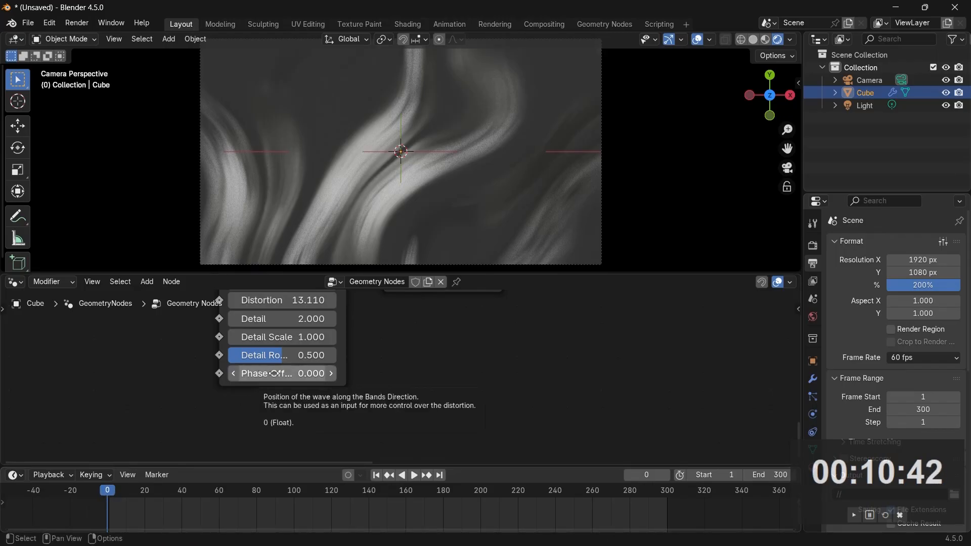
{"action": "left_click", "coordinate": [281, 373]}
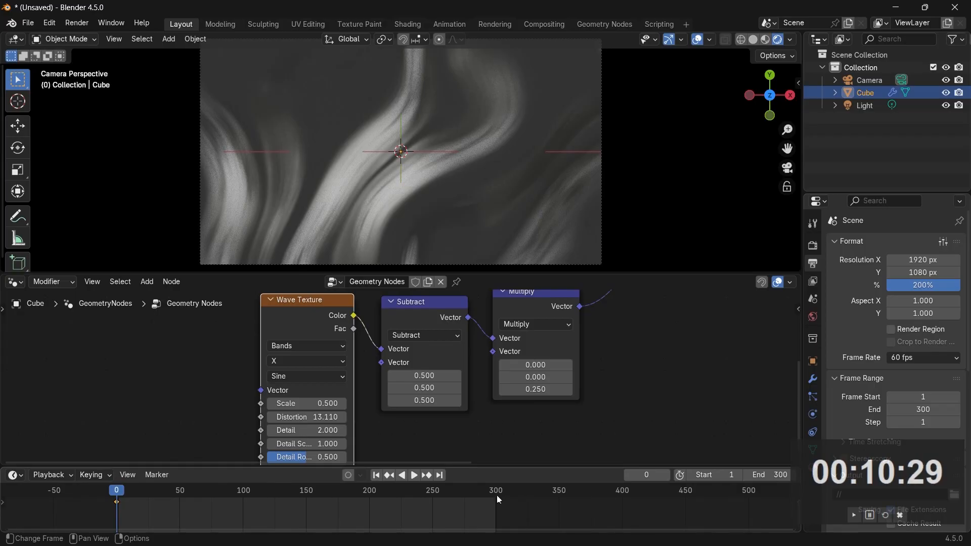
- At frame 300, set the Wave Texture Phase Offset to 2*pi (6.283)
{"action": "left_click", "coordinate": [494, 490]}
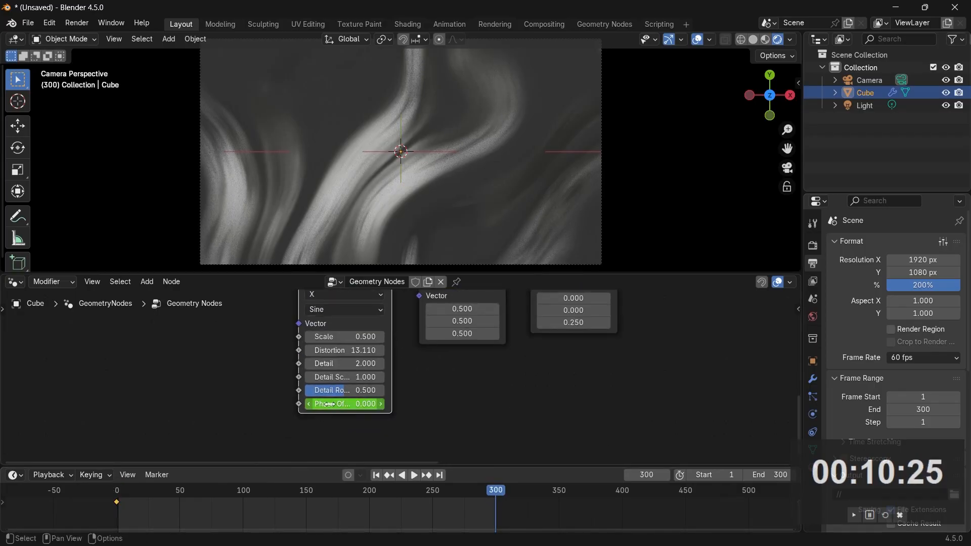
{"action": "type", "text": "2"}
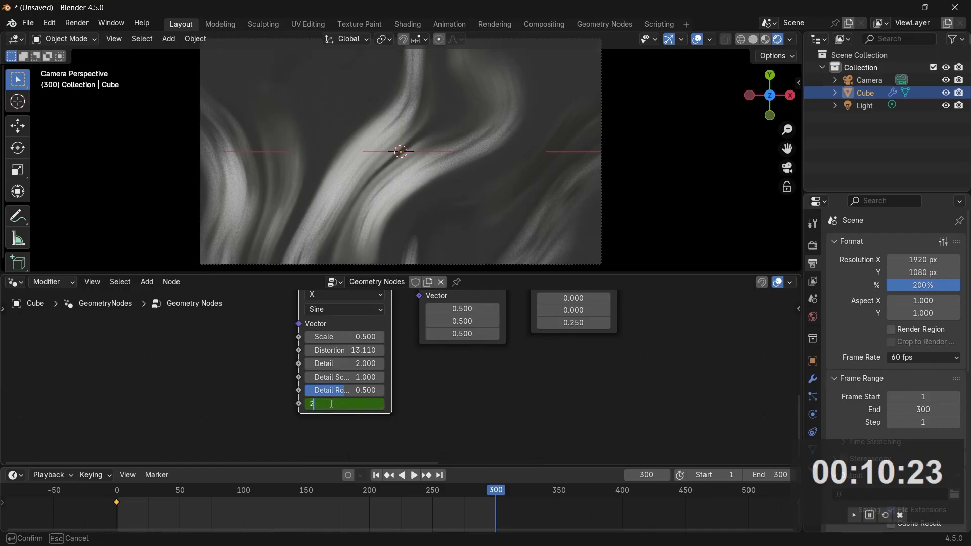
{"action": "type", "text": "*pi"}
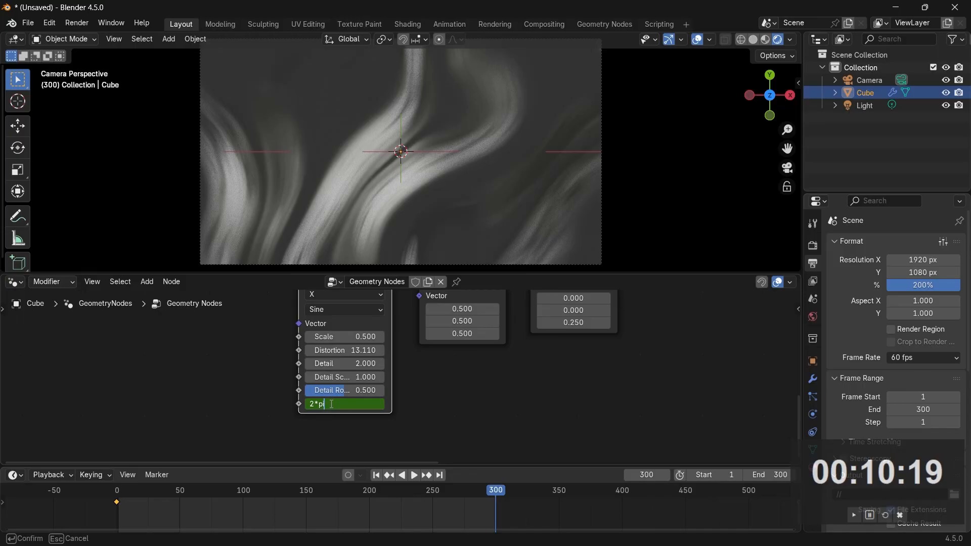
{"action": "key", "text": "Return"}
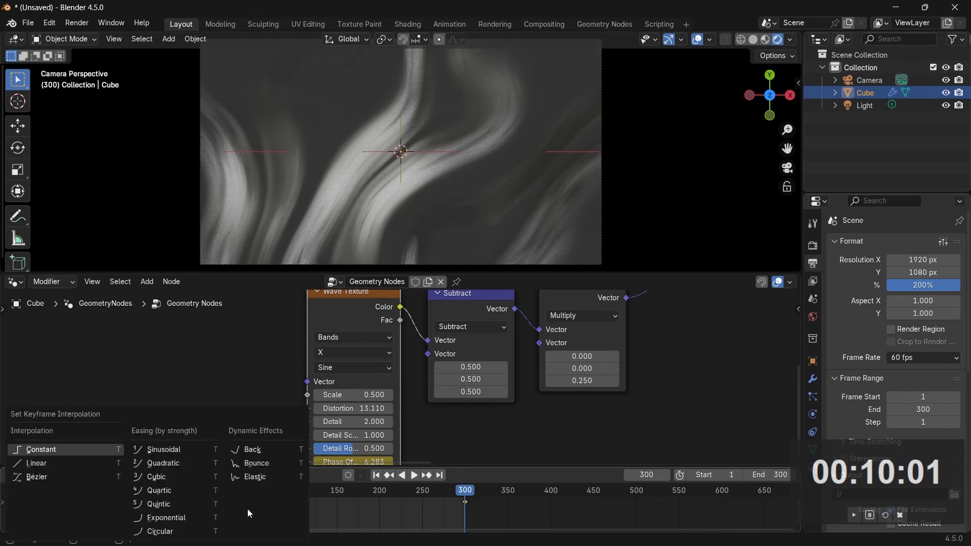
{"action": "mouse_move", "coordinate": [37, 463]}
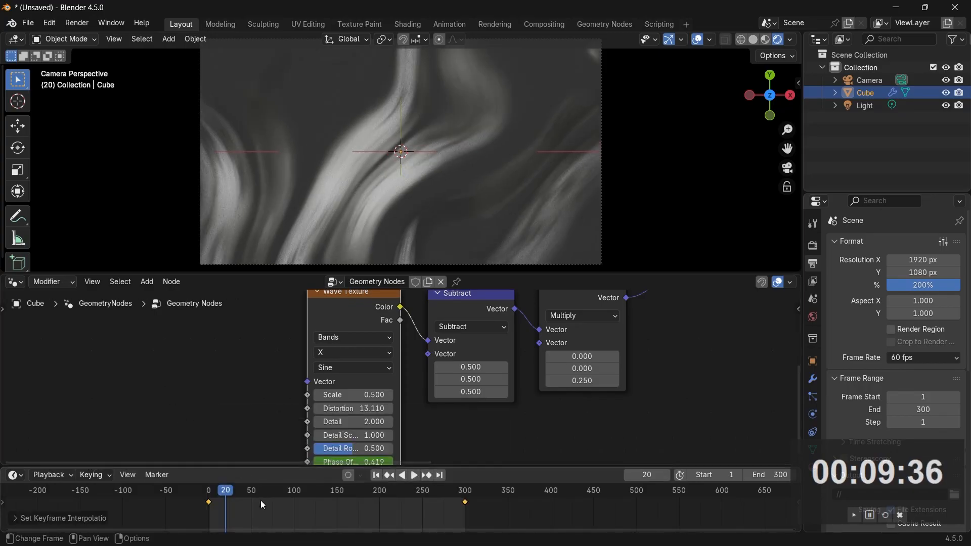
- Scrub the timeline to check the linearly interpolated phase-offset motion
{"action": "left_click", "coordinate": [413, 474]}
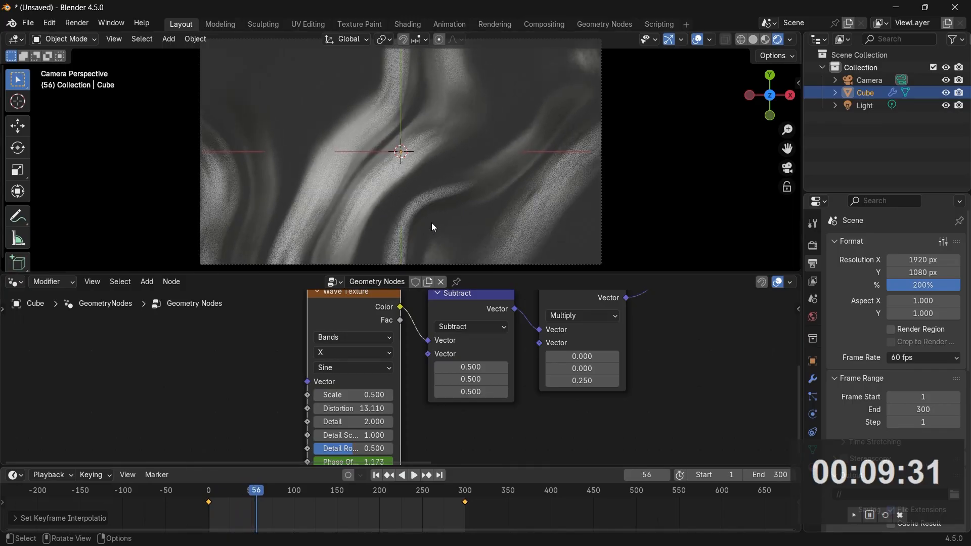
{"action": "left_click", "coordinate": [413, 474]}
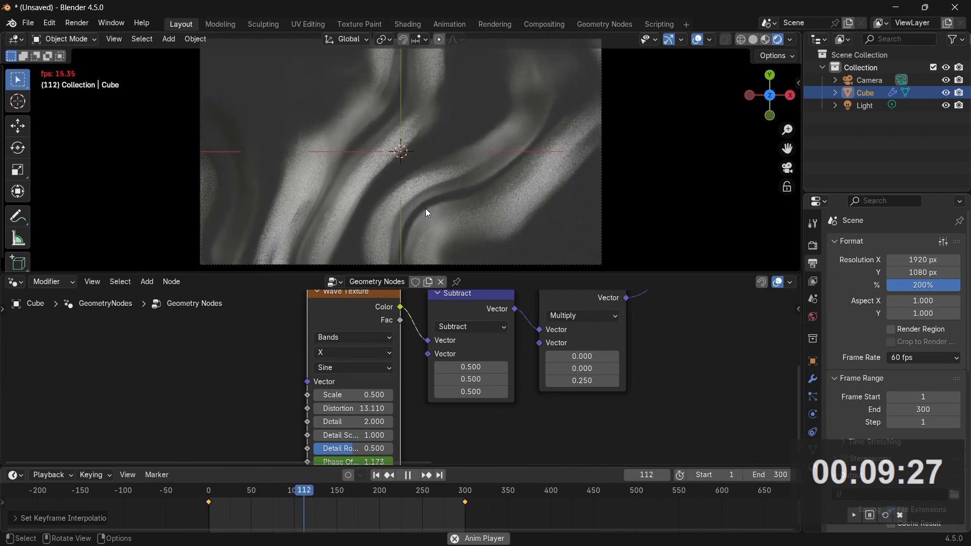
- Set the scene end frame to 600 and move the 2π Phase Offset keyframe there
{"action": "left_click", "coordinate": [50, 475]}
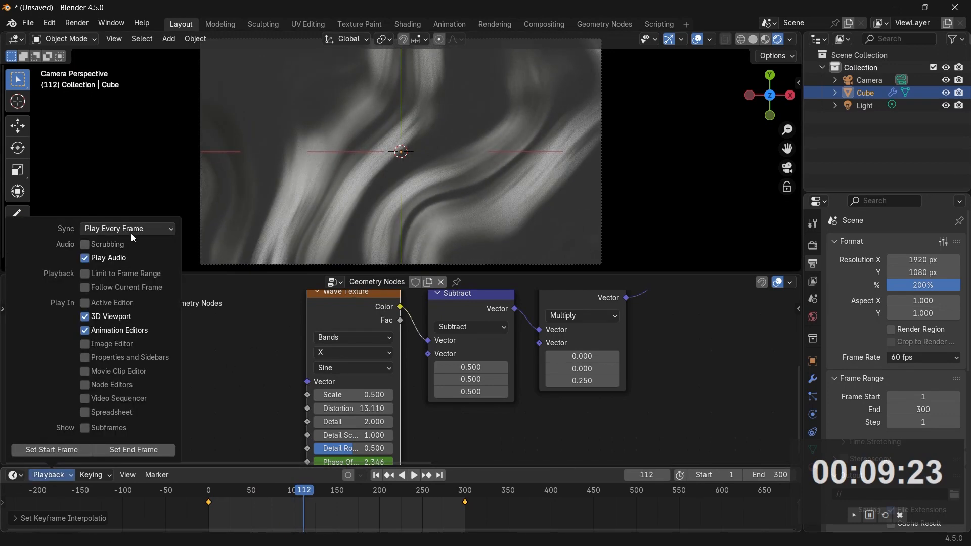
{"action": "left_click", "coordinate": [387, 222]}
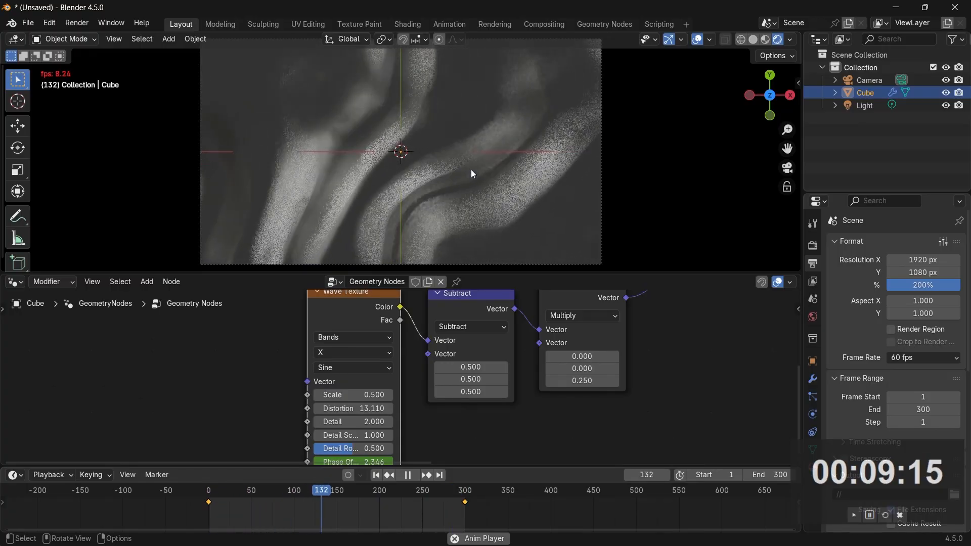
{"action": "left_click", "coordinate": [406, 474]}
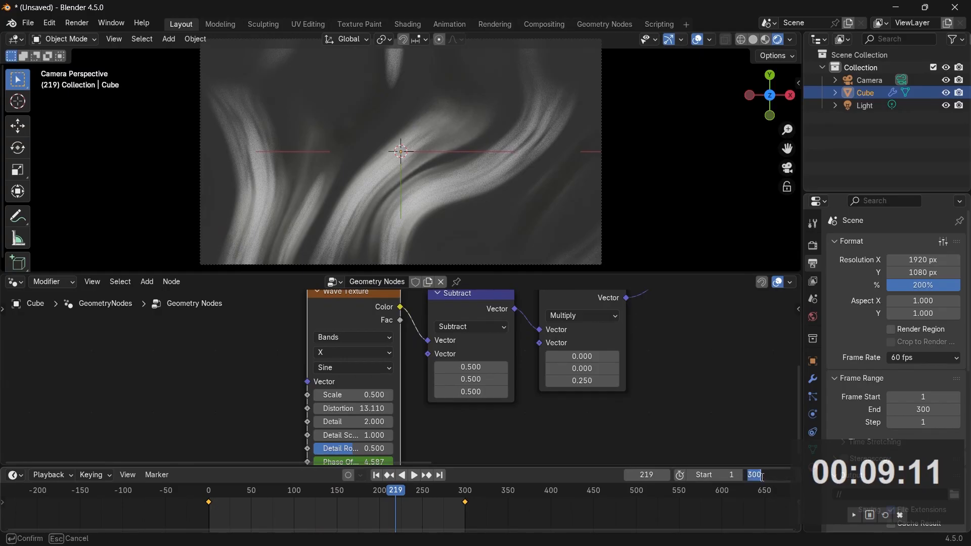
{"action": "type", "text": "600"}
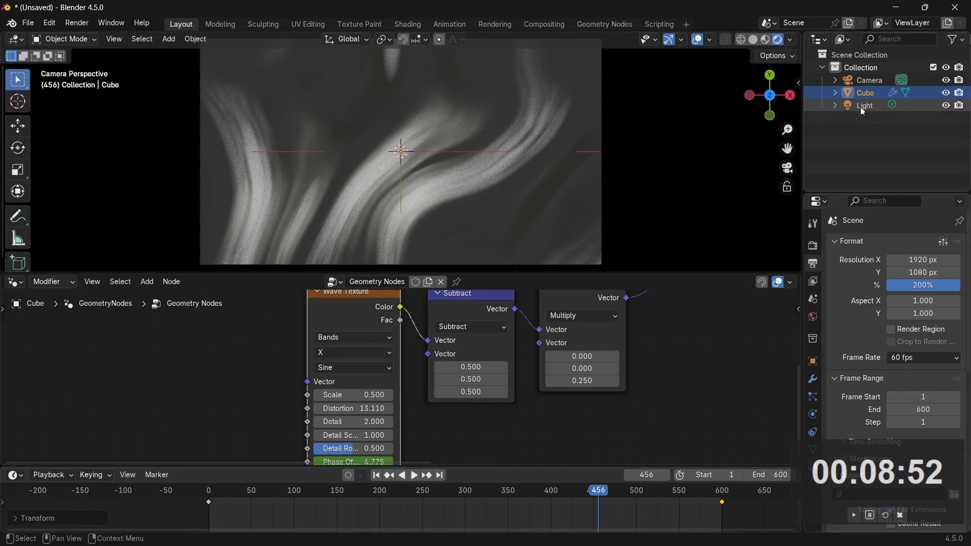
- Select the point light and tint its colour a pale cyan
{"action": "left_click", "coordinate": [864, 105]}
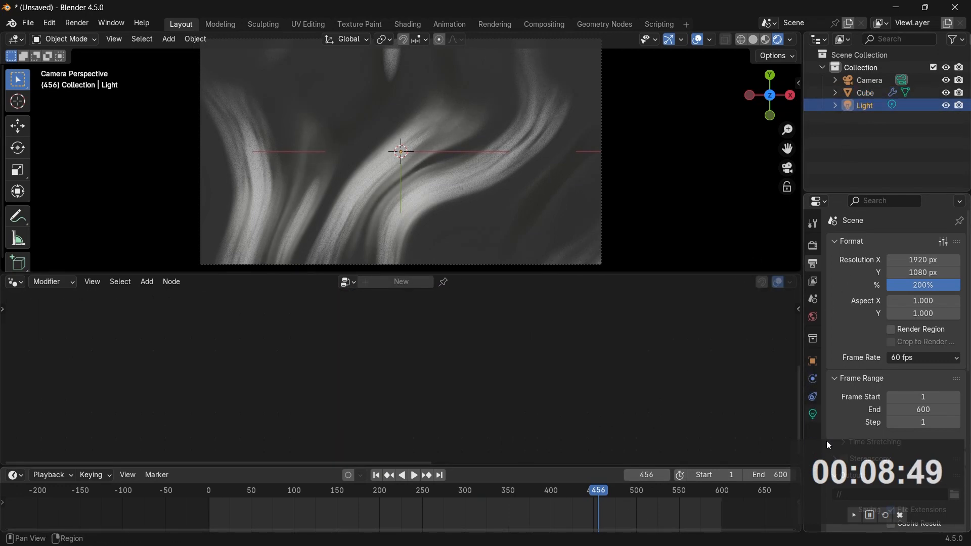
{"action": "left_click", "coordinate": [813, 414]}
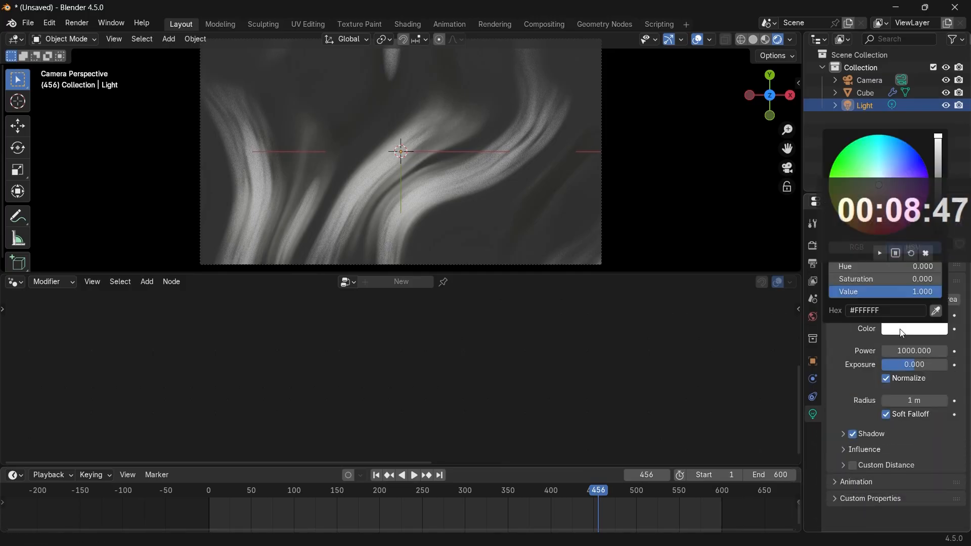
{"action": "left_click", "coordinate": [877, 154]}
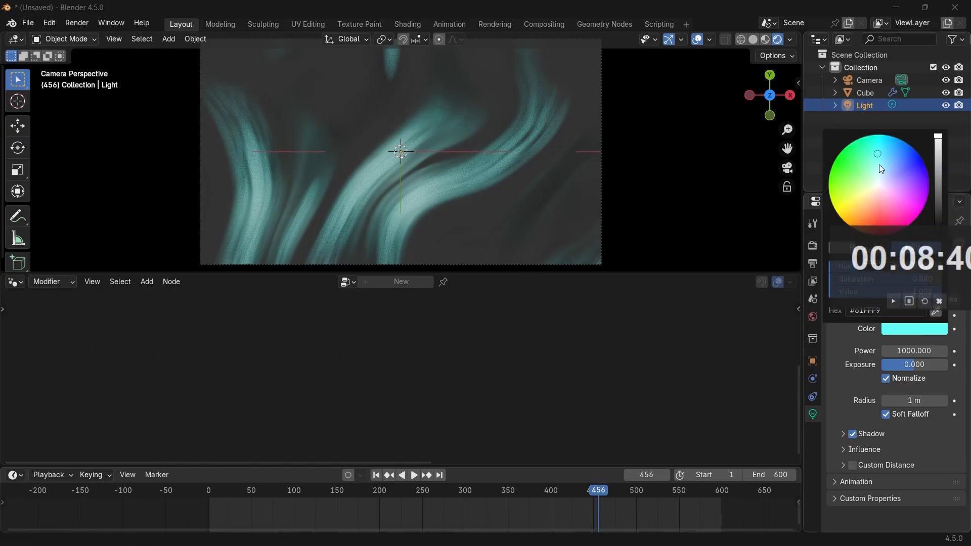
{"action": "left_click_drag", "start_coordinate": [877, 154], "coordinate": [860, 166]}
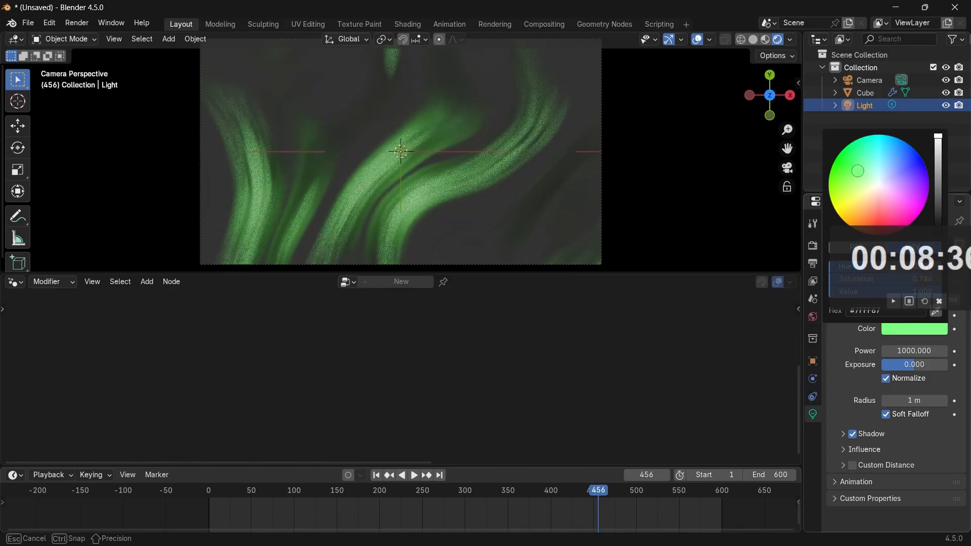
{"action": "left_click", "coordinate": [877, 167]}
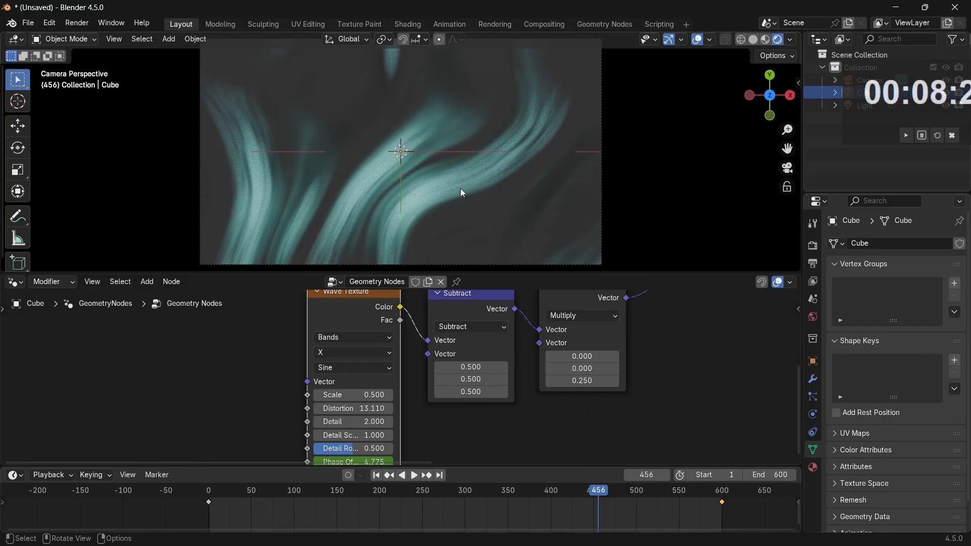
- Set the Cube material's Principled BSDF Base Color to pale cyan with an exact hue value
{"action": "left_click", "coordinate": [11, 281]}
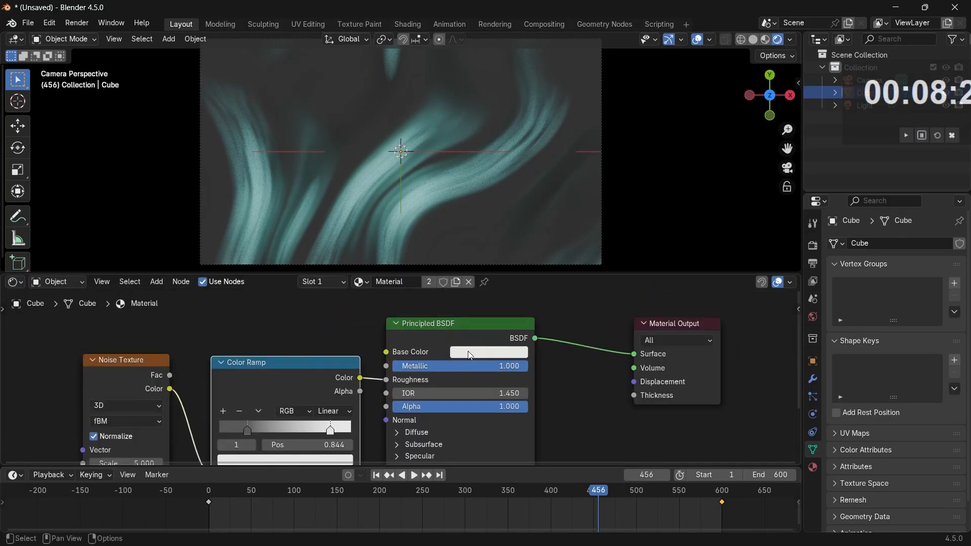
{"action": "left_click", "coordinate": [488, 352]}
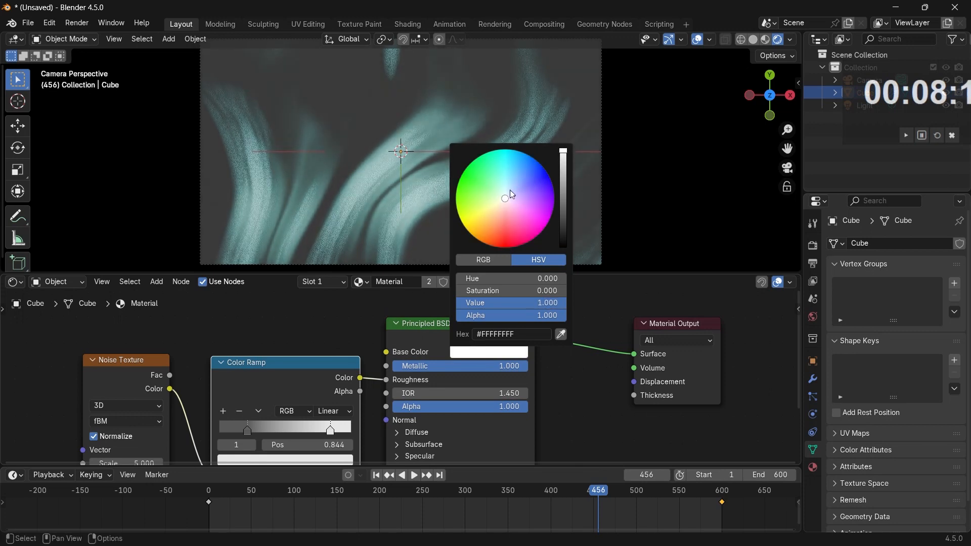
{"action": "left_click", "coordinate": [513, 181]}
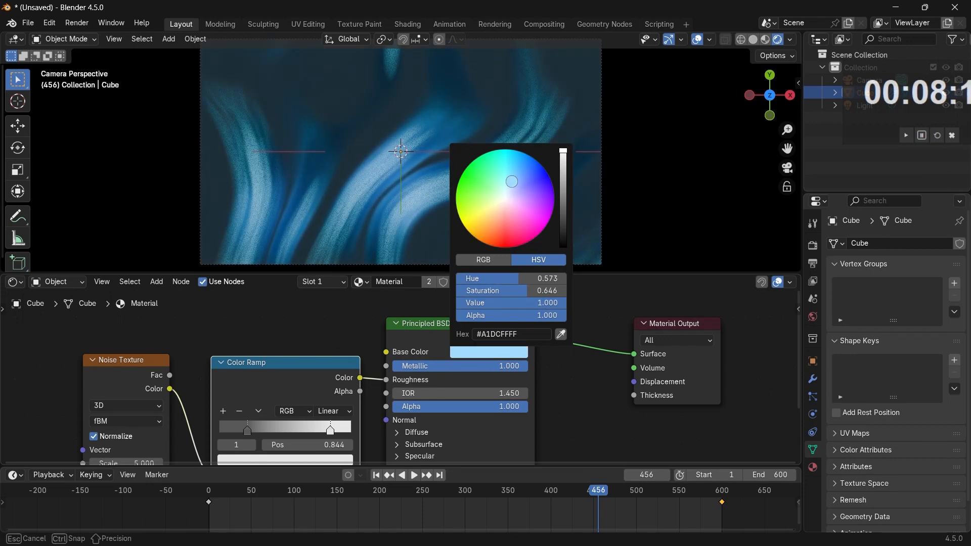
{"action": "left_click_drag", "start_coordinate": [511, 181], "coordinate": [502, 184]}
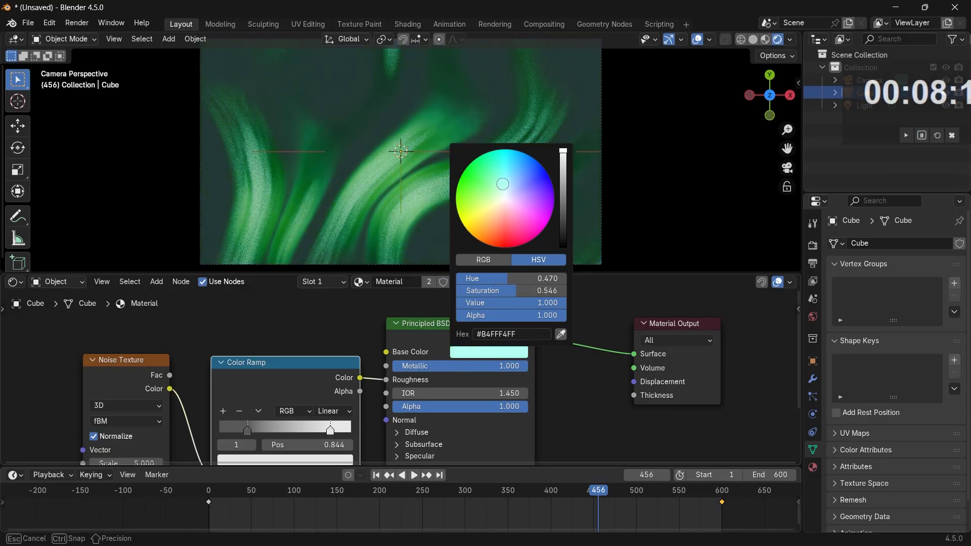
{"action": "left_click_drag", "start_coordinate": [502, 184], "coordinate": [510, 179]}
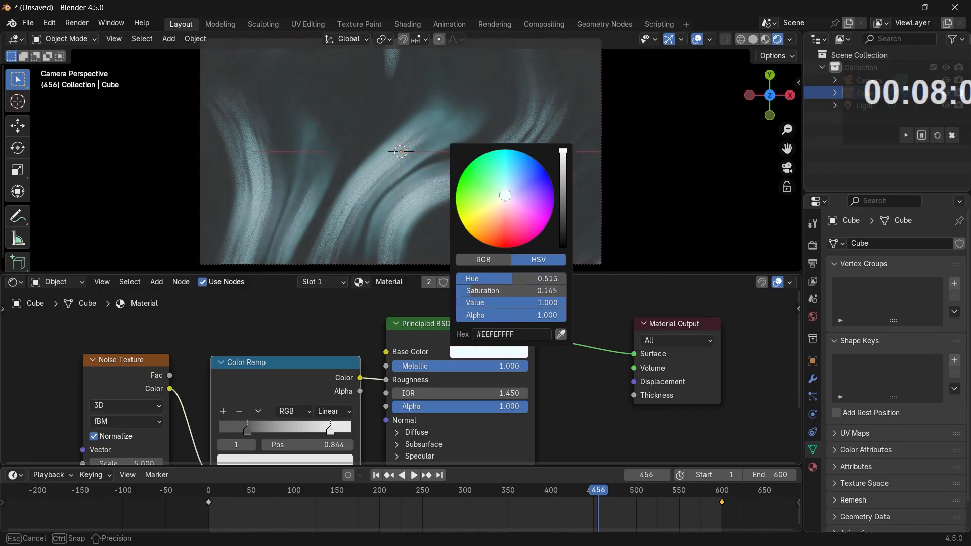
{"action": "left_click_drag", "start_coordinate": [504, 195], "coordinate": [505, 185]}
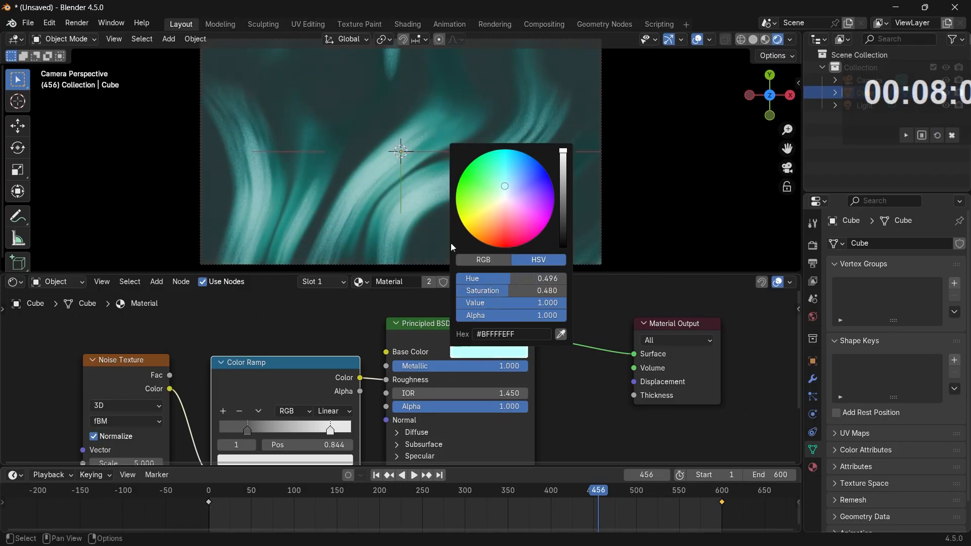
{"action": "left_click", "coordinate": [509, 290]}
{"action": "type", "text": "0.400"}
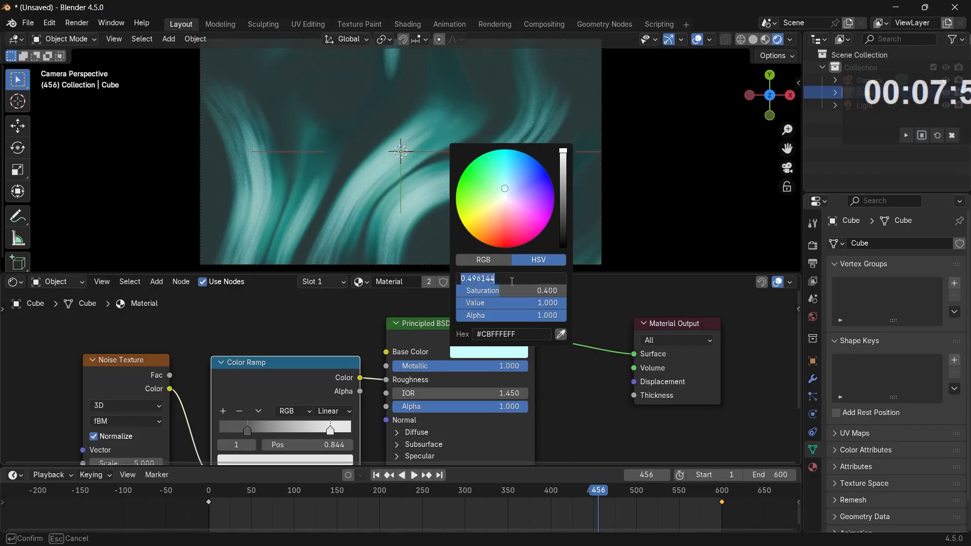
{"action": "key", "text": "Return"}
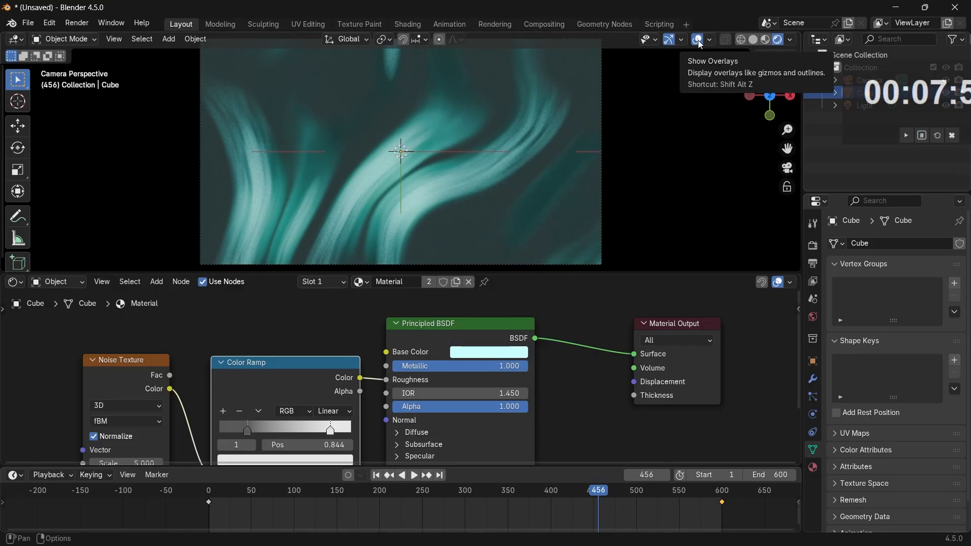
- Hide viewport overlays and give the world background colour a teal hue of 0.5
{"action": "left_click", "coordinate": [696, 39]}
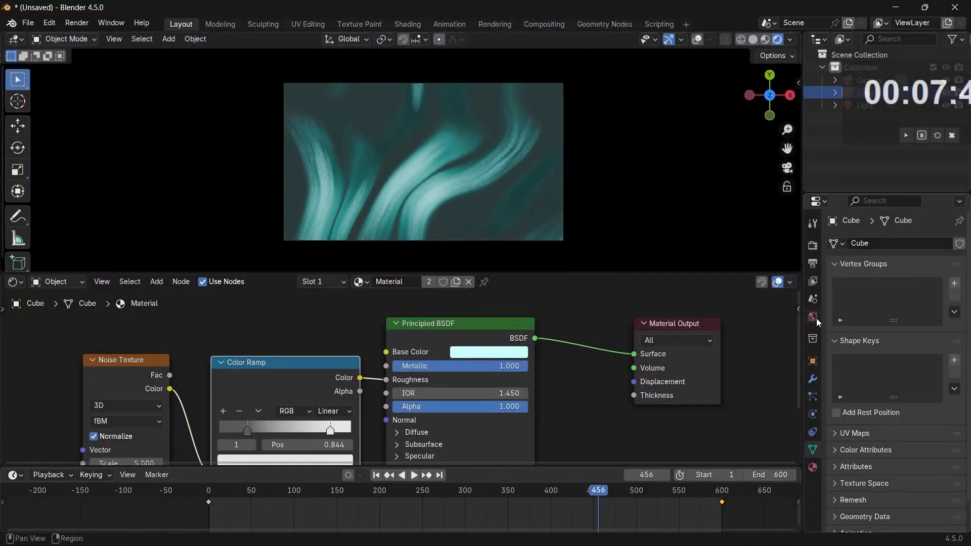
{"action": "left_click", "coordinate": [812, 317]}
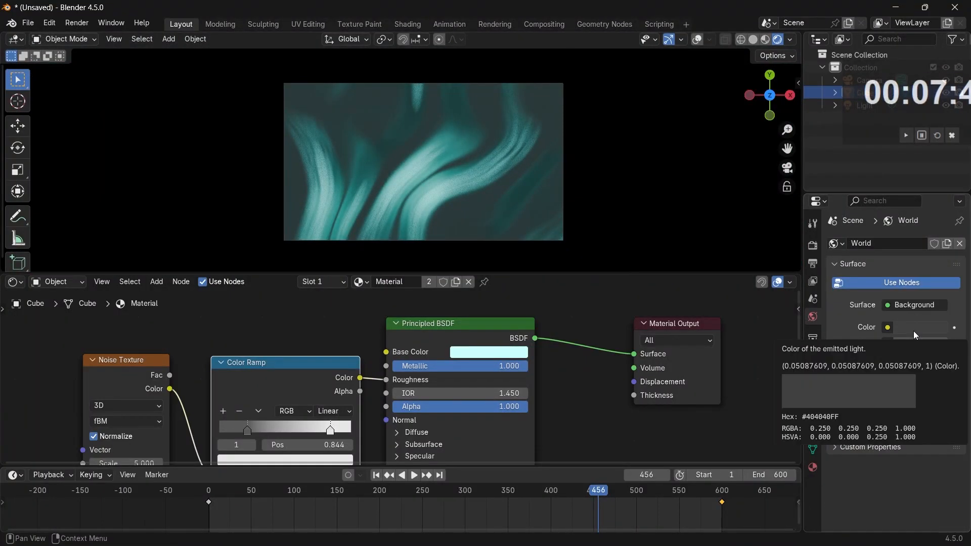
{"action": "left_click", "coordinate": [887, 327]}
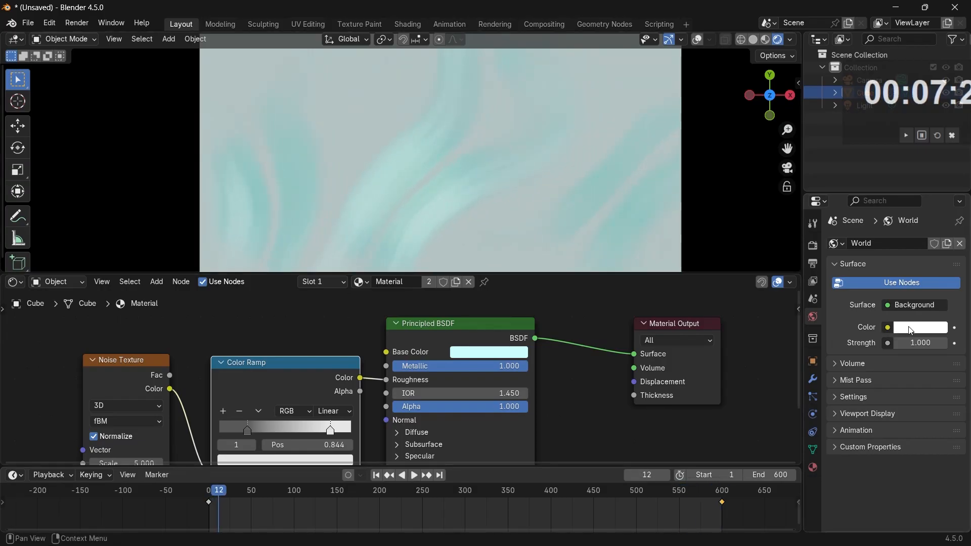
{"action": "left_click", "coordinate": [919, 327]}
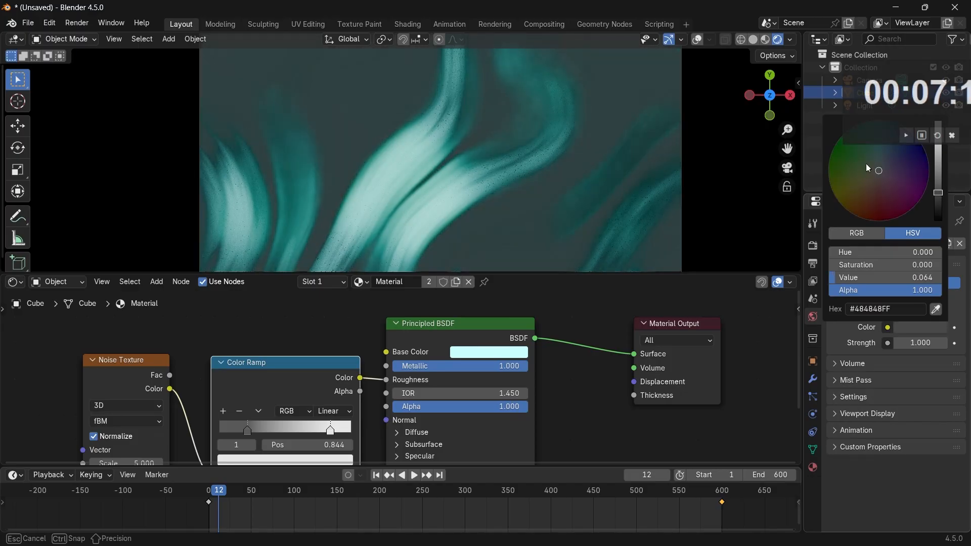
{"action": "left_click", "coordinate": [878, 146]}
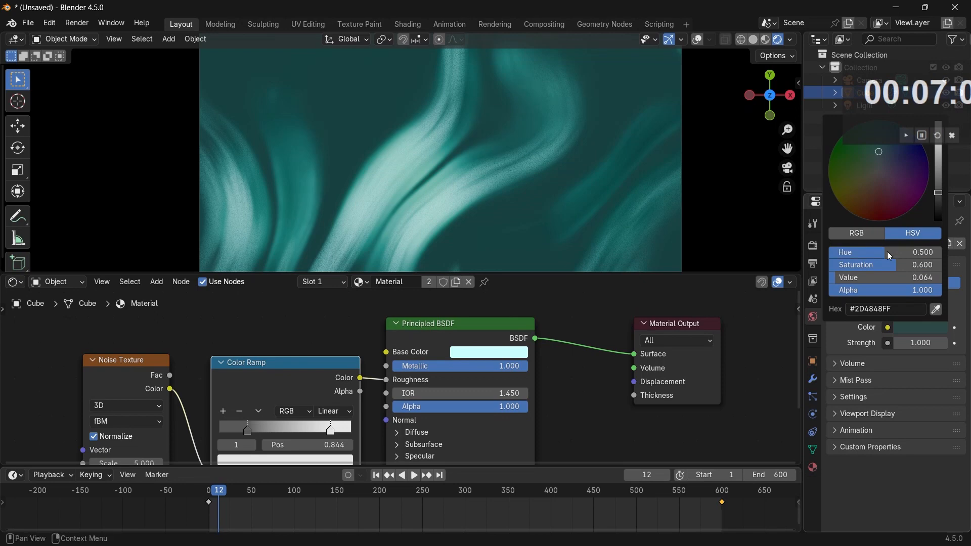
- Darken the world background to saturation about 0.53 and value about 0.018
{"action": "left_click", "coordinate": [811, 317]}
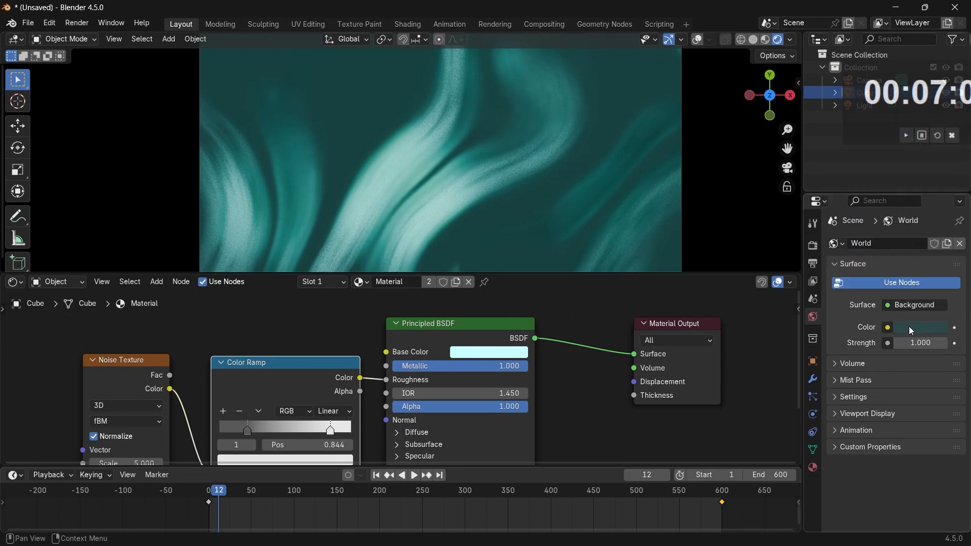
{"action": "left_click", "coordinate": [923, 328]}
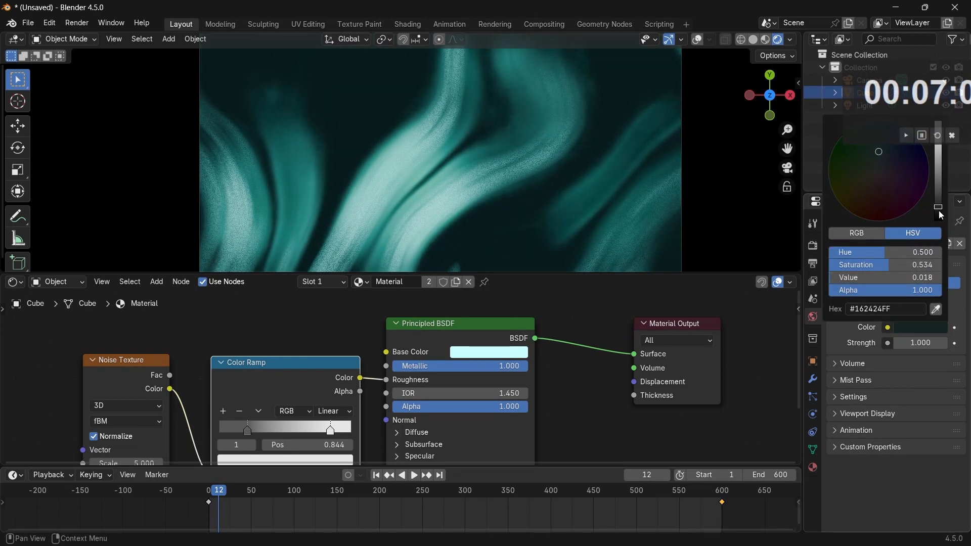
{"action": "left_click_drag", "start_coordinate": [937, 214], "coordinate": [938, 204]}
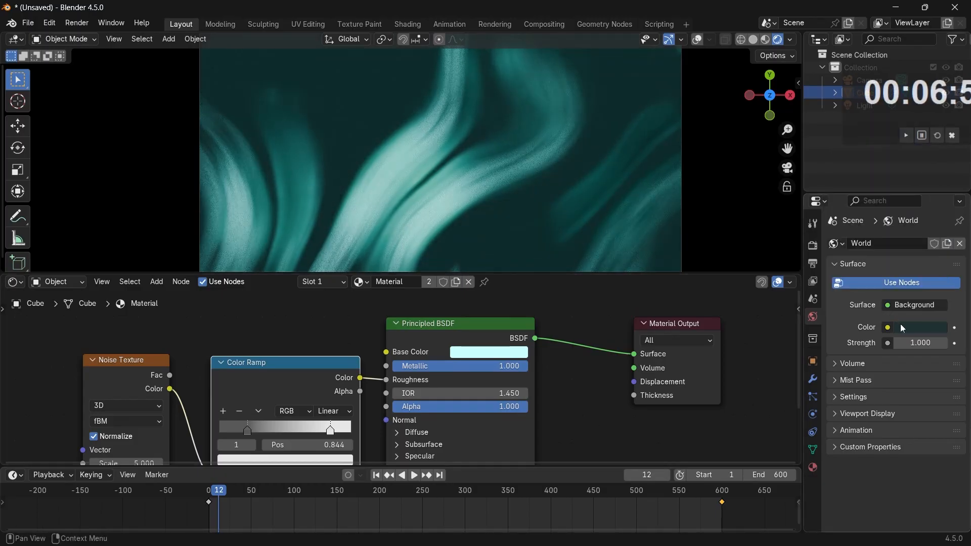
{"action": "left_click", "coordinate": [920, 327]}
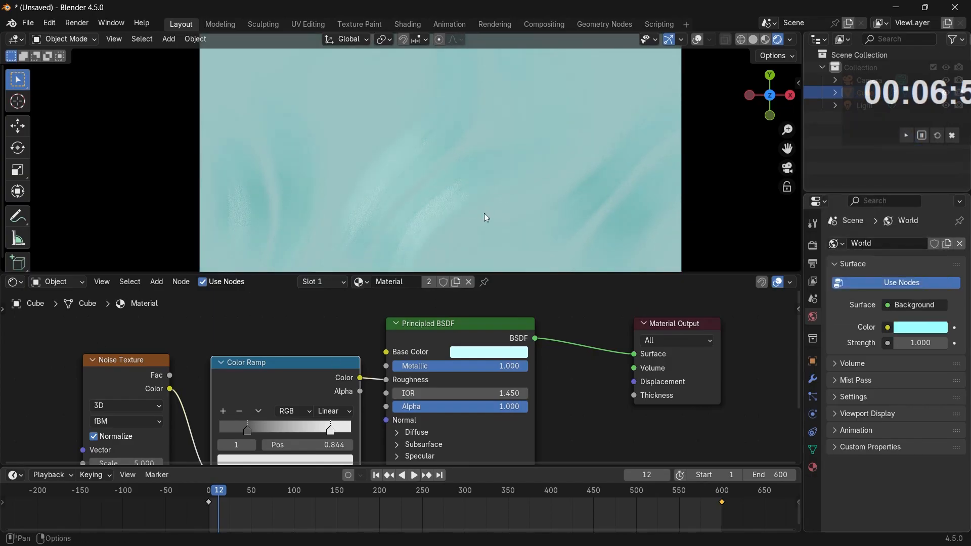
{"action": "left_click", "coordinate": [920, 327]}
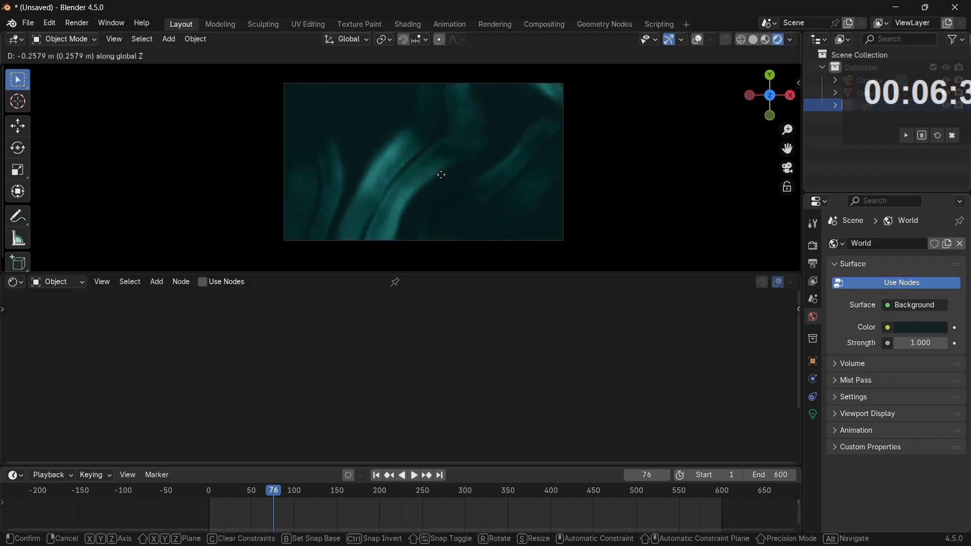
- Lower the light along Z toward the wave surface
{"action": "left_click_drag", "start_coordinate": [441, 174], "coordinate": [441, 220]}
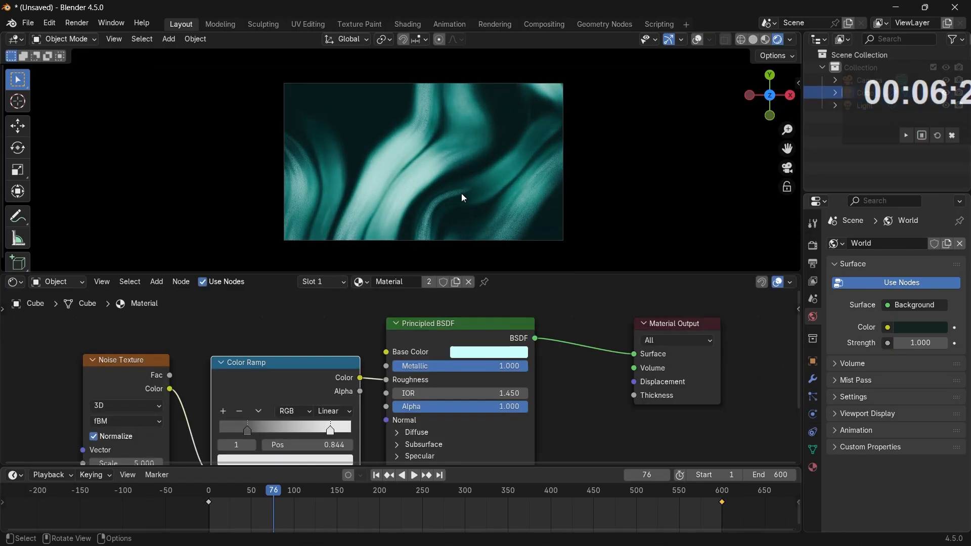
{"action": "left_click", "coordinate": [56, 281]}
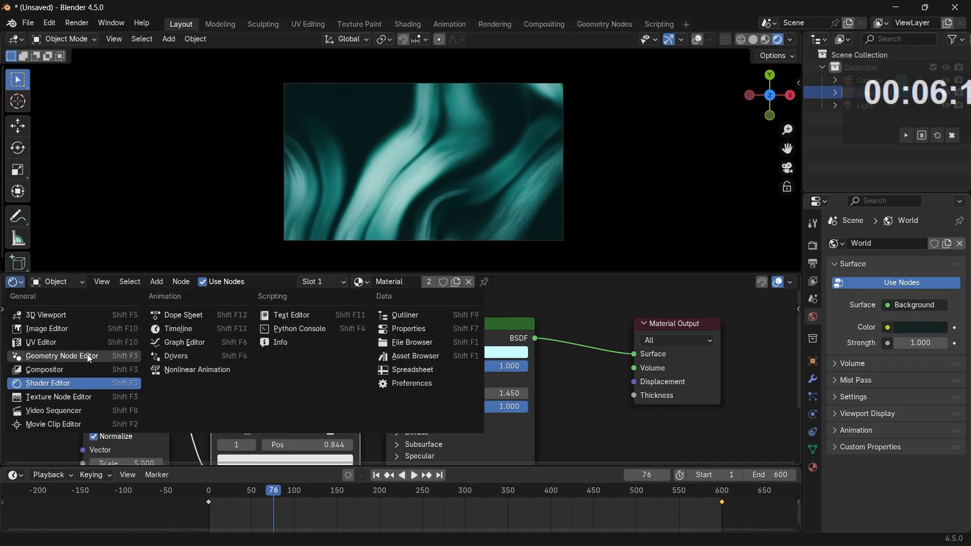
- Change the Multiply node's Z factor from 0.25 to 0.1 and raise the light along Z
{"action": "left_click", "coordinate": [60, 355]}
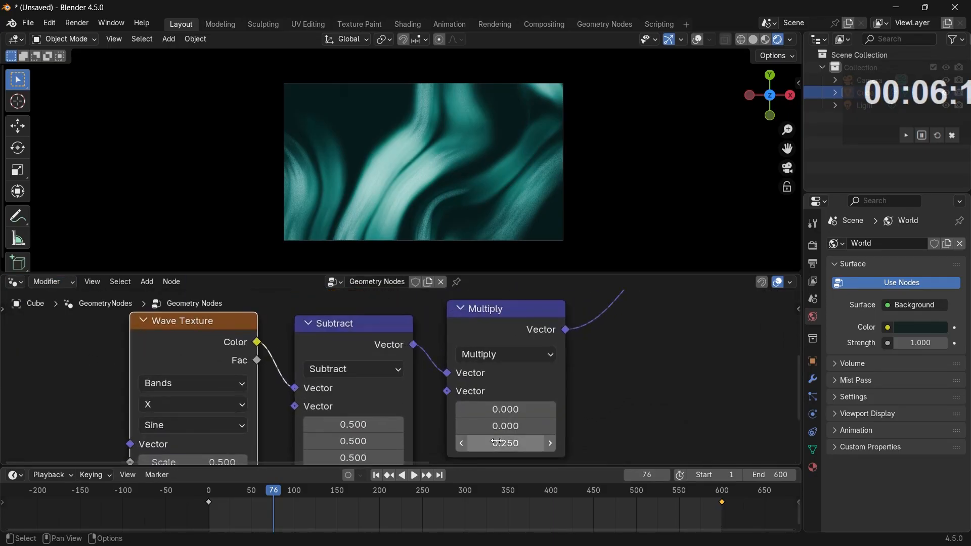
{"action": "double_click", "coordinate": [505, 443]}
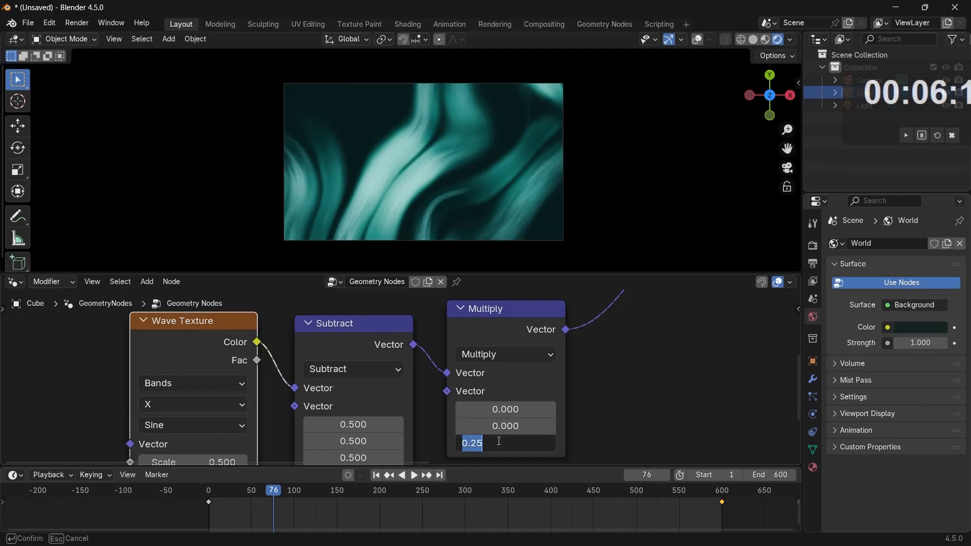
{"action": "key", "text": "Return"}
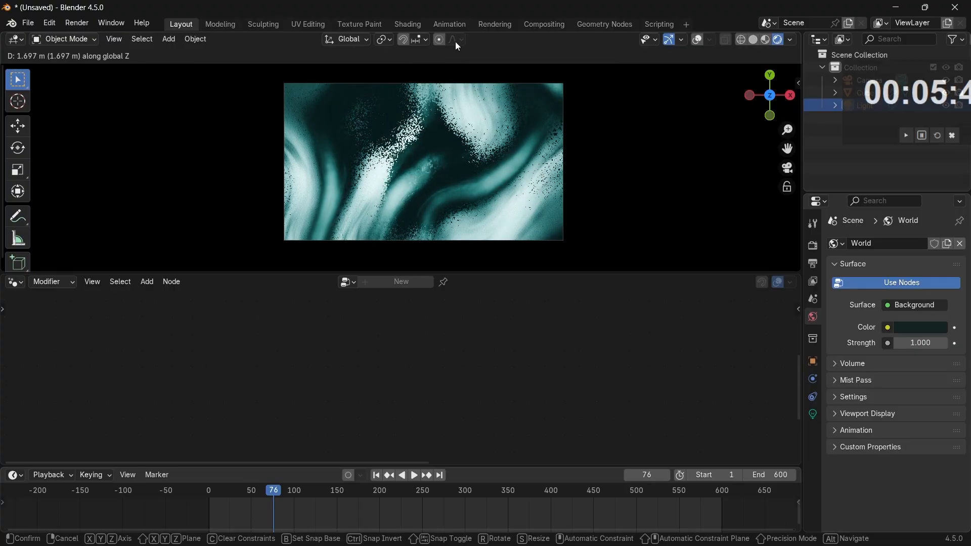
{"action": "left_click", "coordinate": [413, 475]}
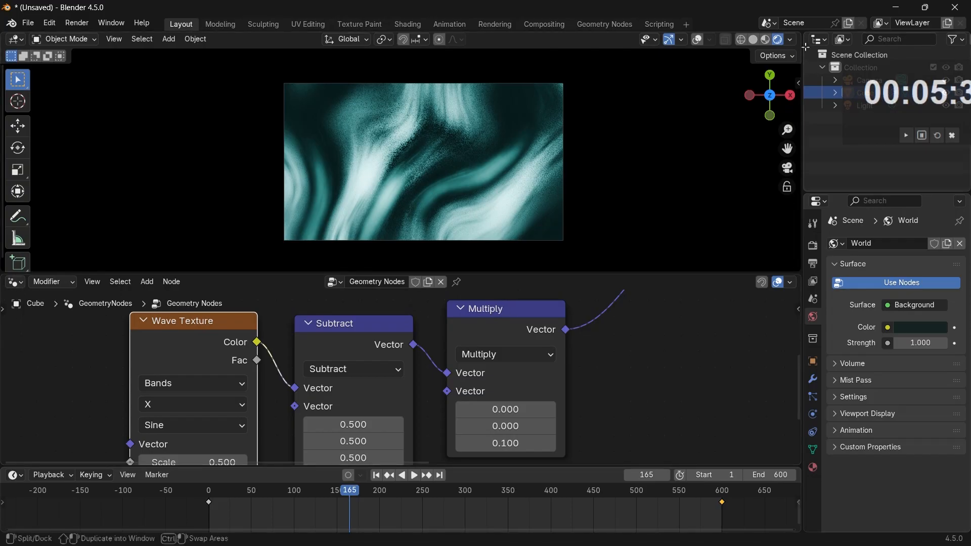
- Add a Bloom Glare node in the Compositor before the Composite and Viewer outputs
{"action": "left_click", "coordinate": [789, 39]}
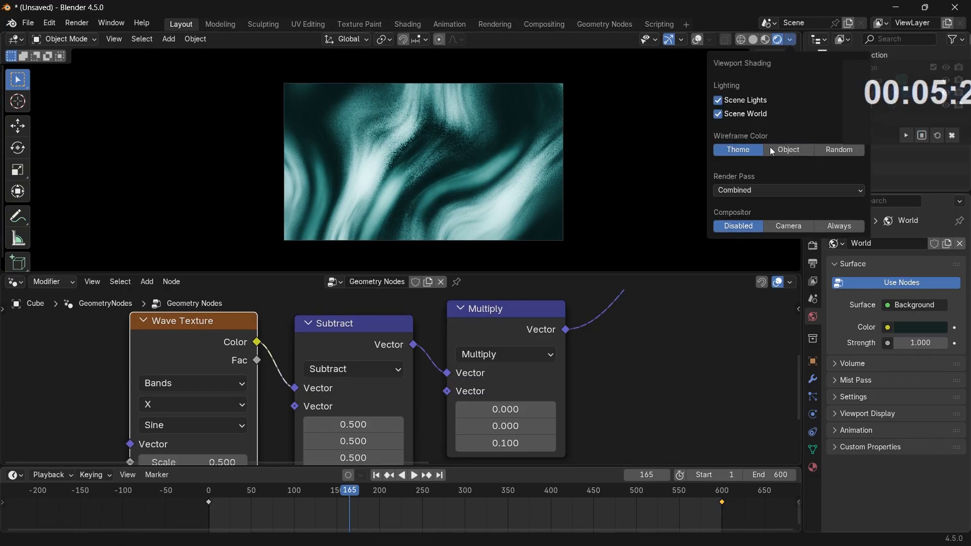
{"action": "left_click", "coordinate": [788, 226]}
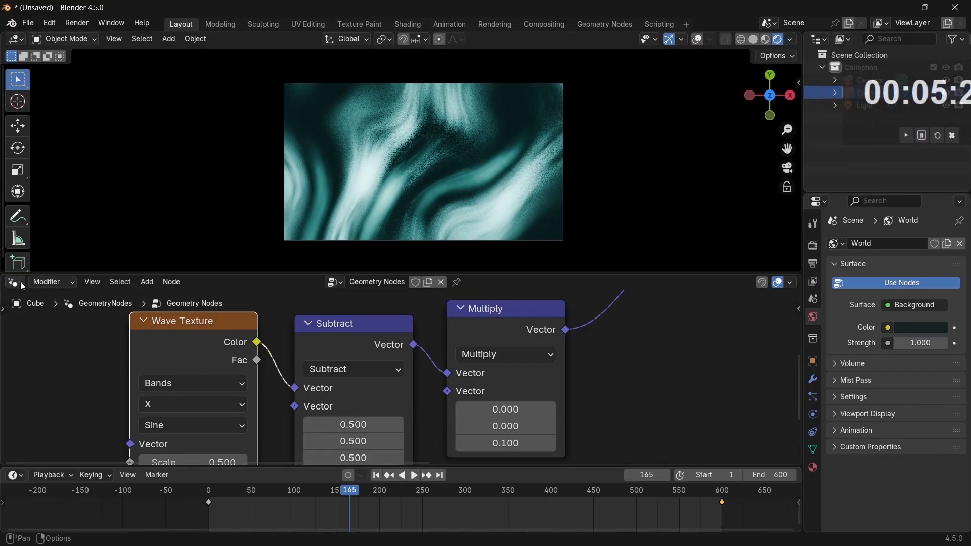
{"action": "left_click", "coordinate": [12, 281]}
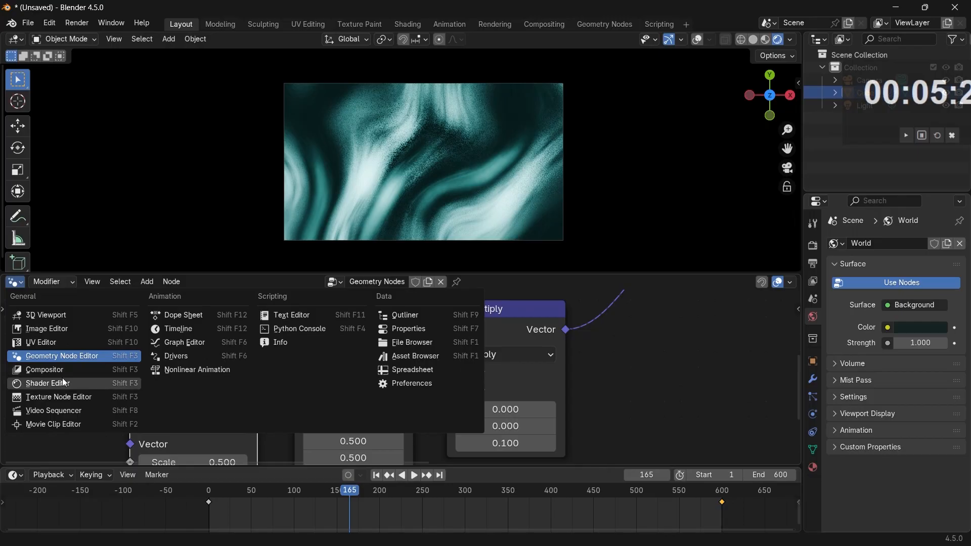
{"action": "left_click", "coordinate": [44, 370]}
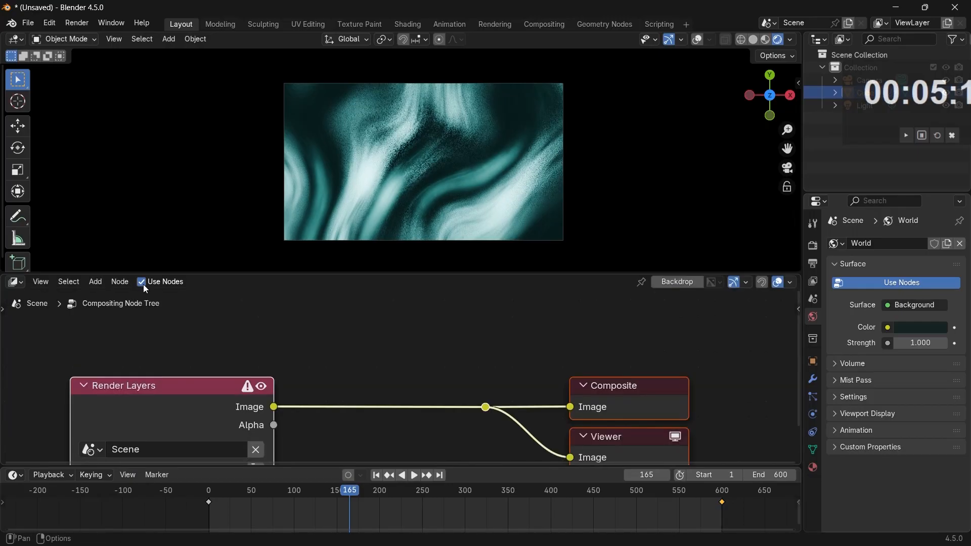
{"action": "left_click", "coordinate": [95, 282]}
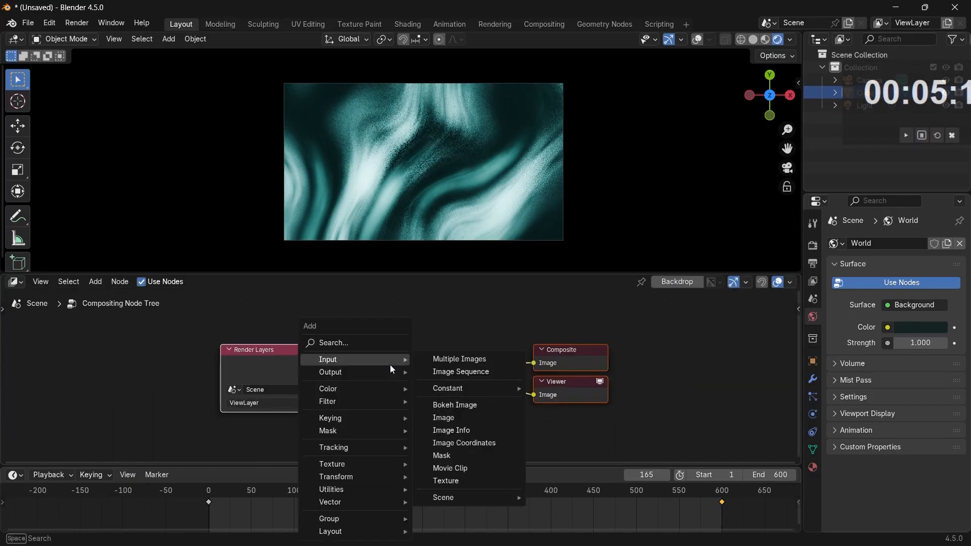
{"action": "type", "text": "bl"}
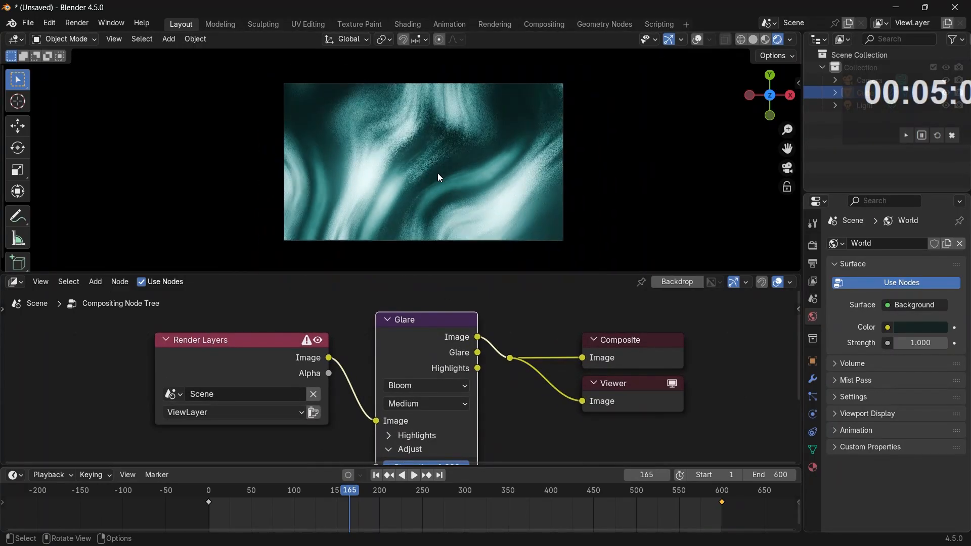
- Play and stop the animation to preview the bloom glow
{"action": "left_click", "coordinate": [413, 475]}
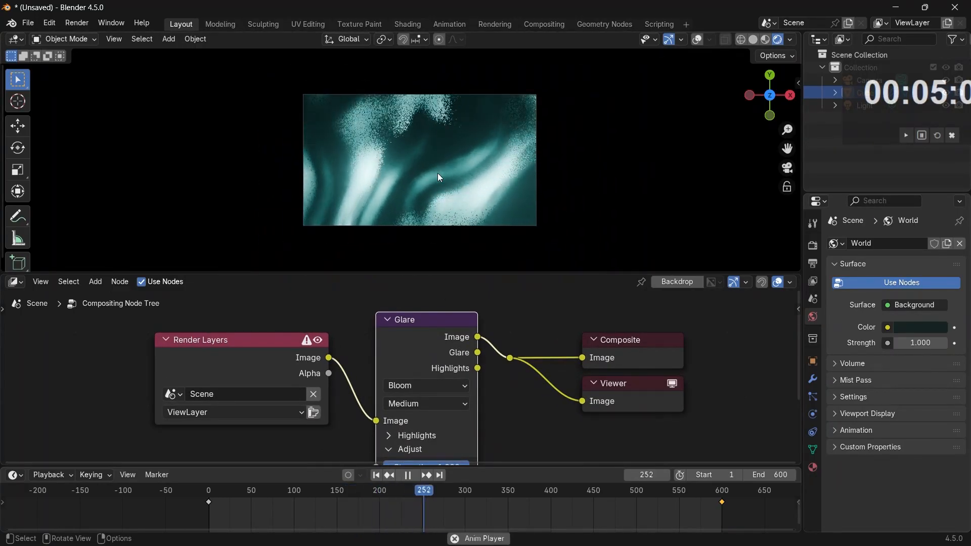
{"action": "left_click", "coordinate": [407, 475]}
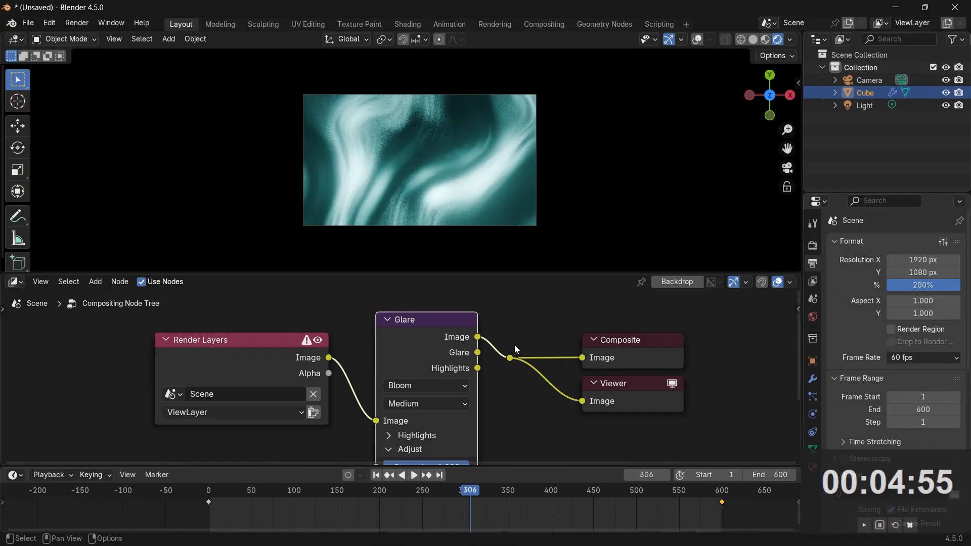
{"action": "left_click", "coordinate": [77, 23]}
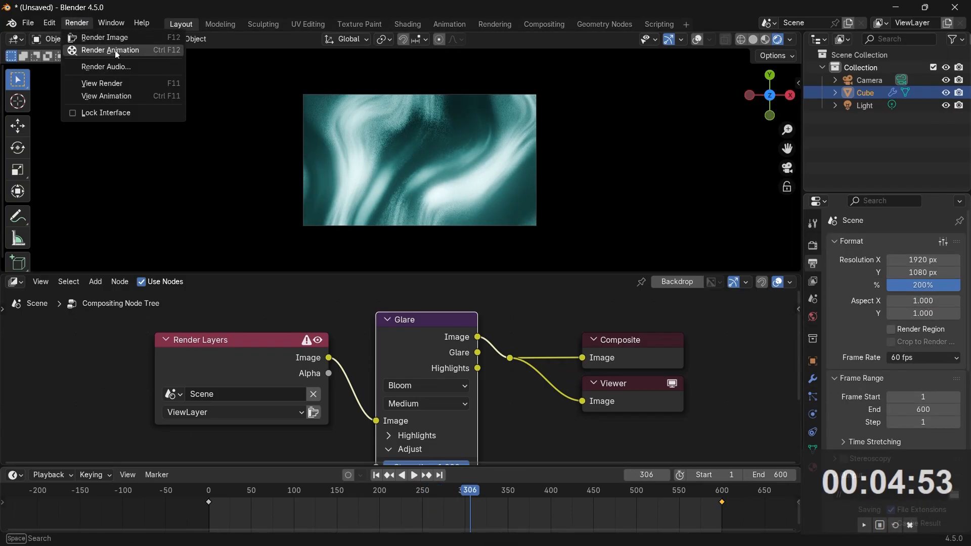